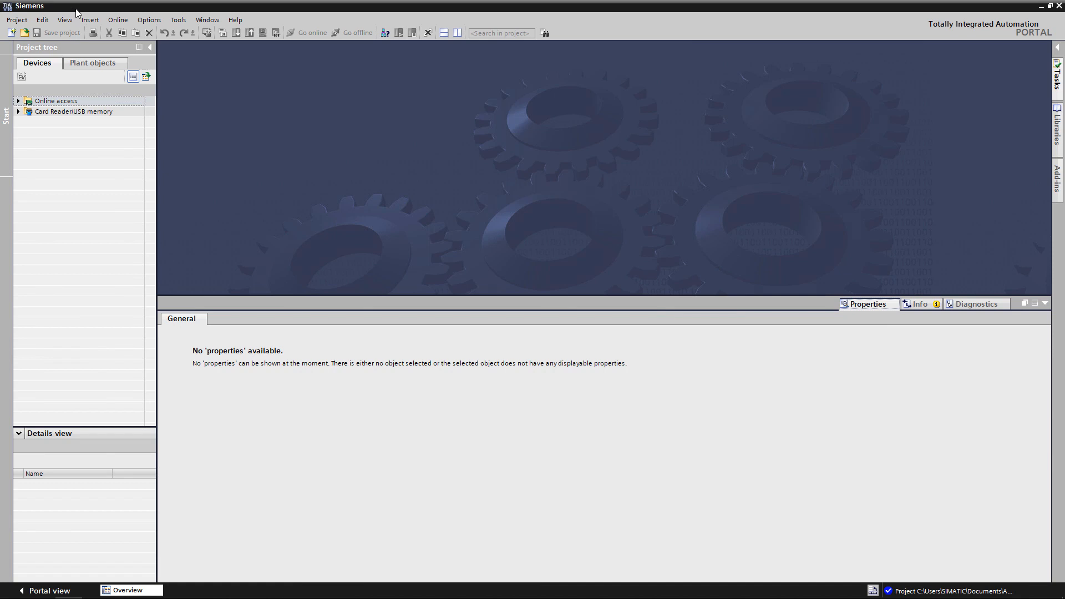
Step: Create a new project named PNPNCoupler
click(23, 31)
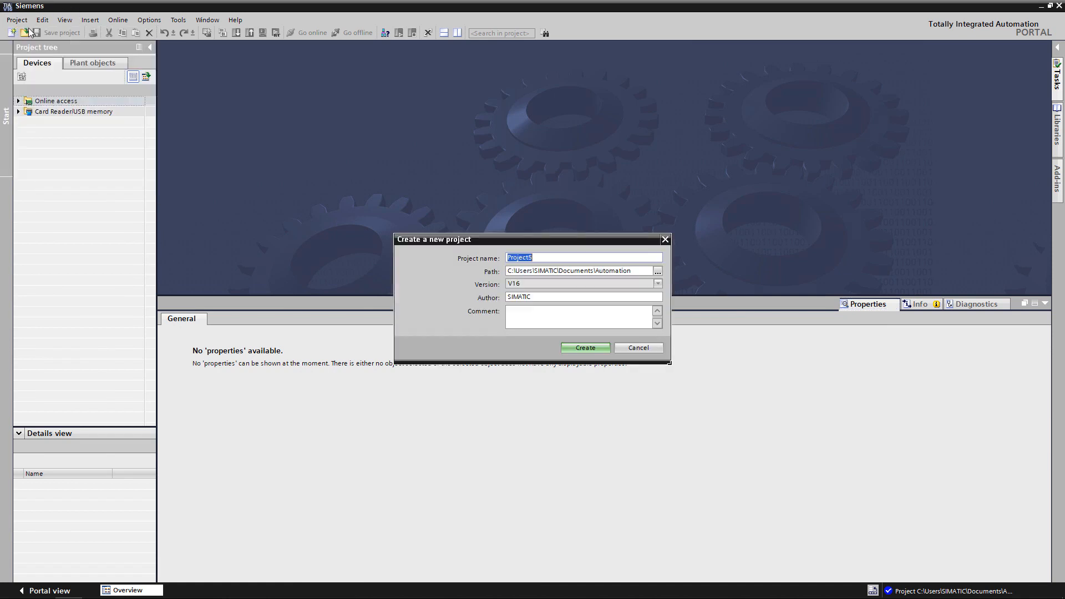
text(PNPN)
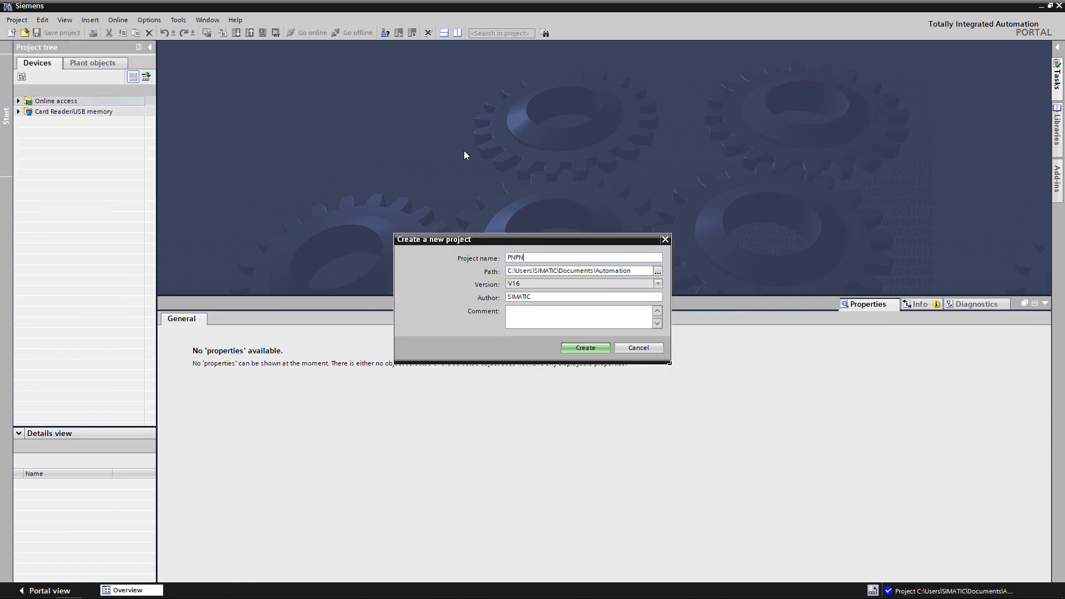
text(Coupler)
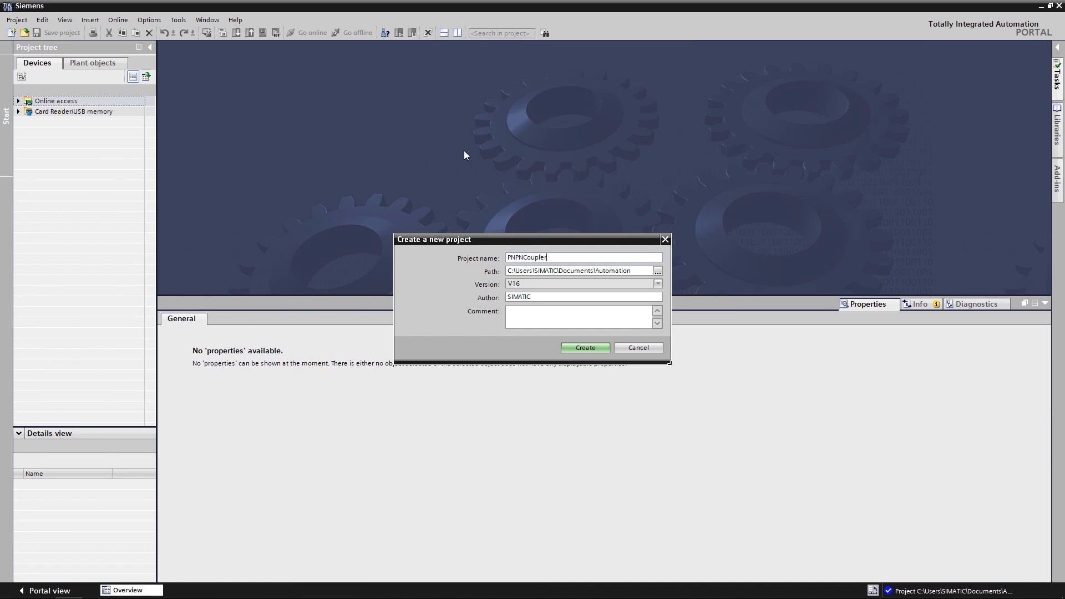
click(586, 347)
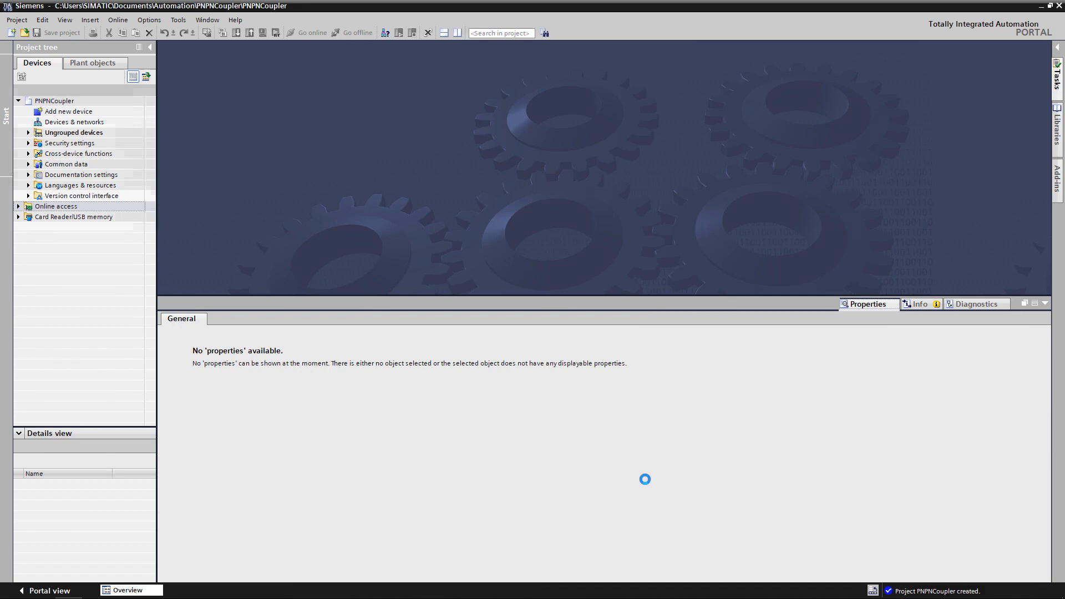
Step: In Devices & networks, locate CPU 1513-1 PN under S7-1500 controllers for PLC_1 and PLC_2
double_click(74, 122)
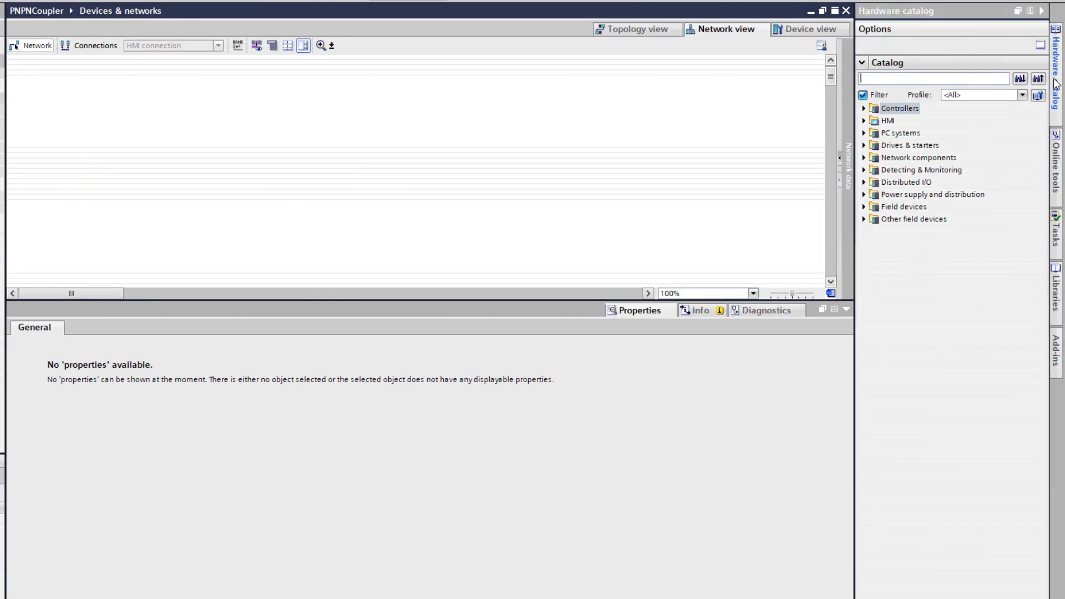
click(863, 109)
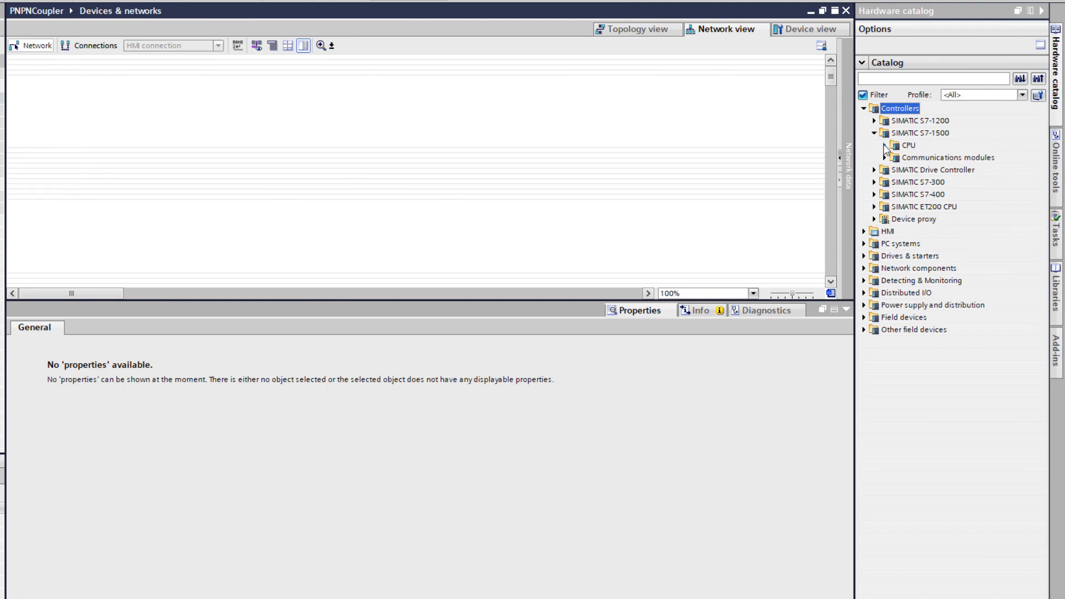
click(881, 144)
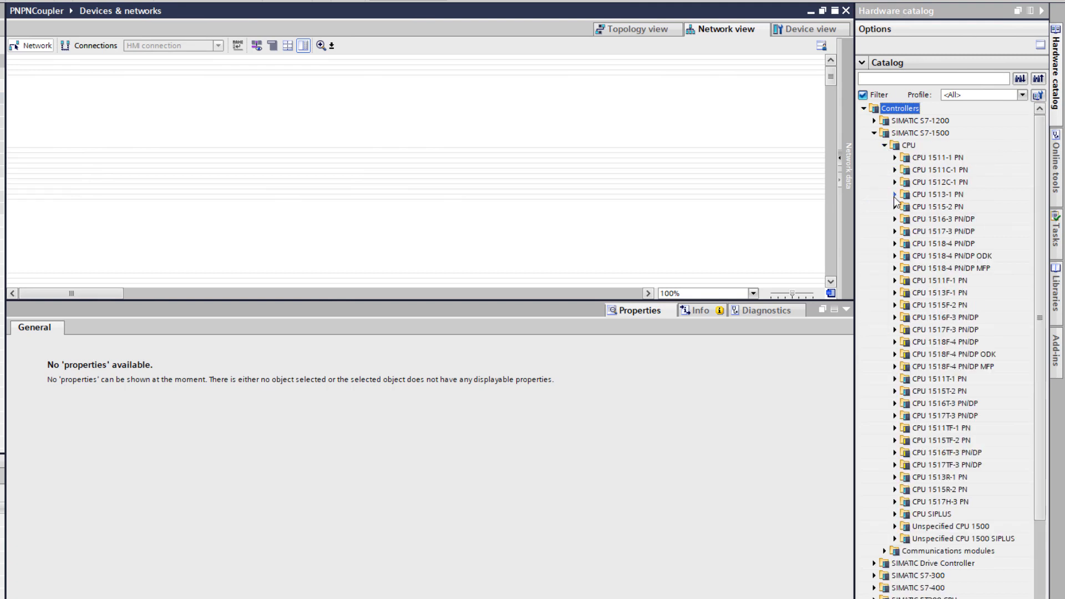
click(894, 194)
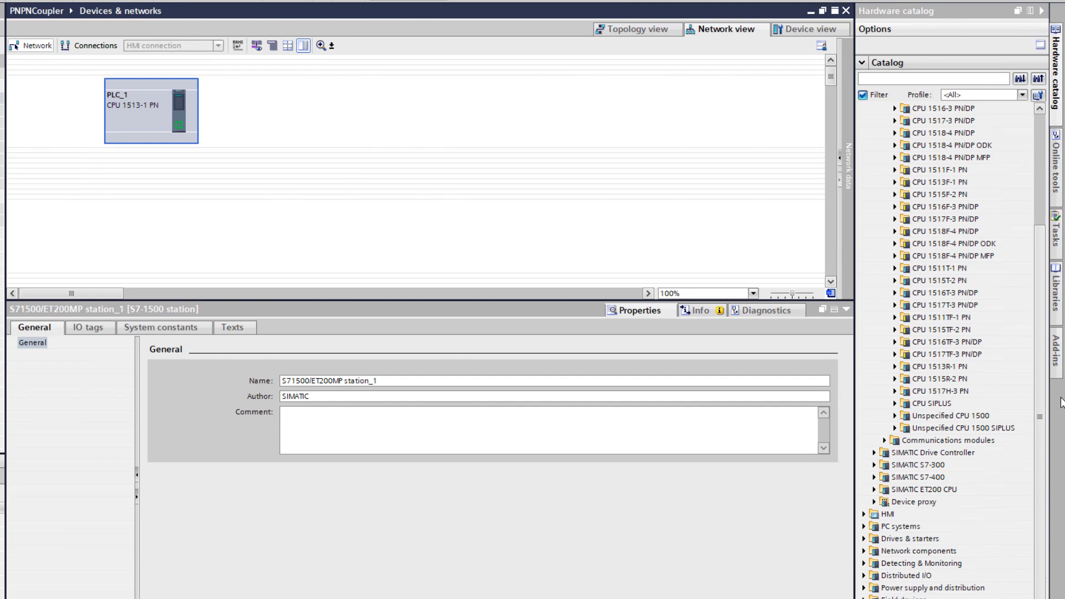
Step: Locate the SINAMICS G120C PN variants under Drives & starters for the two drives
click(865, 539)
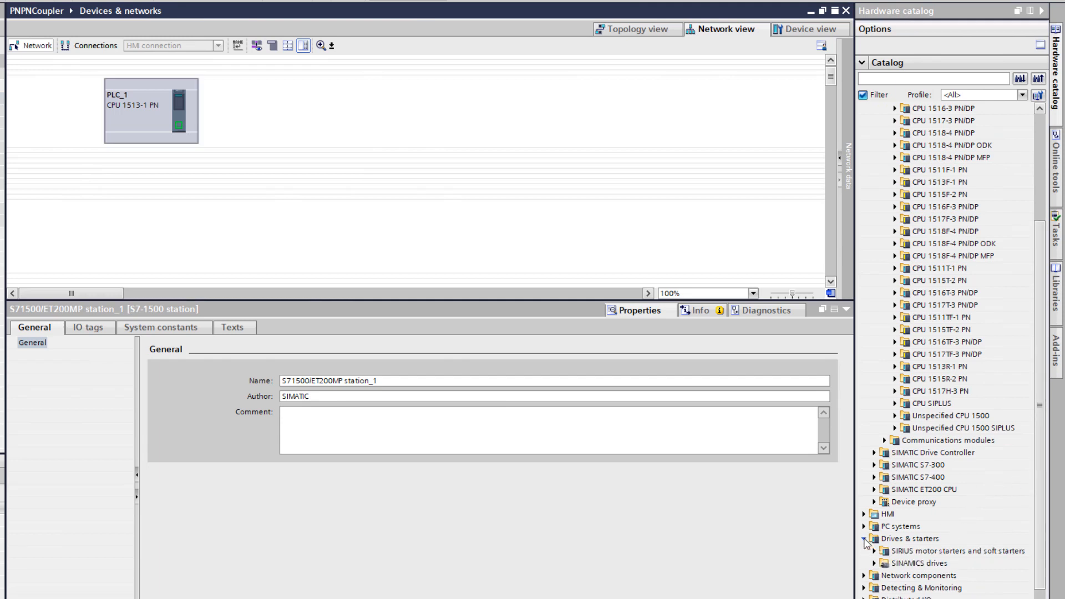
click(885, 564)
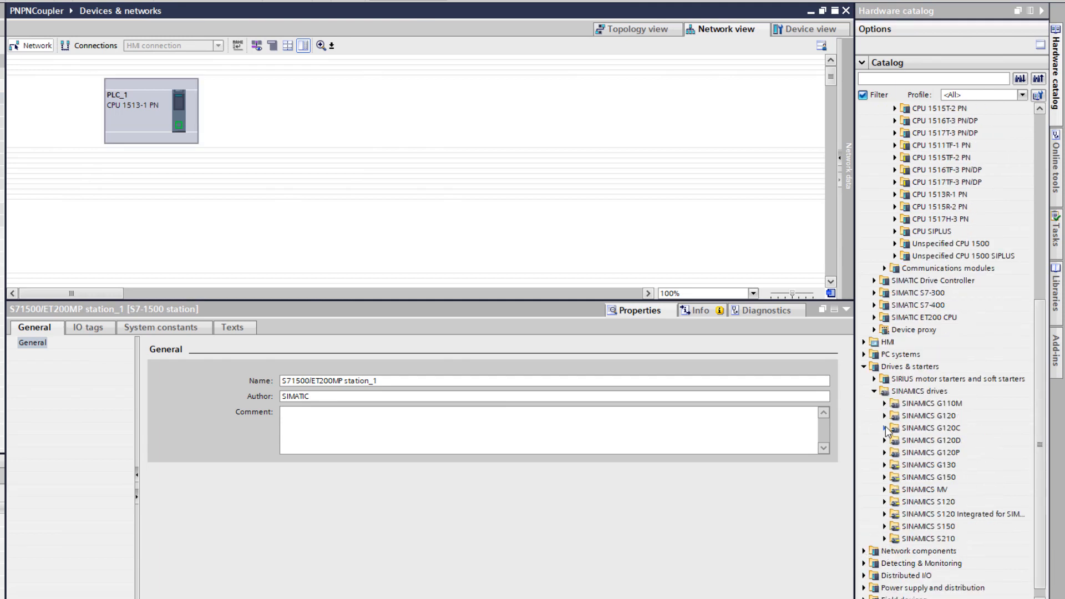
click(886, 428)
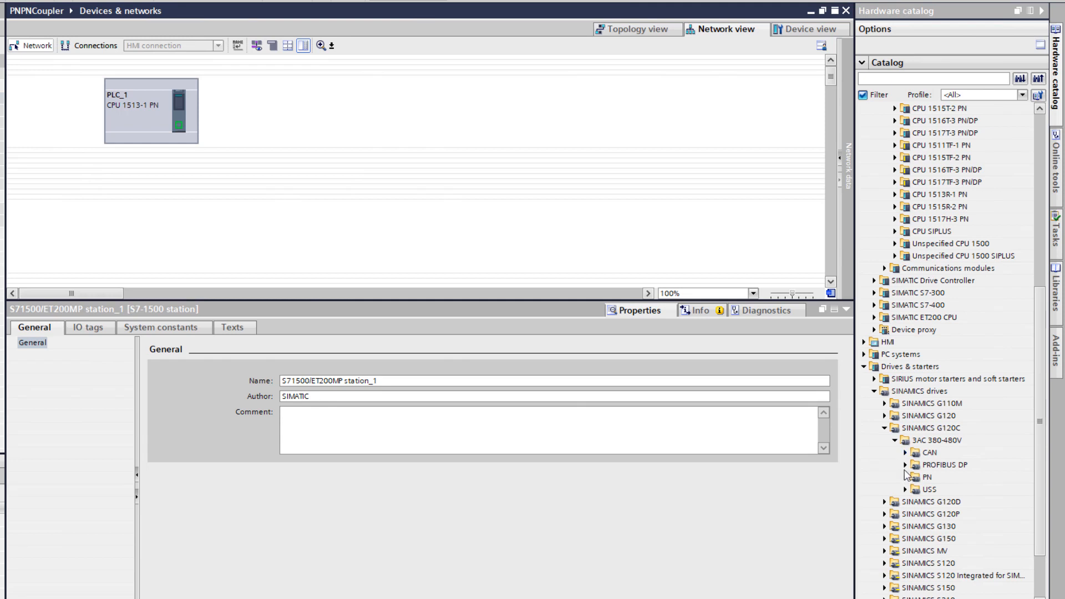
click(905, 477)
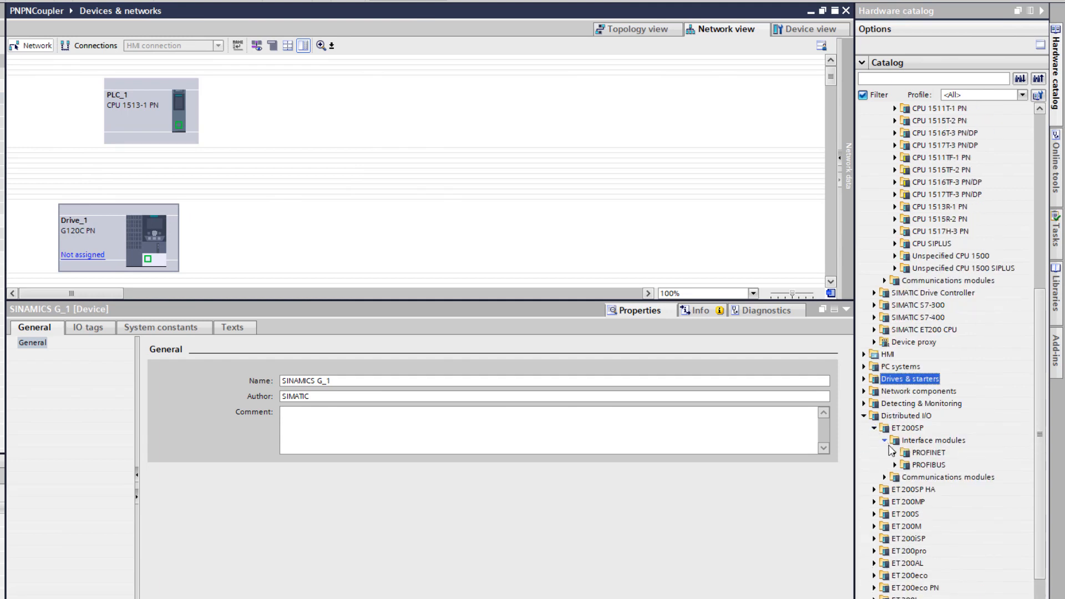
Step: Add an IM 155-6 PN BA IO device from the PROFINET interface modules to the network
click(894, 453)
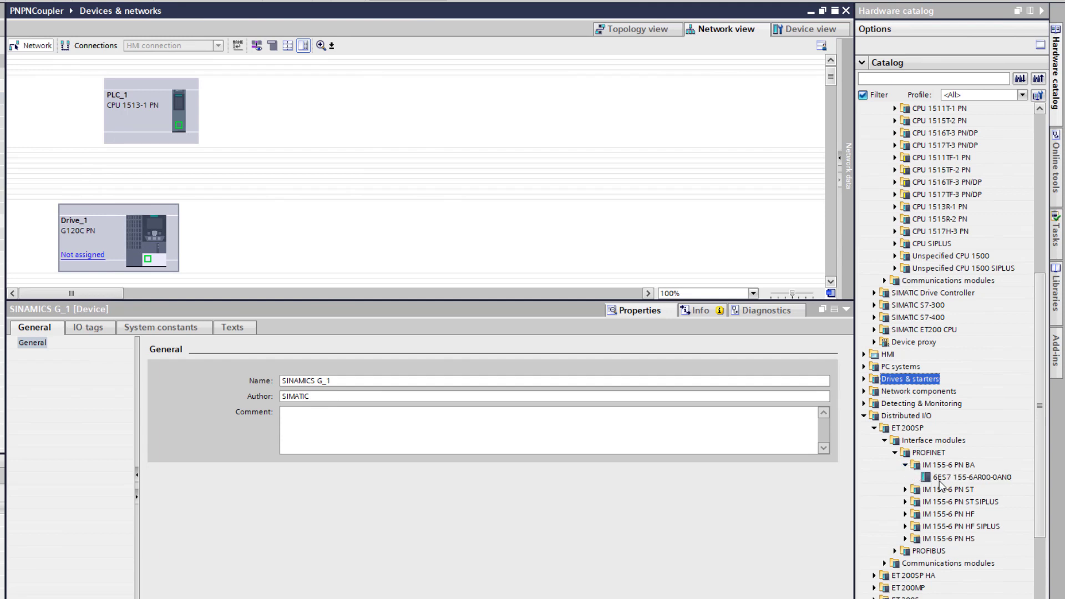
drag(972, 477, 304, 232)
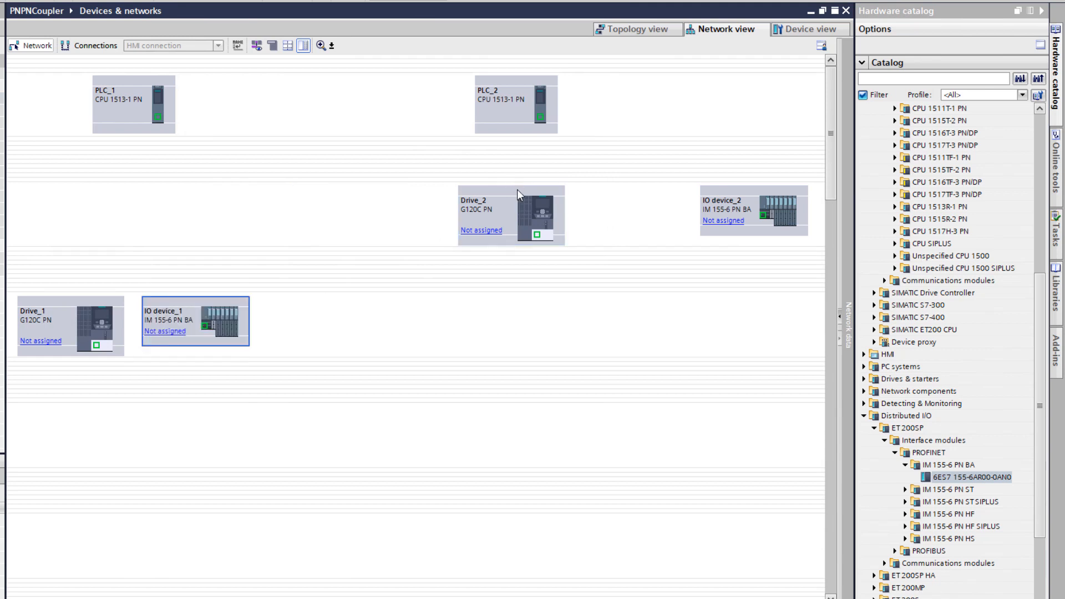
Step: Place Drive_2 beside IO device_2 and assign Drive_1 and IO device_1 to PLC_1's IO system
drag(510, 216, 492, 326)
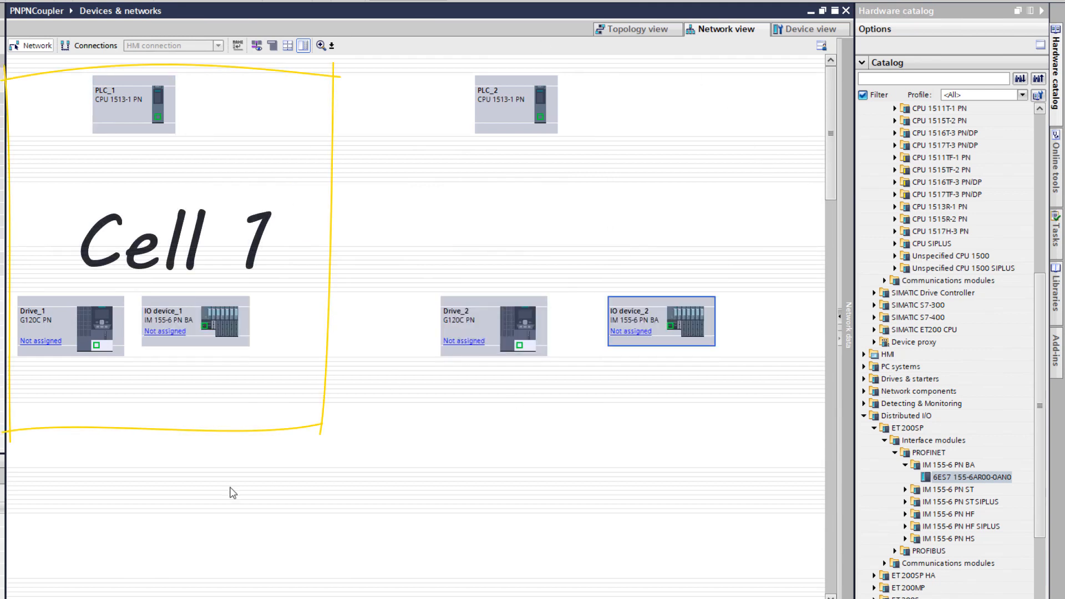
click(41, 341)
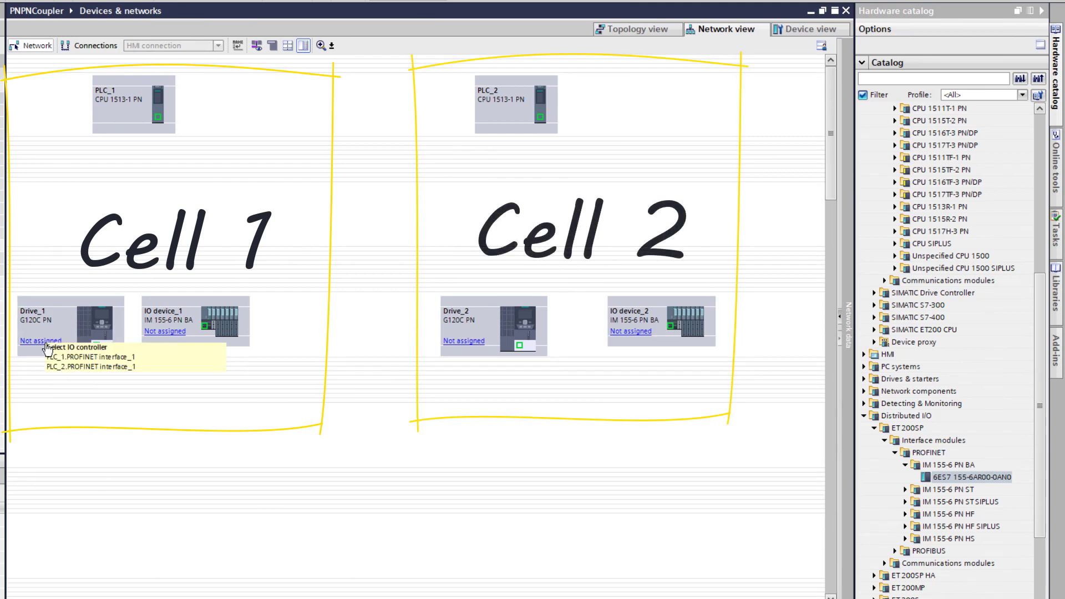
click(90, 357)
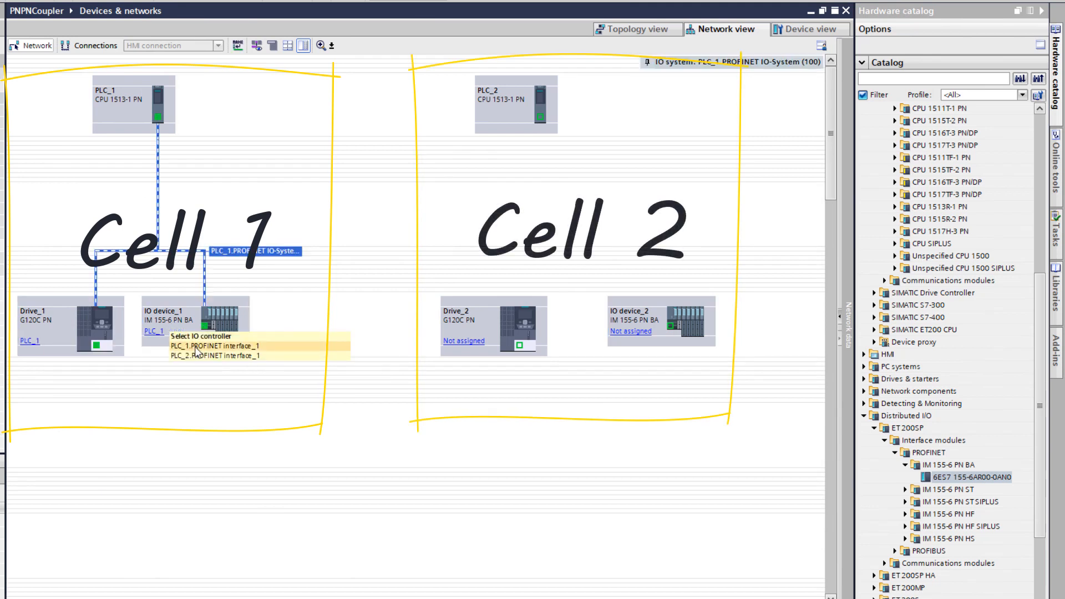
click(631, 330)
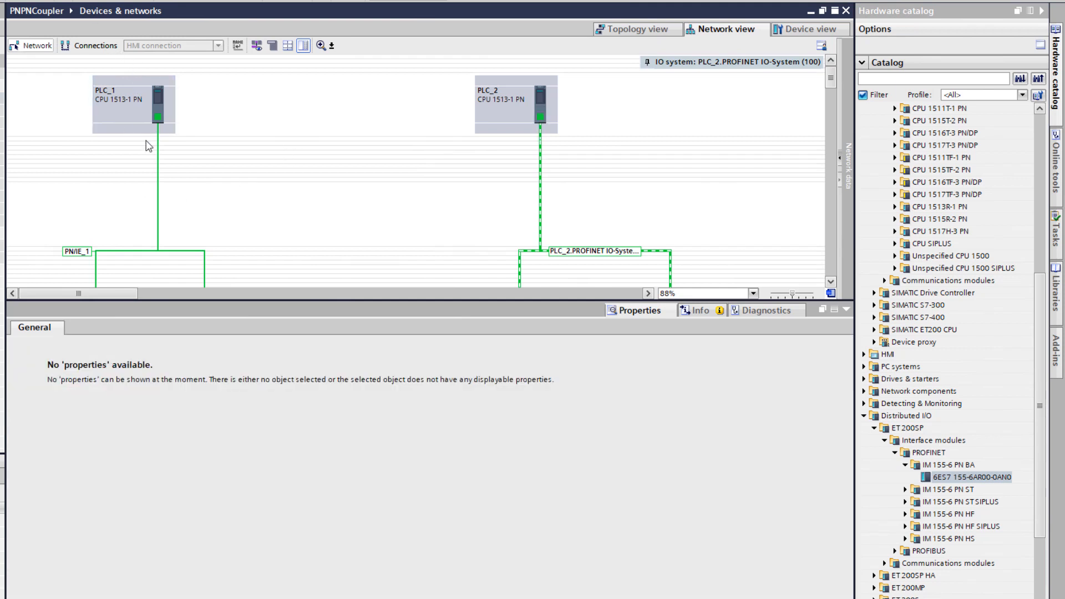
Step: Create S7_Connection_1 between PLC_1 and PLC_2 in the S7 connection view
drag(158, 118, 539, 117)
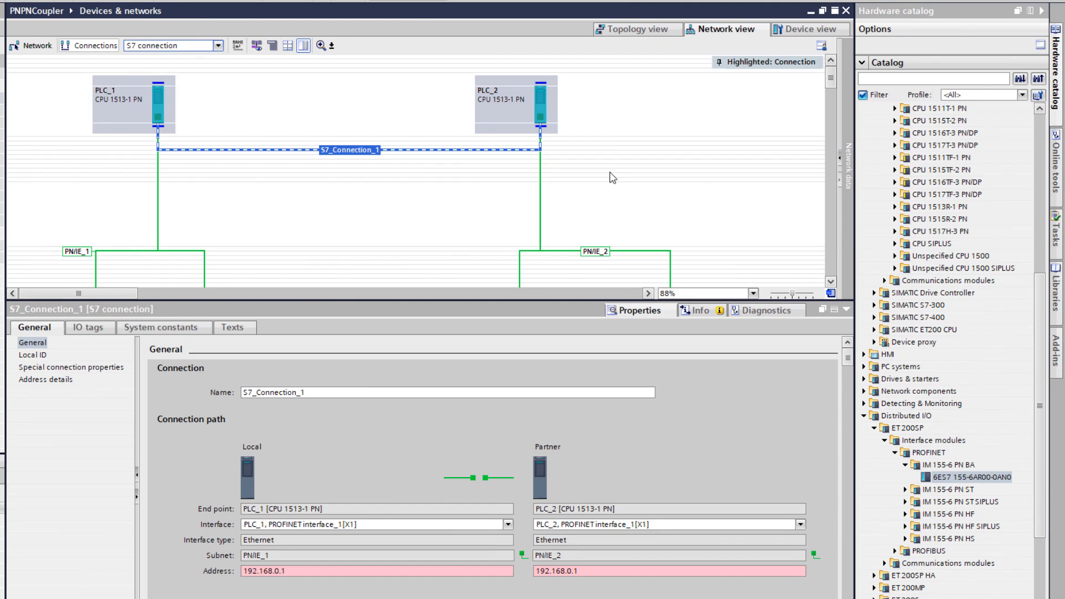
click(572, 570)
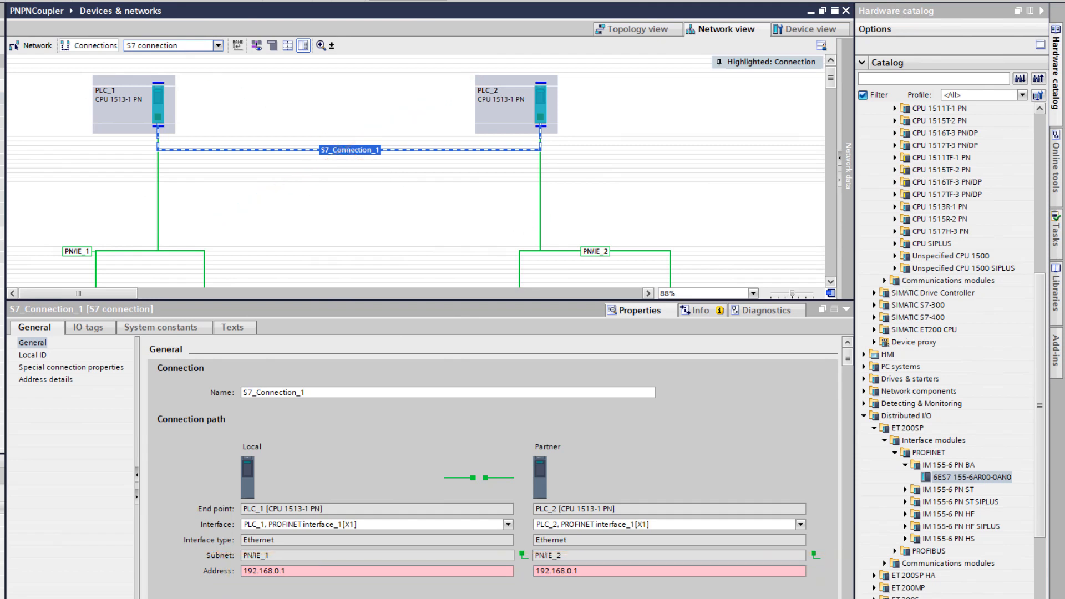
click(490, 159)
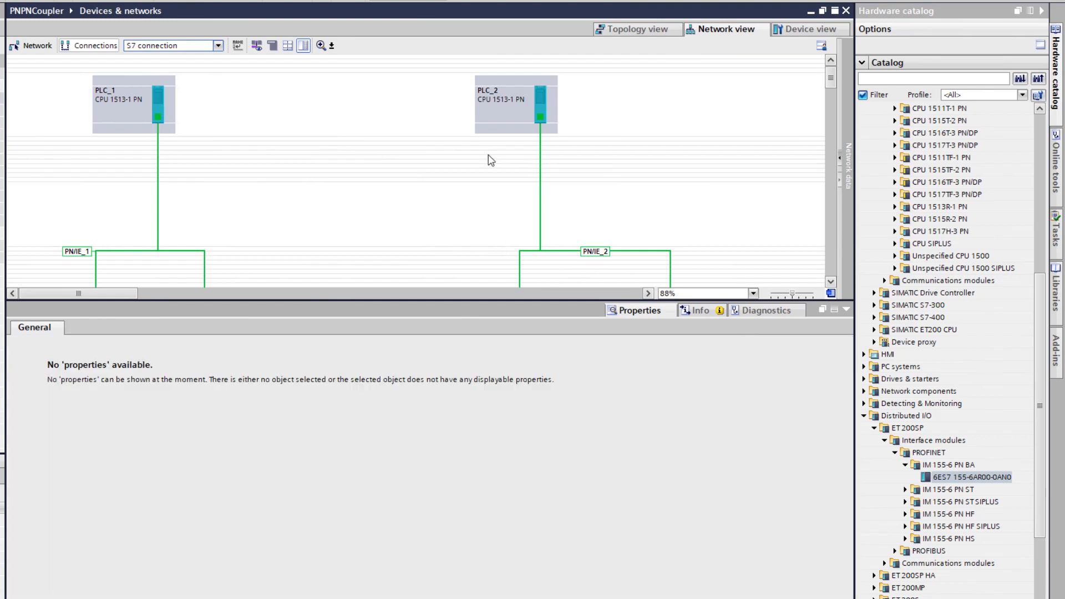
mouse_move(373, 200)
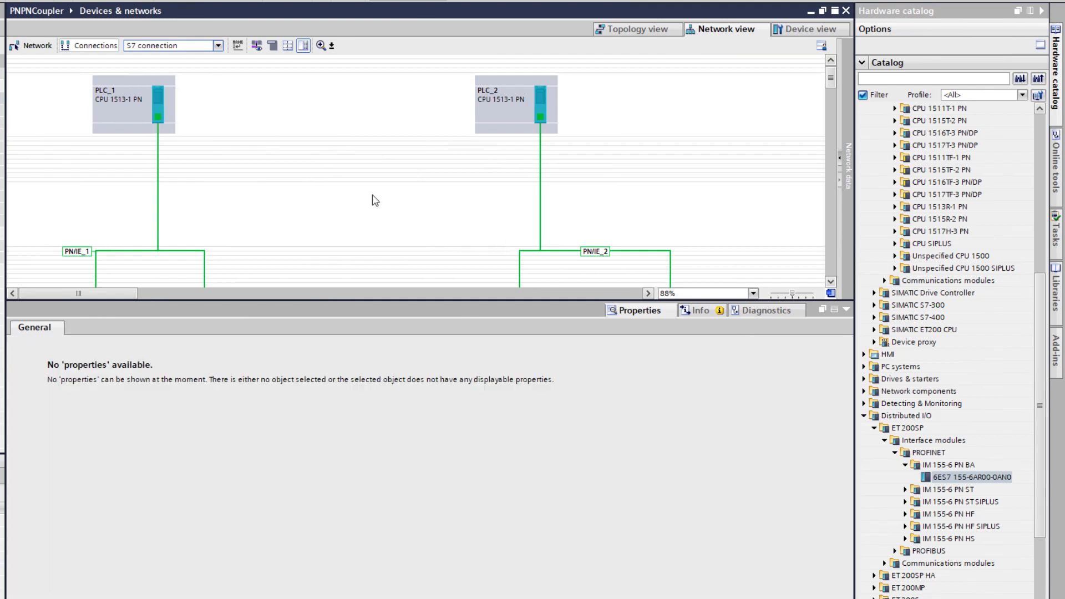
click(933, 78)
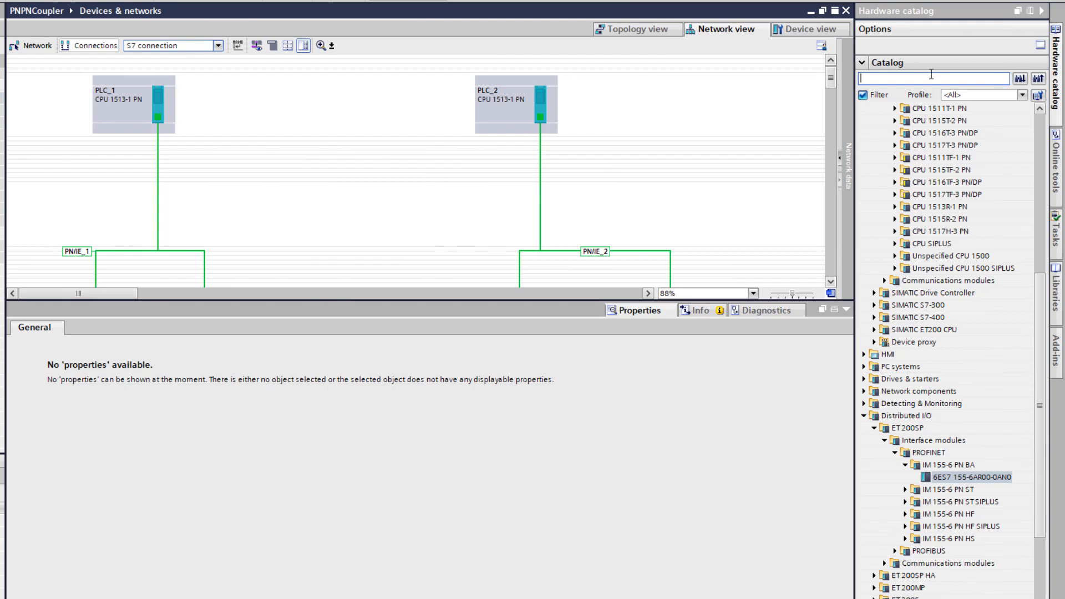
Step: Find the PN/PN Coupler via catalog search 'coup' and place it between PLC_1 and PLC_2
text(coupler)
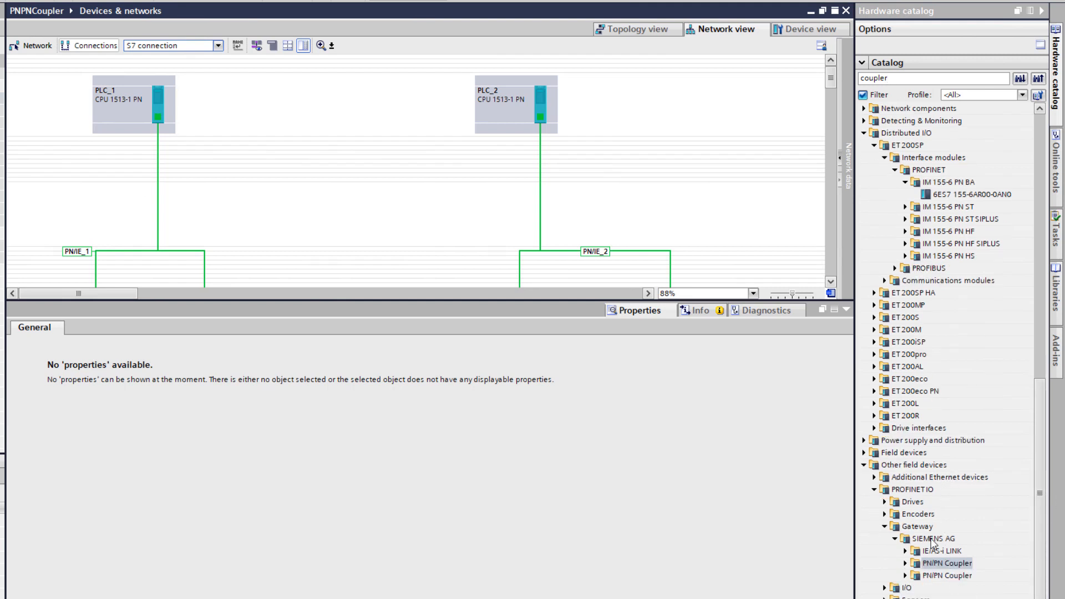
click(912, 563)
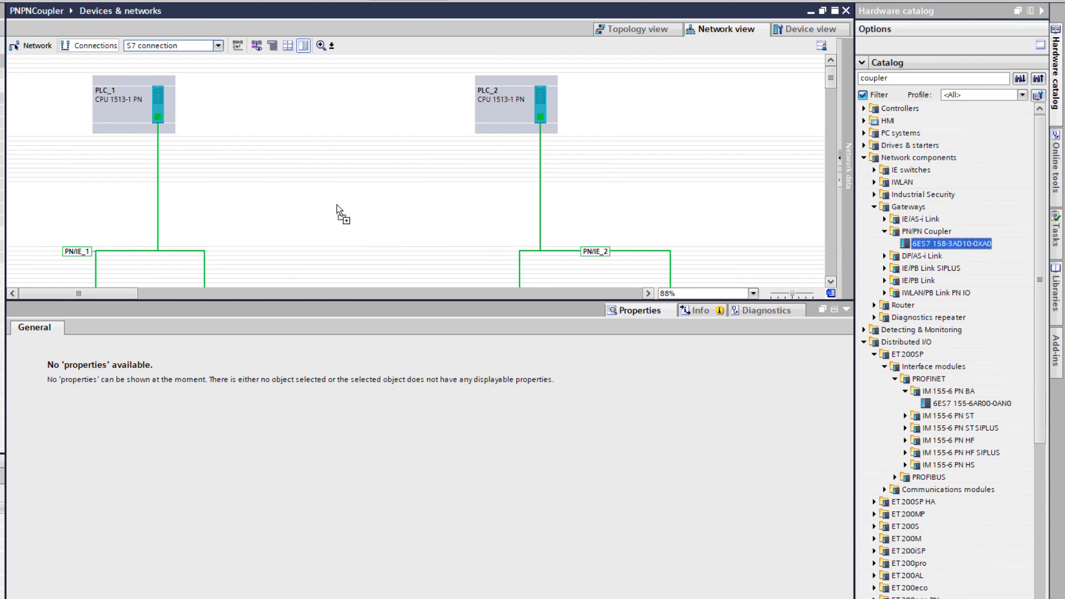
drag(950, 243, 384, 210)
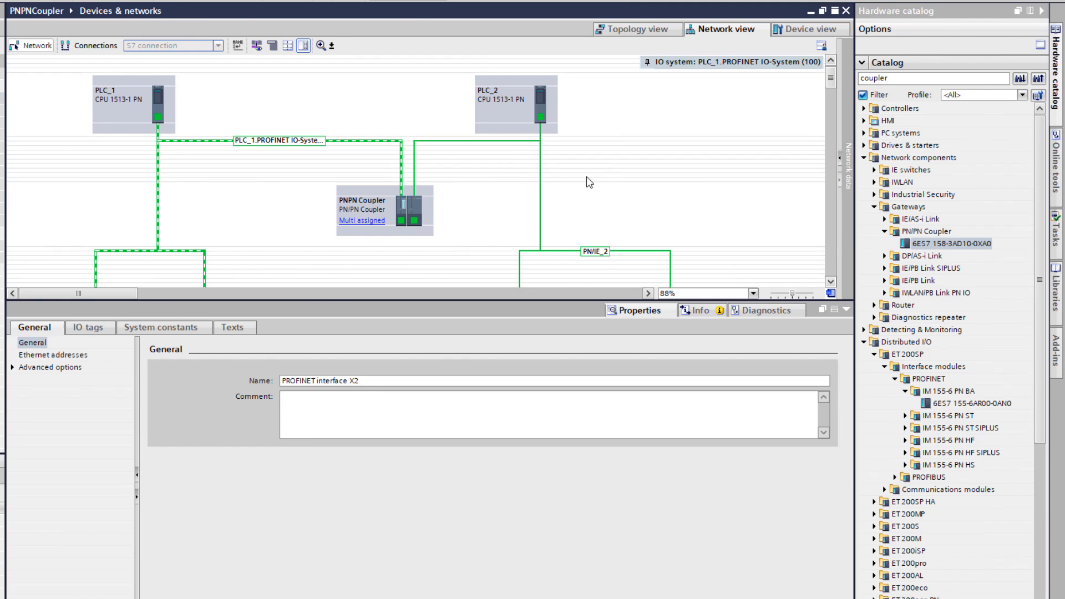
click(288, 213)
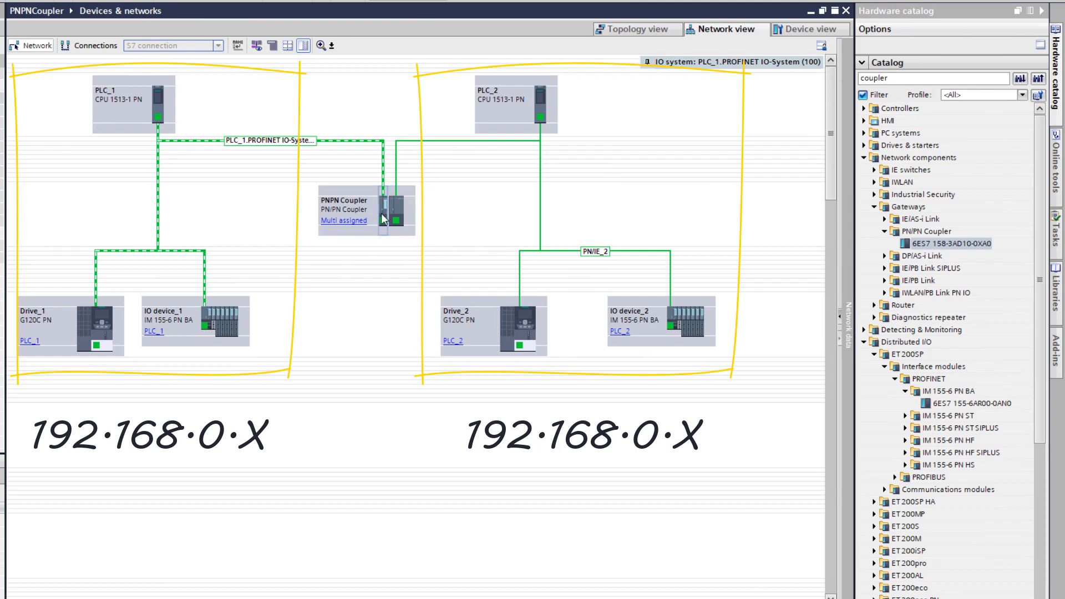
mouse_move(384, 216)
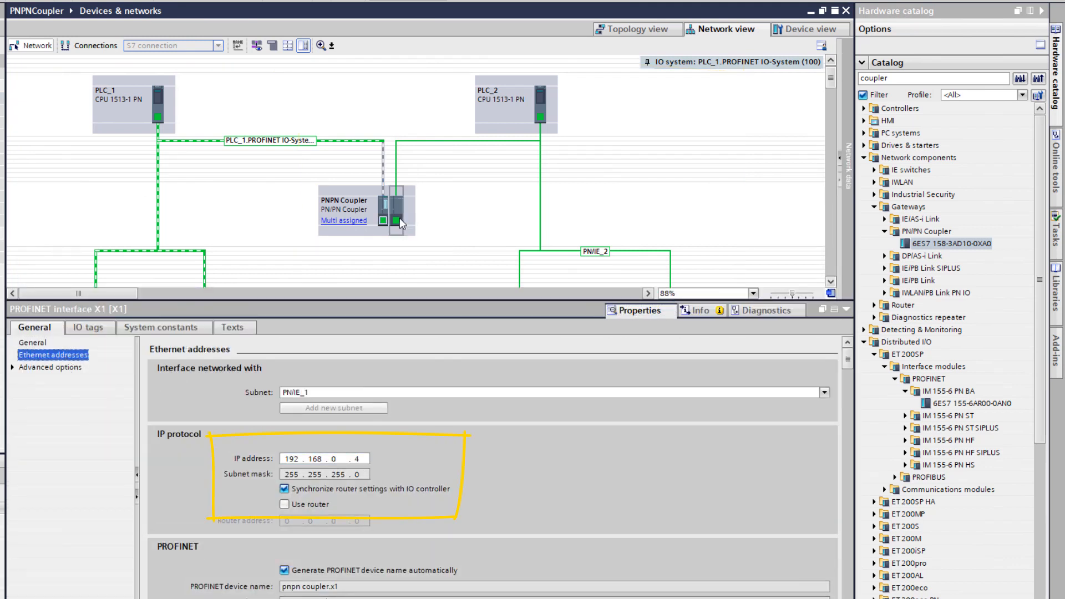
Step: Set the coupler's X2 interface IP address last octet to 4
click(399, 220)
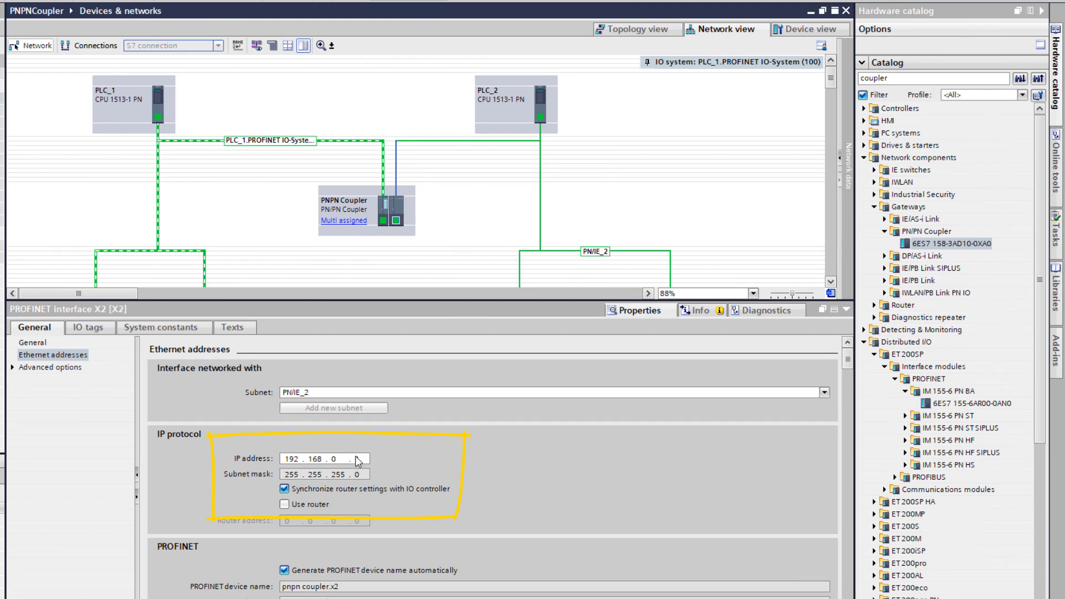
text(4)
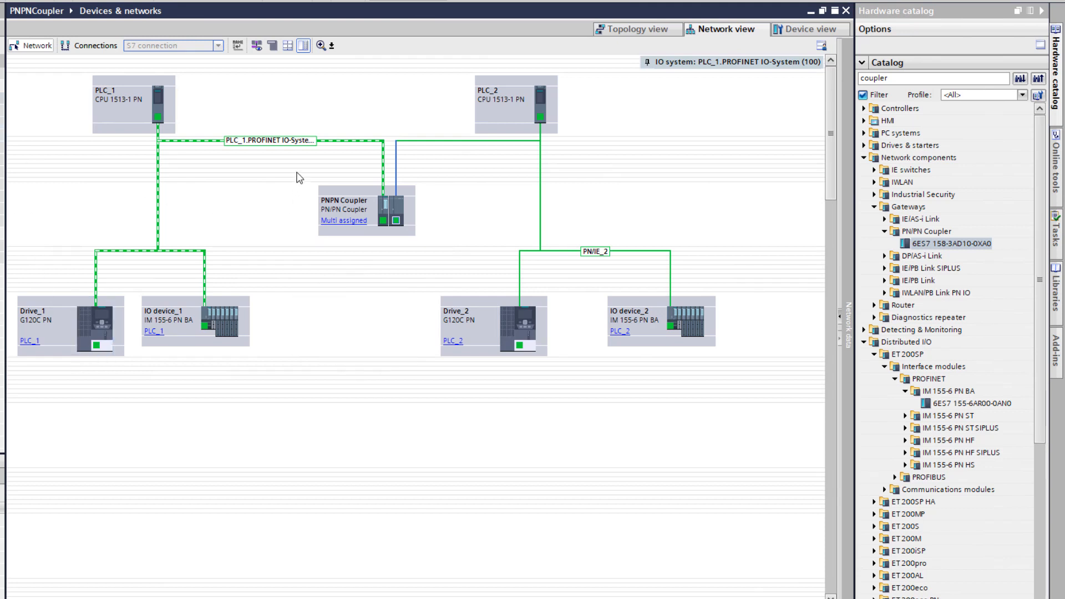
mouse_move(13, 126)
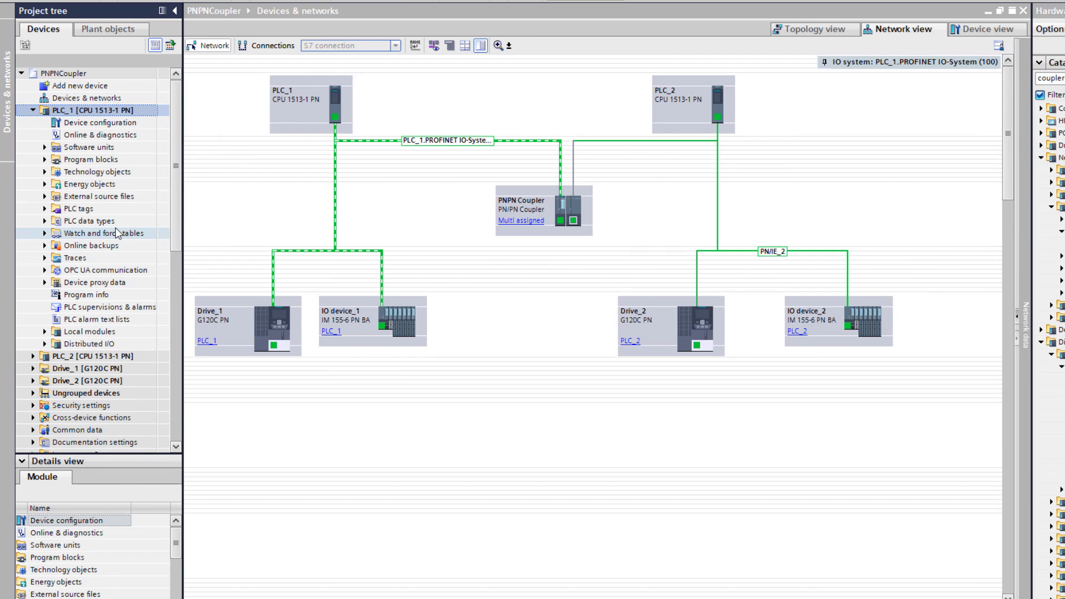
Step: Add PLC data type ProductInfo to PLC_1 with first member ProductID
click(41, 220)
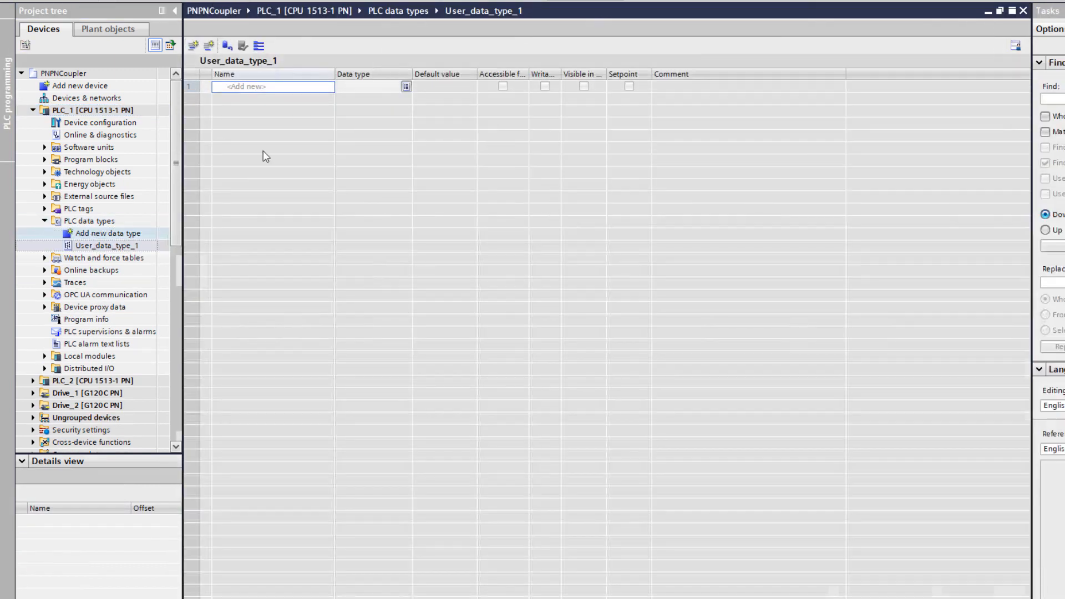
click(107, 245)
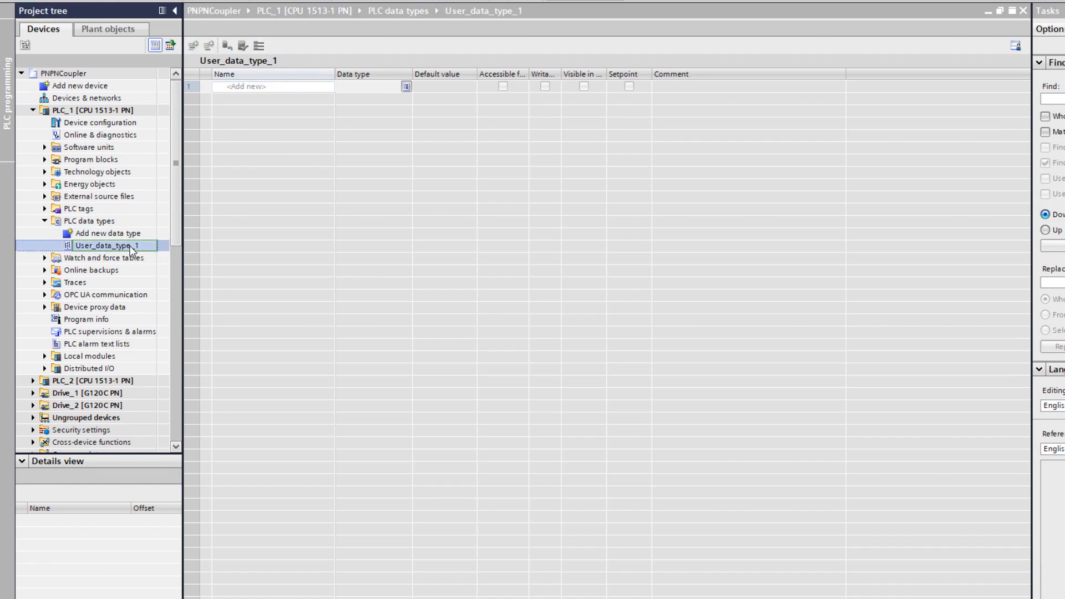
text(Product)
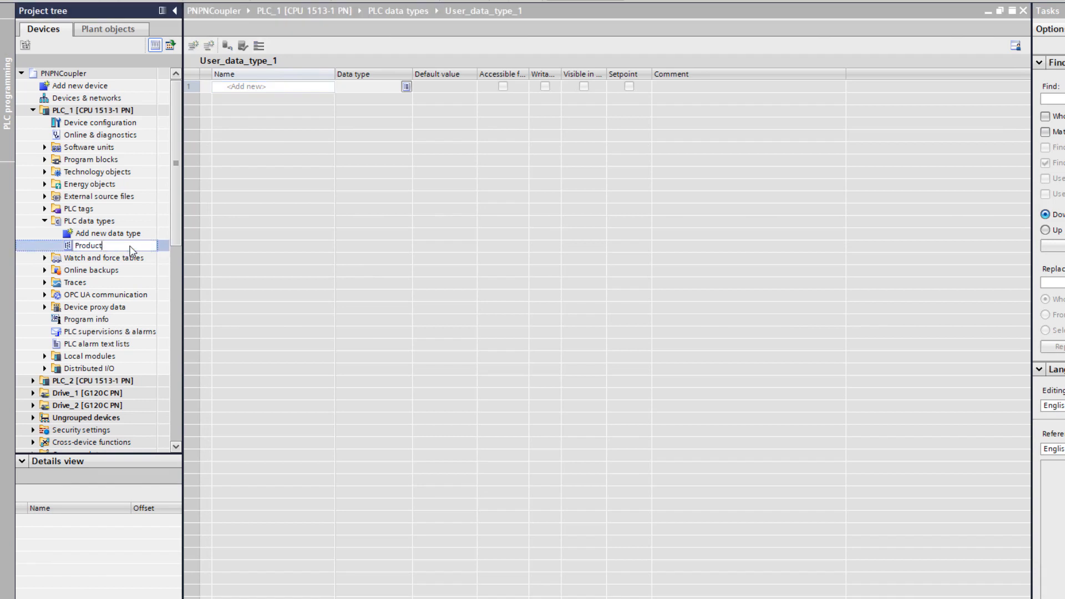
text(ProductInfo)
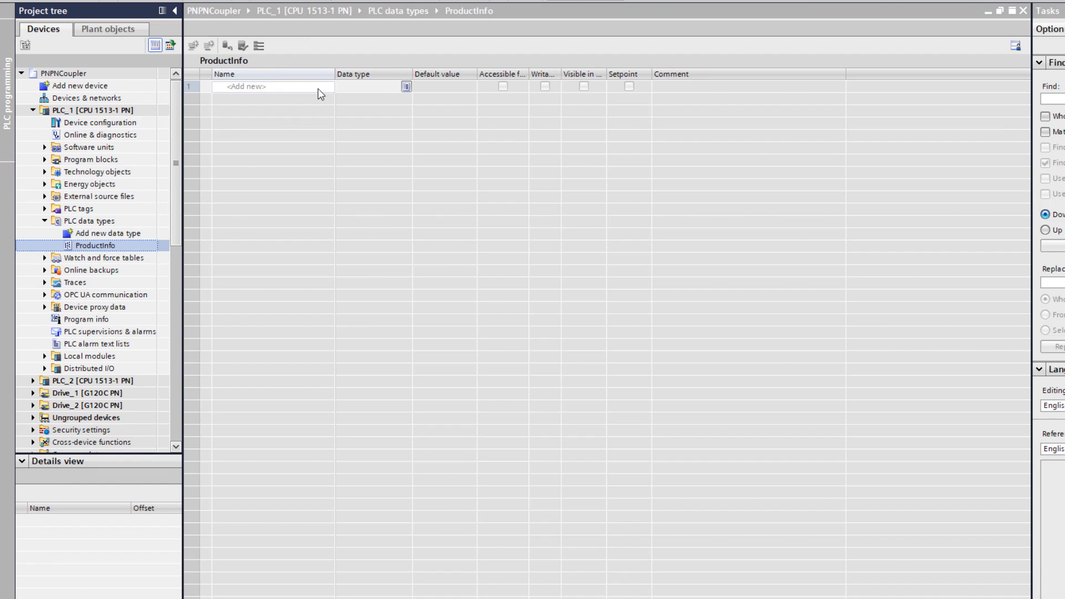
text(P)
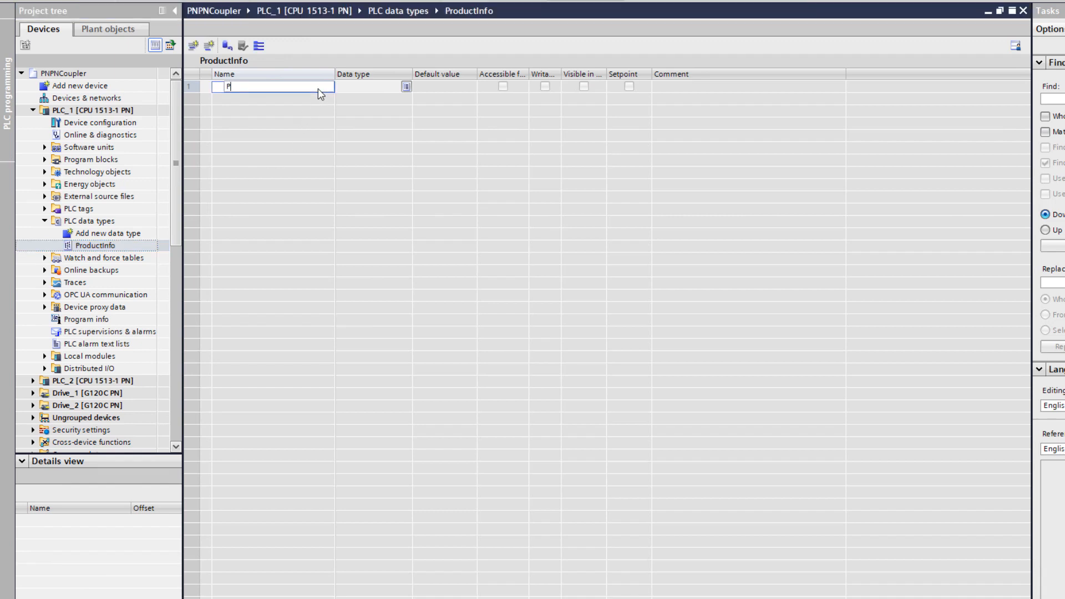
text(ProductID)
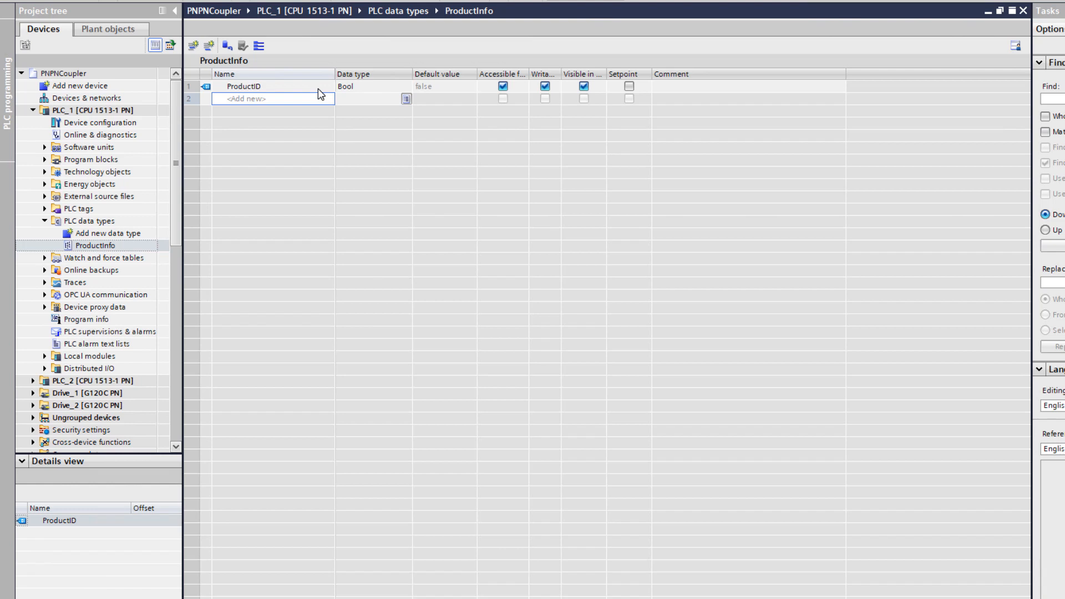
Step: Add Random members to ProductInfo, make ProductID a UDInt, and add another PLC data type
text(Random)
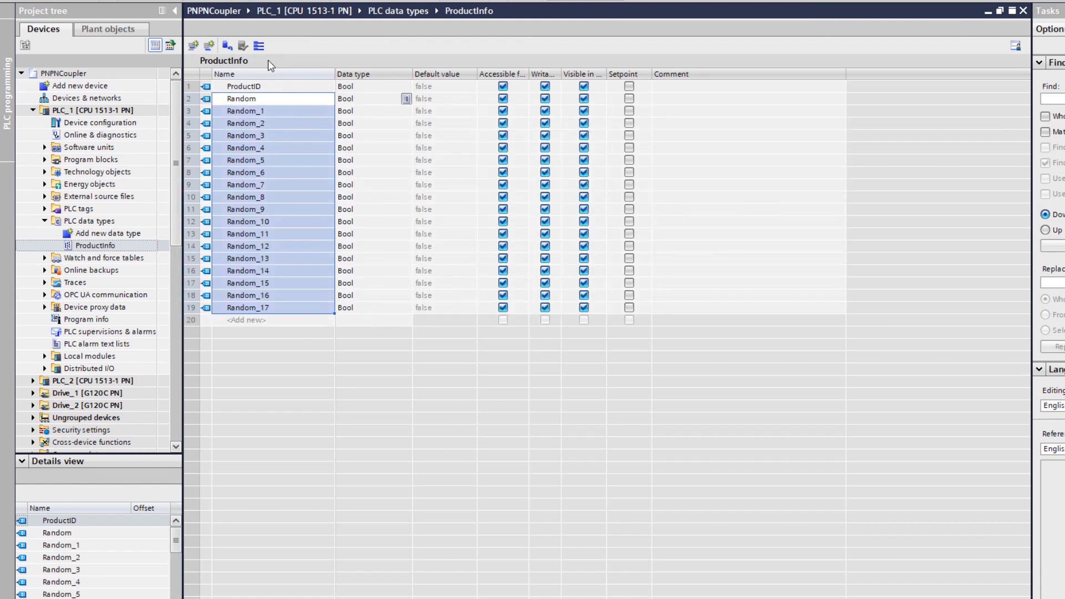
mouse_move(226, 190)
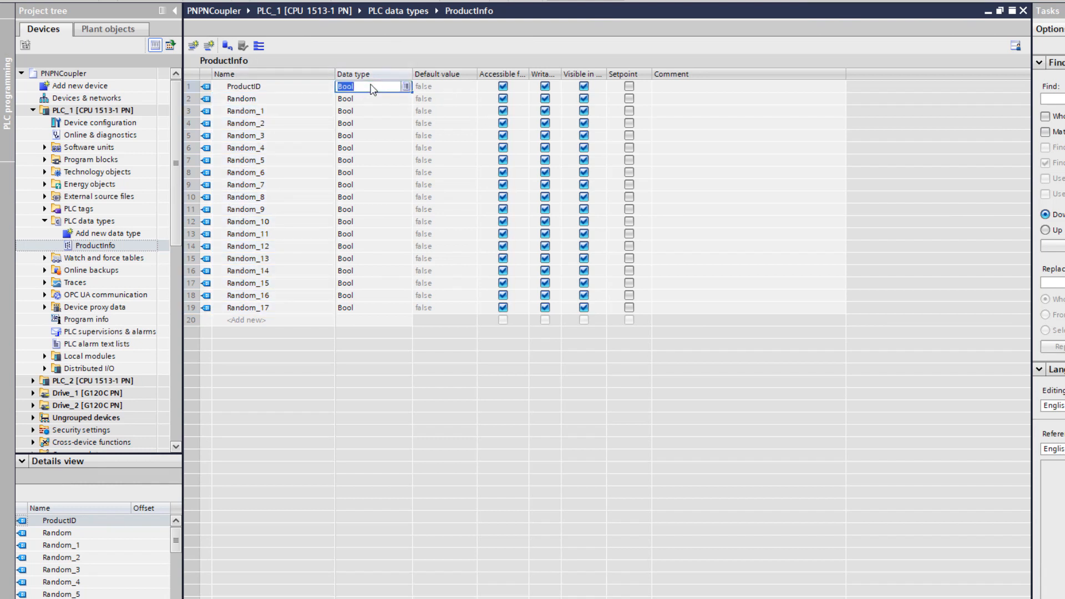
text(U)
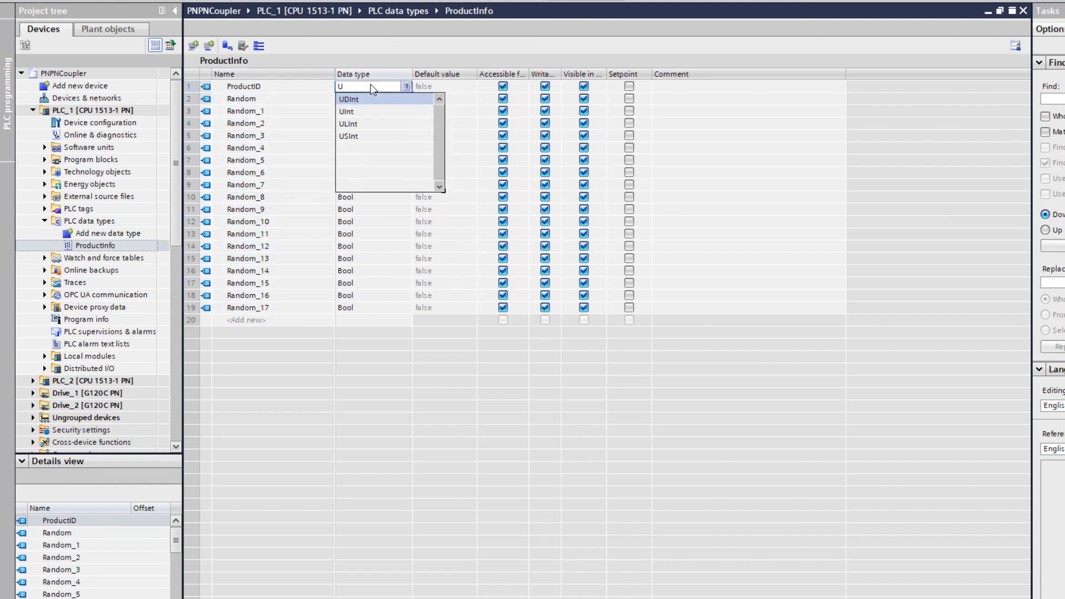
click(348, 98)
text(Int)
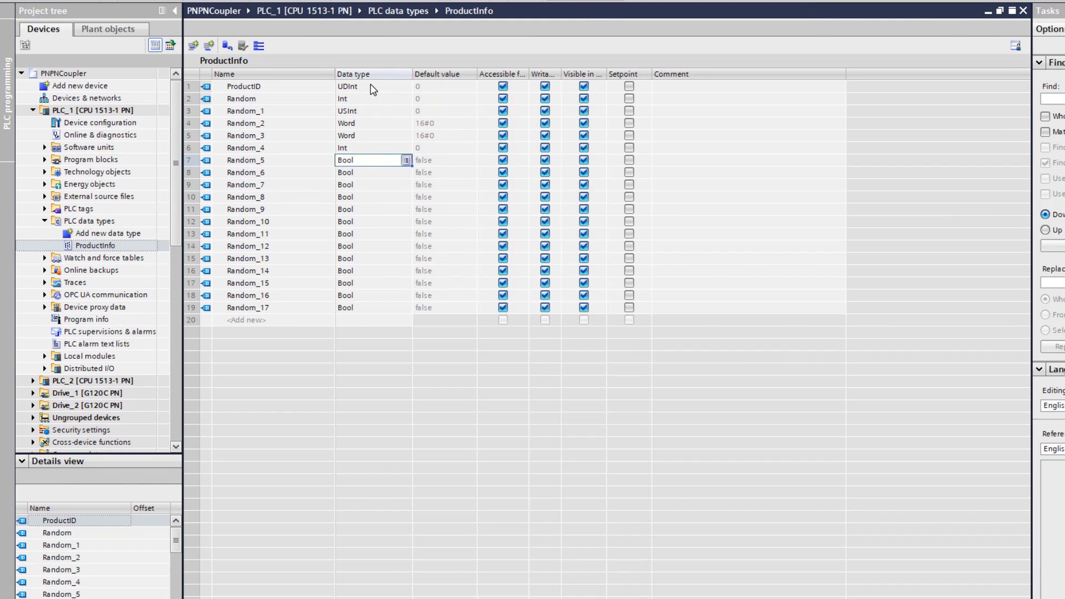
mouse_move(351, 394)
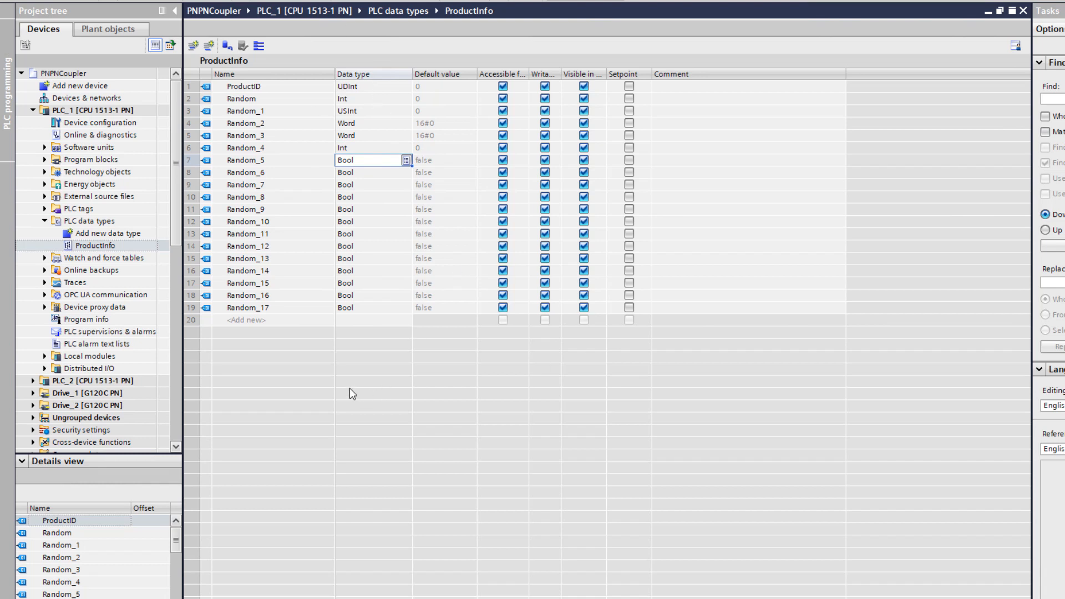
mouse_move(311, 363)
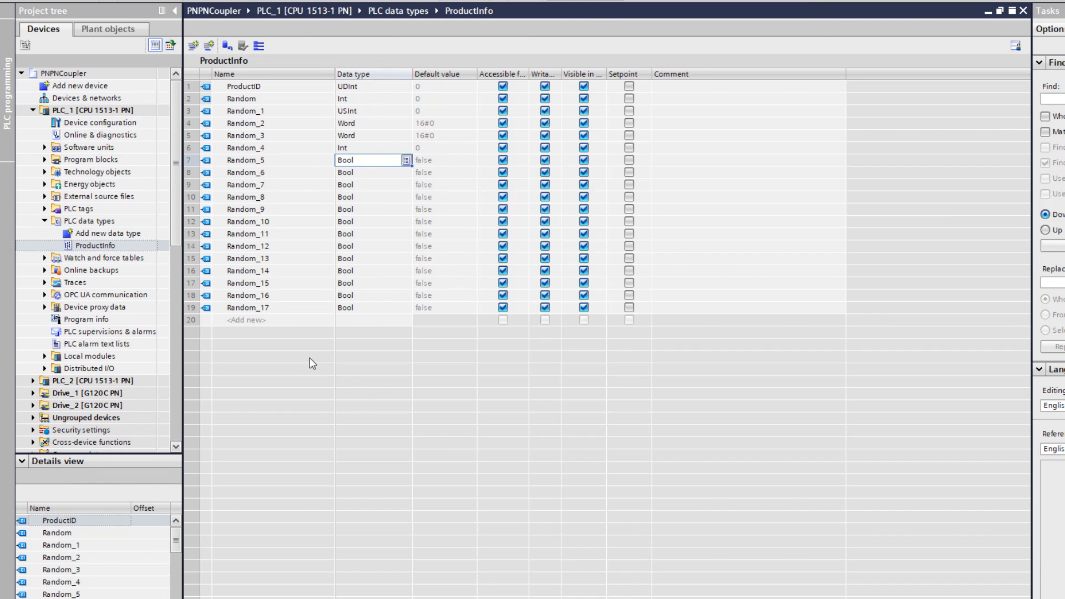
mouse_move(253, 426)
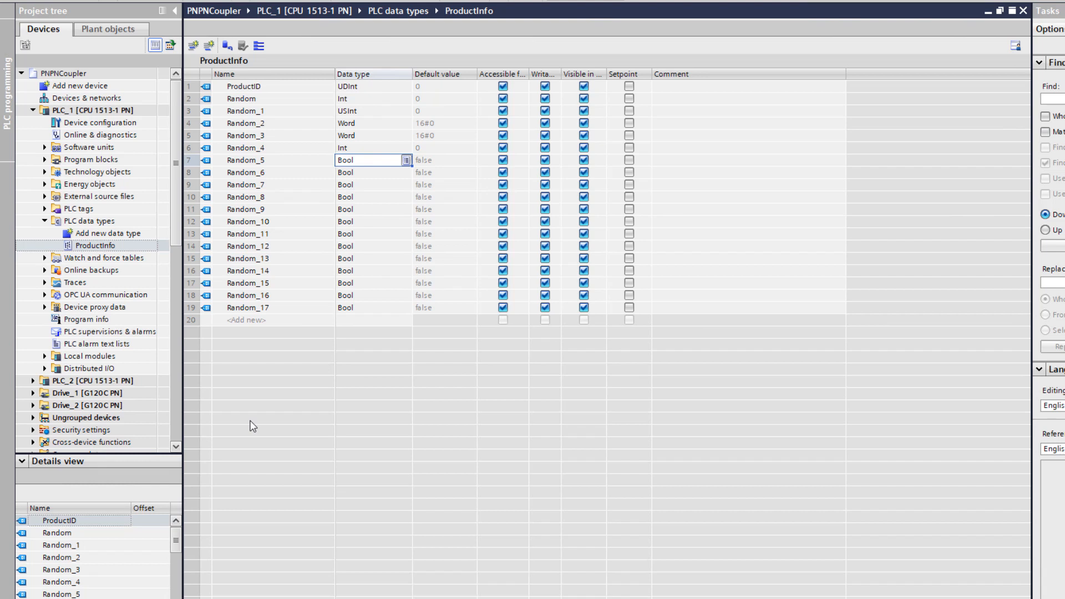
mouse_move(262, 120)
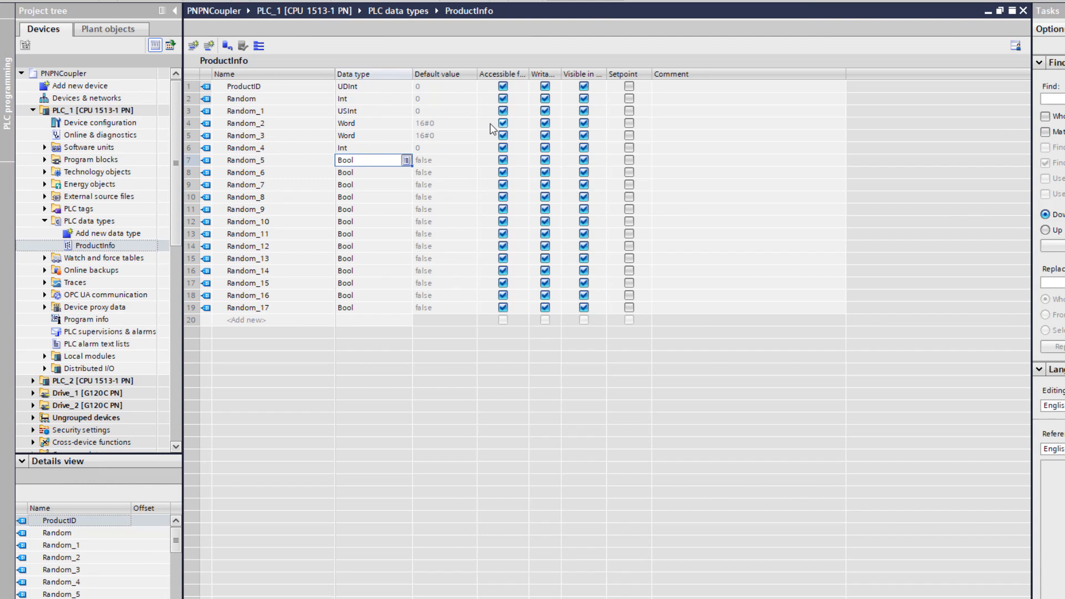
click(109, 232)
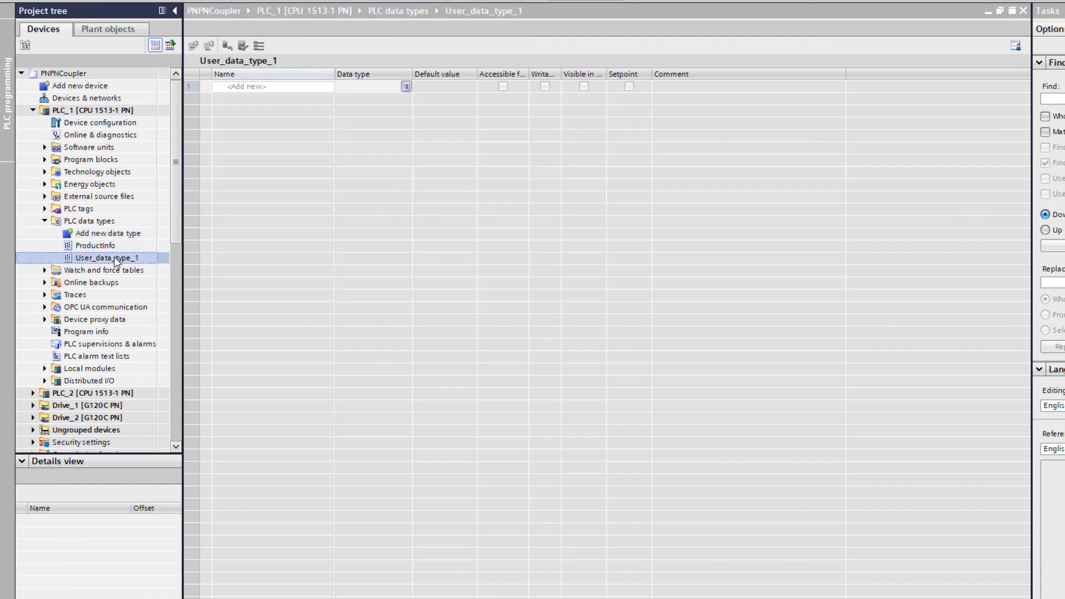
Step: Name the new data type Tray with member ArrPrInfo as Array[0..8] of ProductInfo
text(Tray)
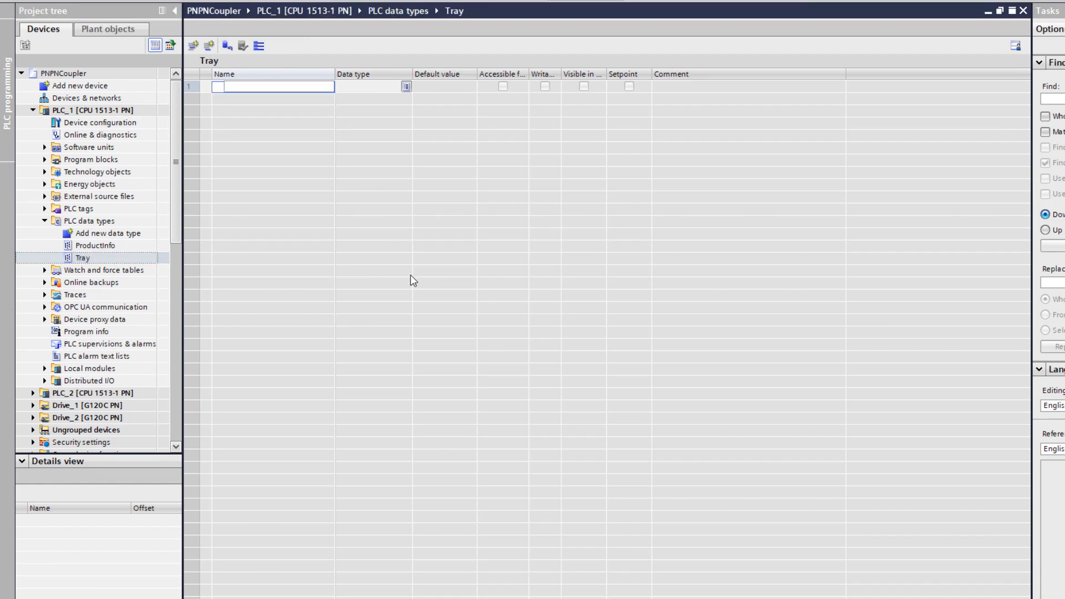
text(ArrPrInfo)
click(373, 86)
text(Array[0..1] of)
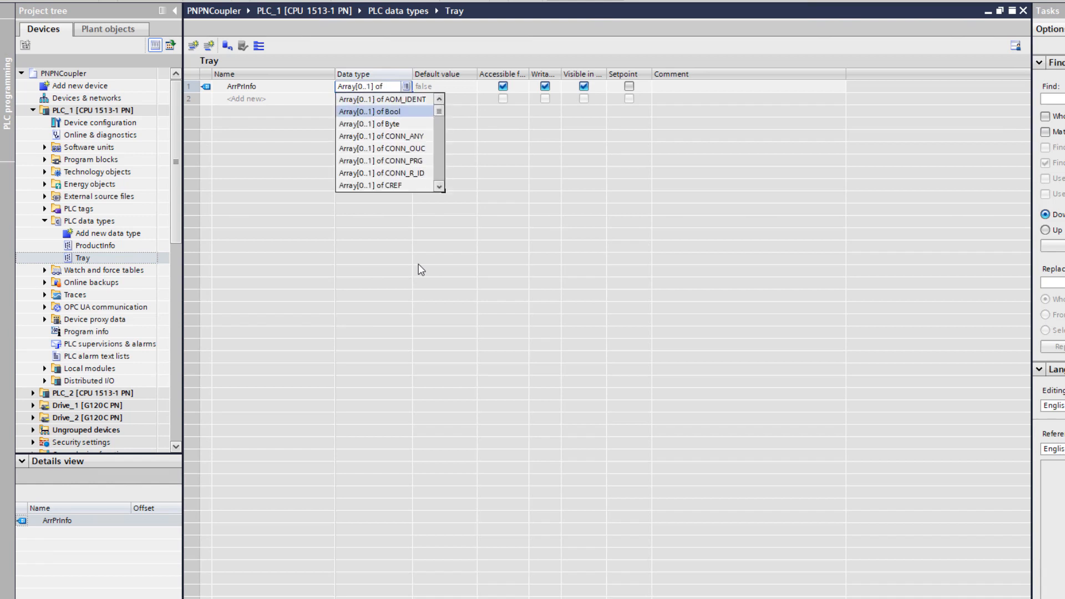
text(Produ)
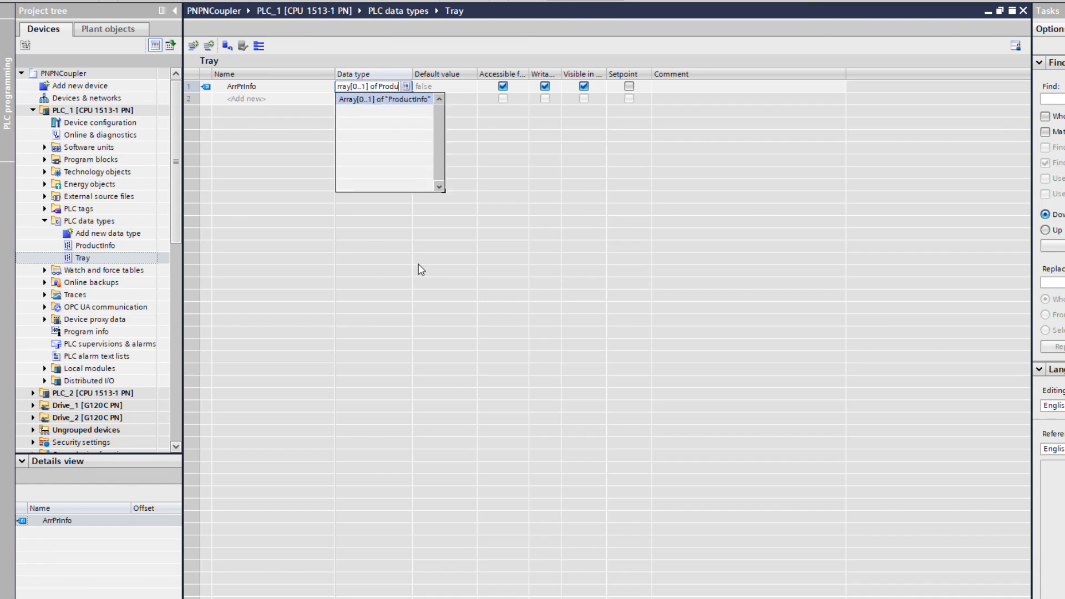
click(382, 99)
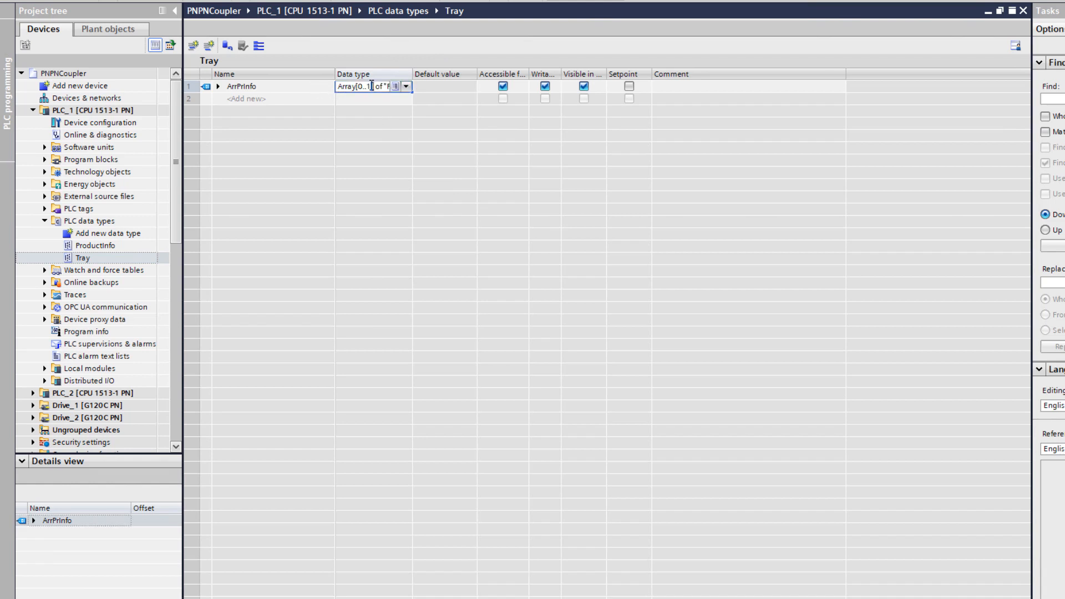
click(406, 86)
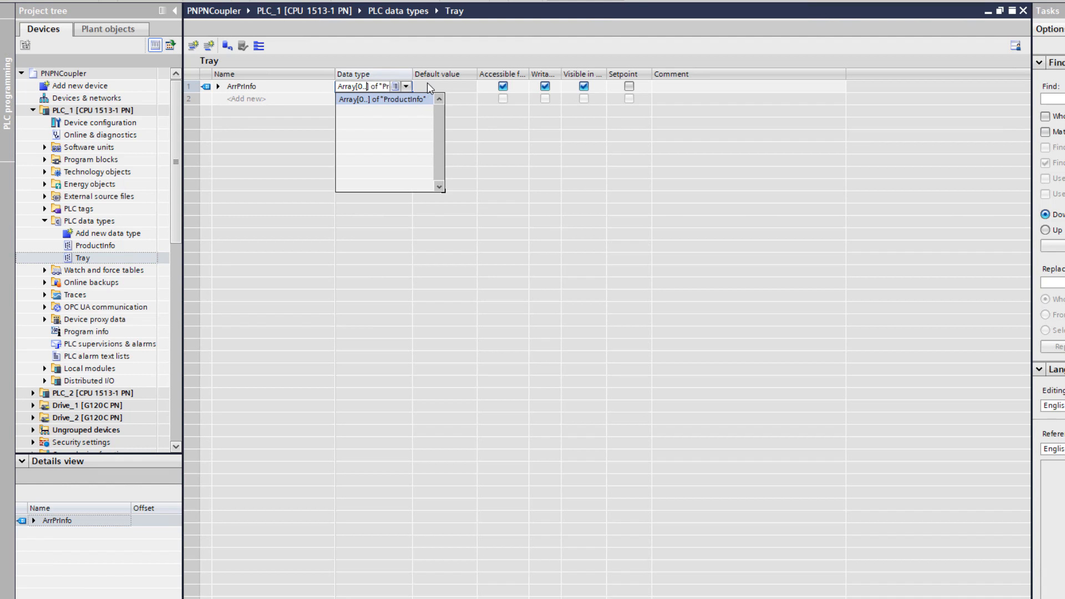
click(382, 99)
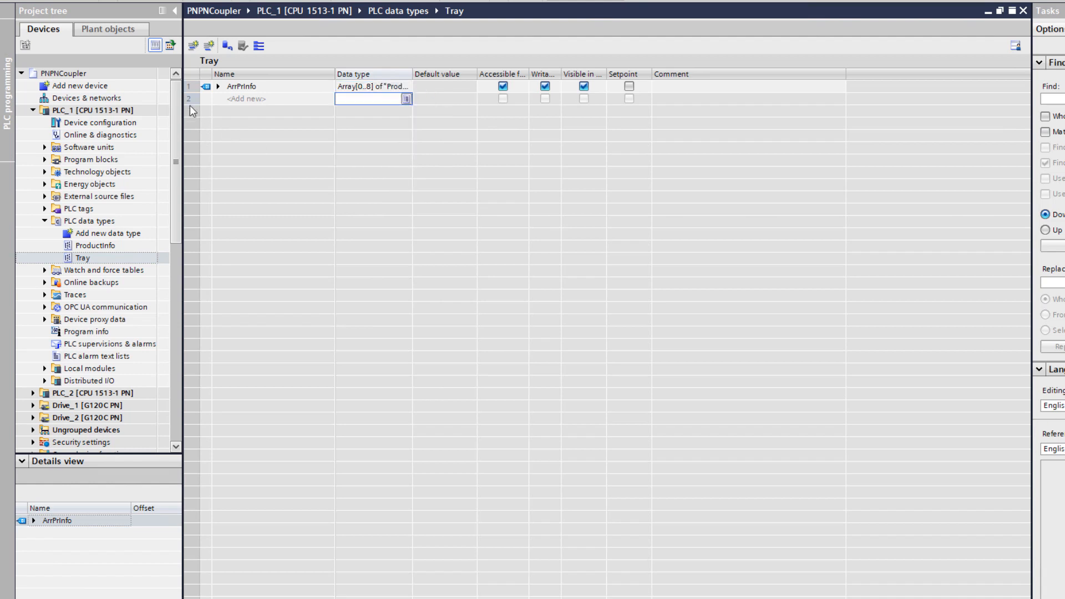
click(218, 87)
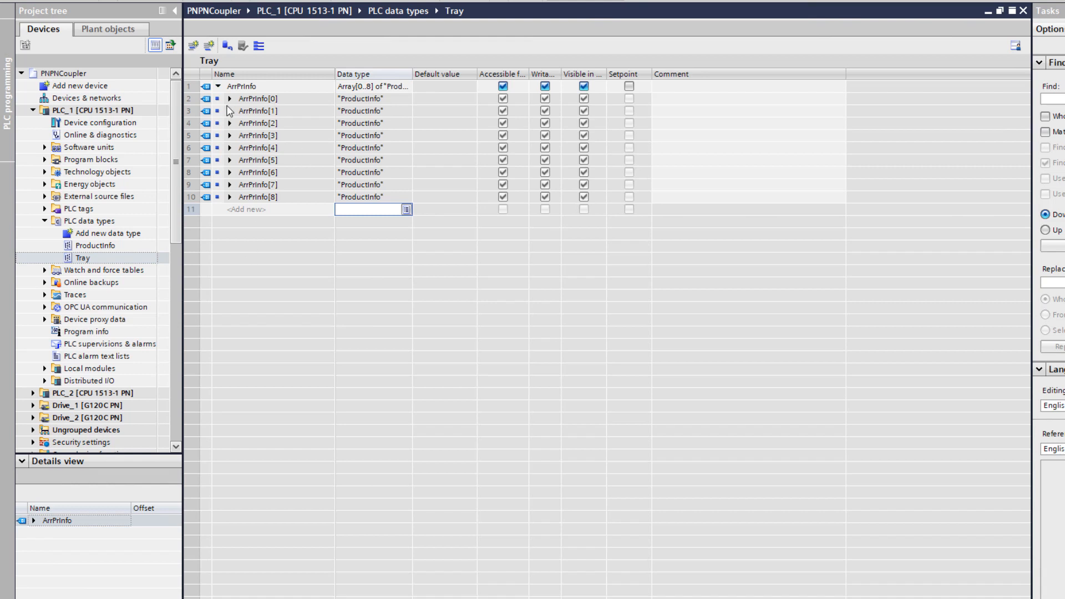
click(217, 97)
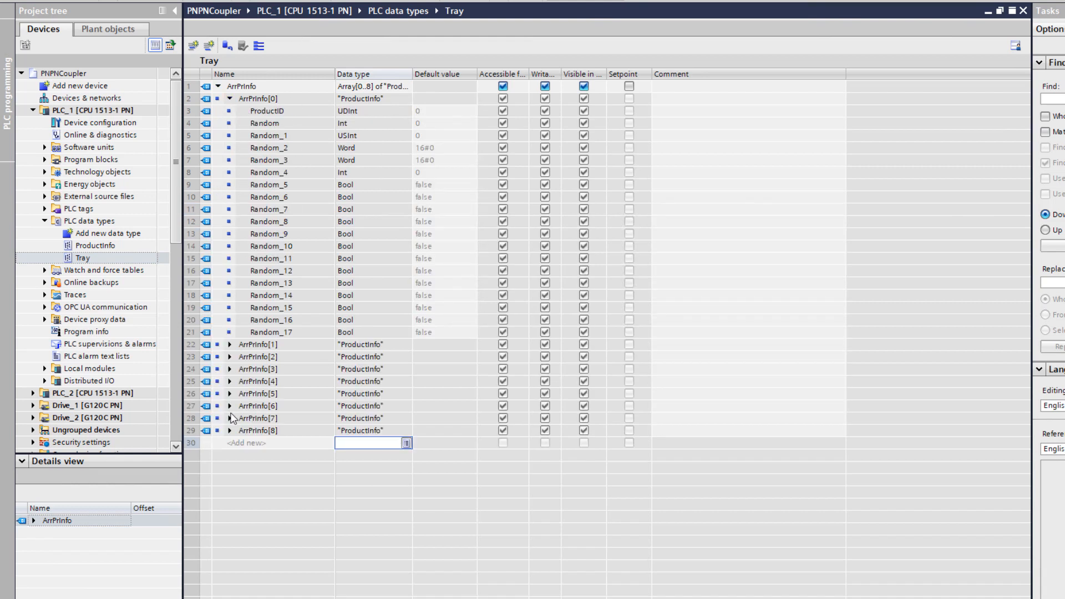
Step: Return to the network overview of the devices
click(231, 430)
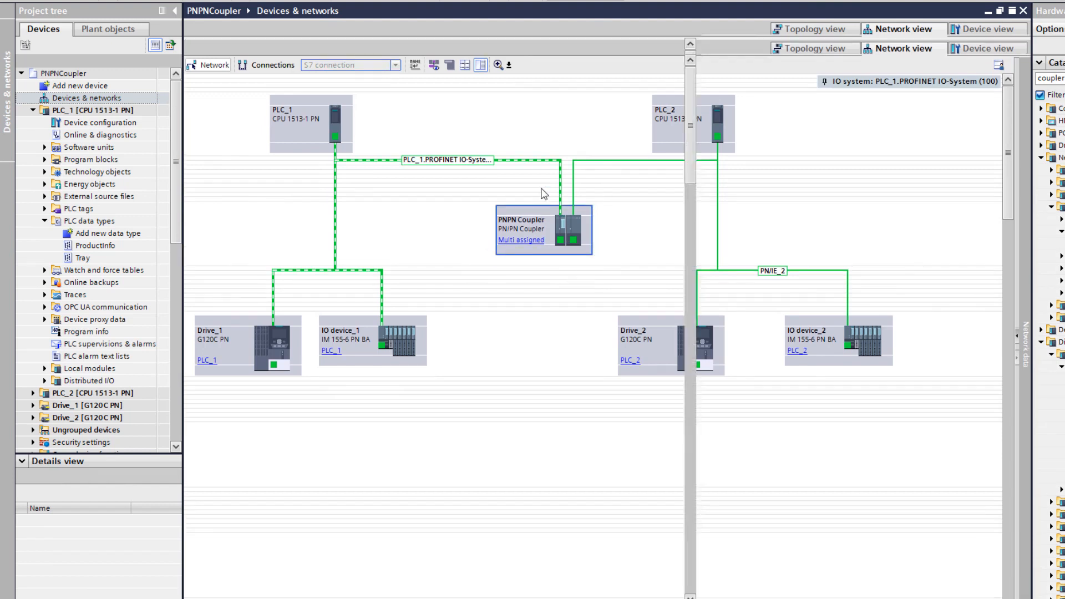
Step: Open the PN/PN coupler's device configuration and select an empty transfer mapping row
double_click(552, 231)
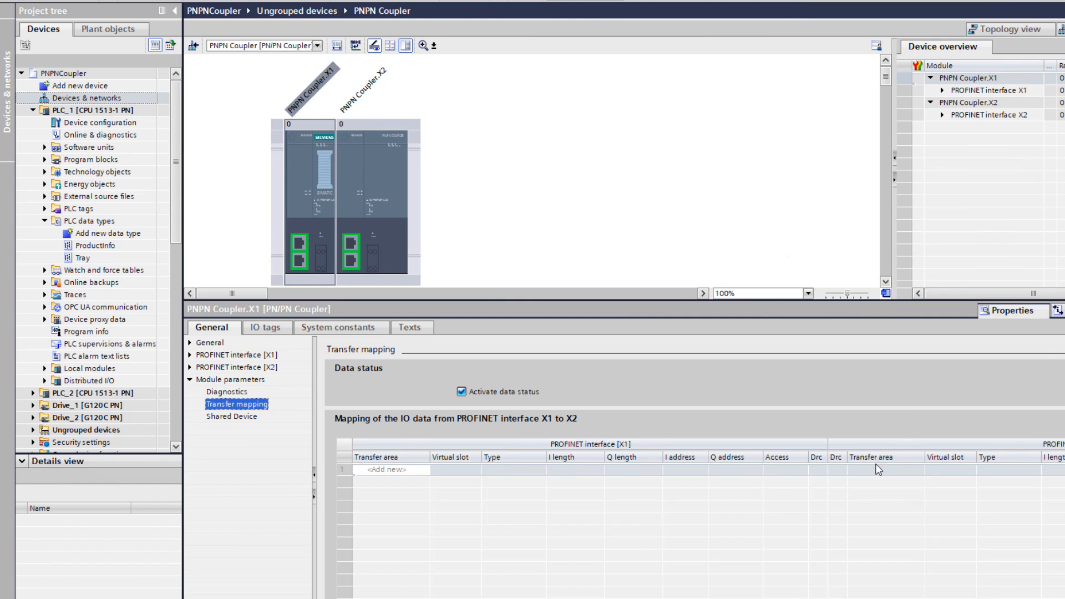
mouse_move(777, 337)
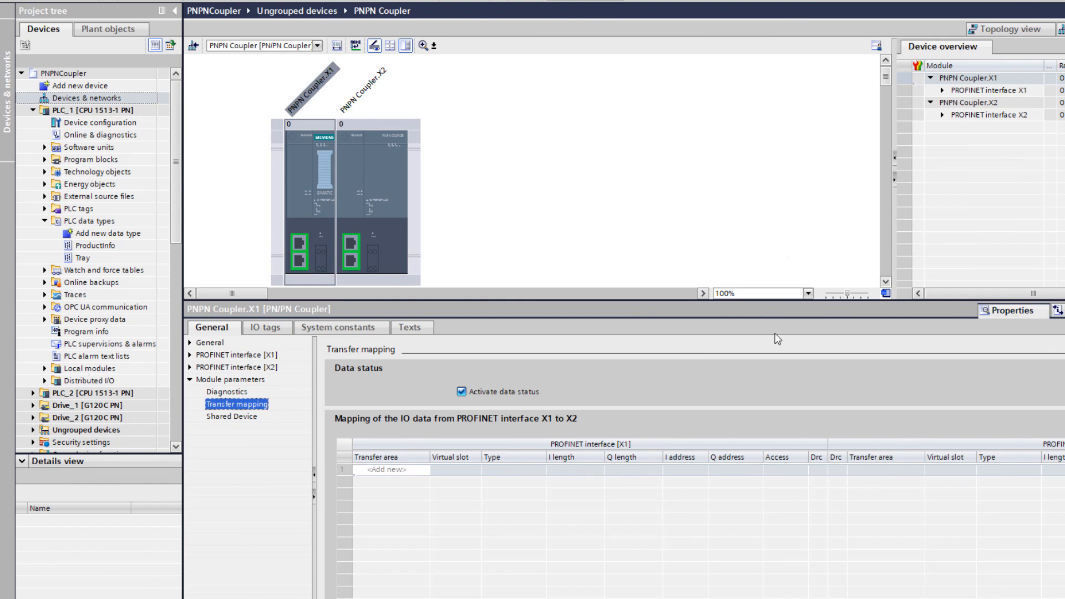
mouse_move(329, 233)
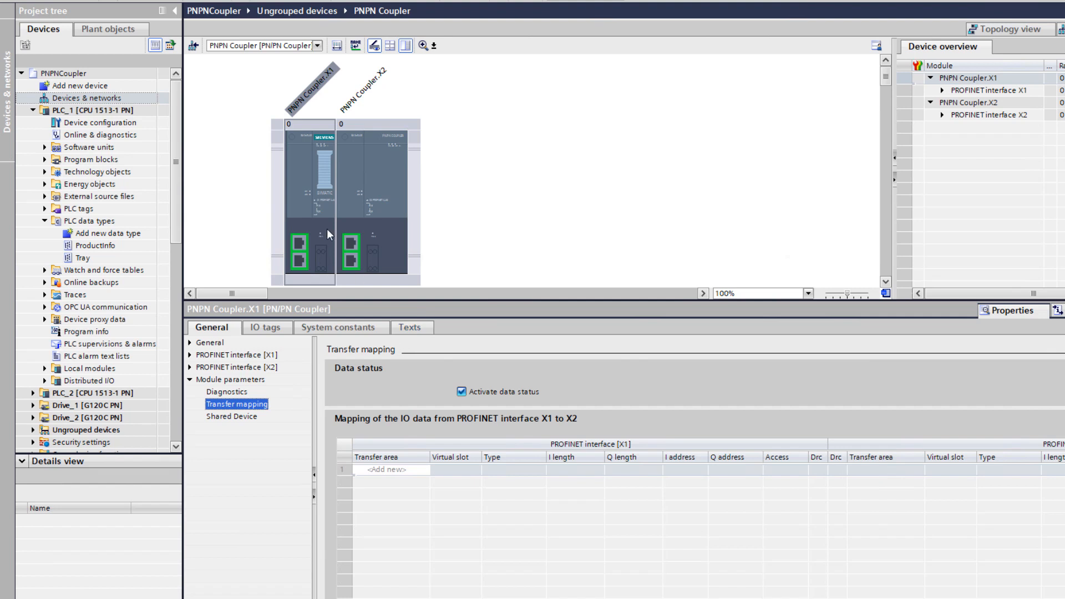
mouse_move(345, 431)
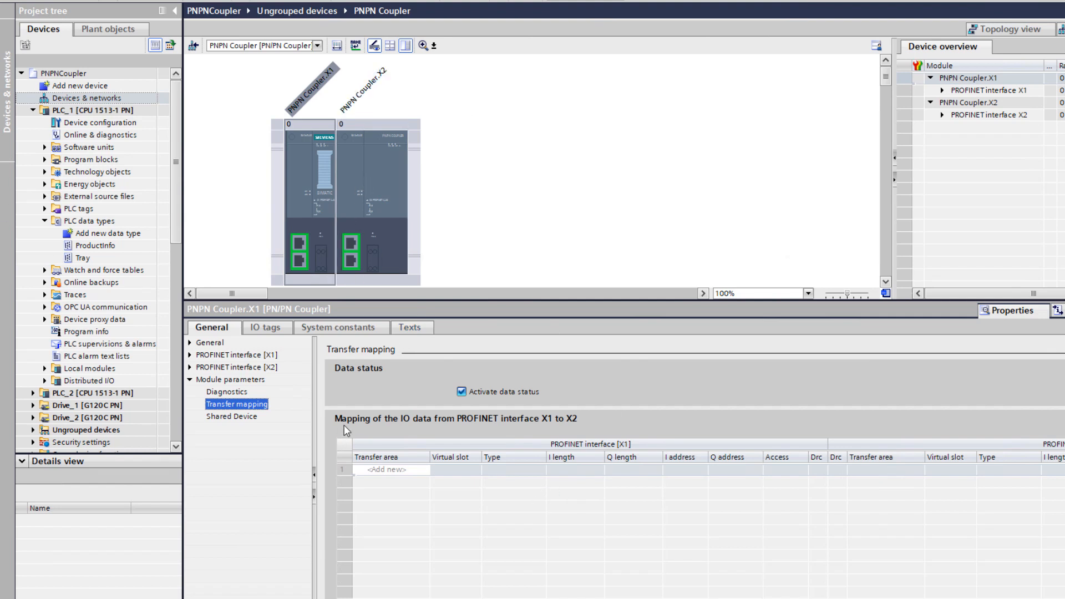
mouse_move(514, 434)
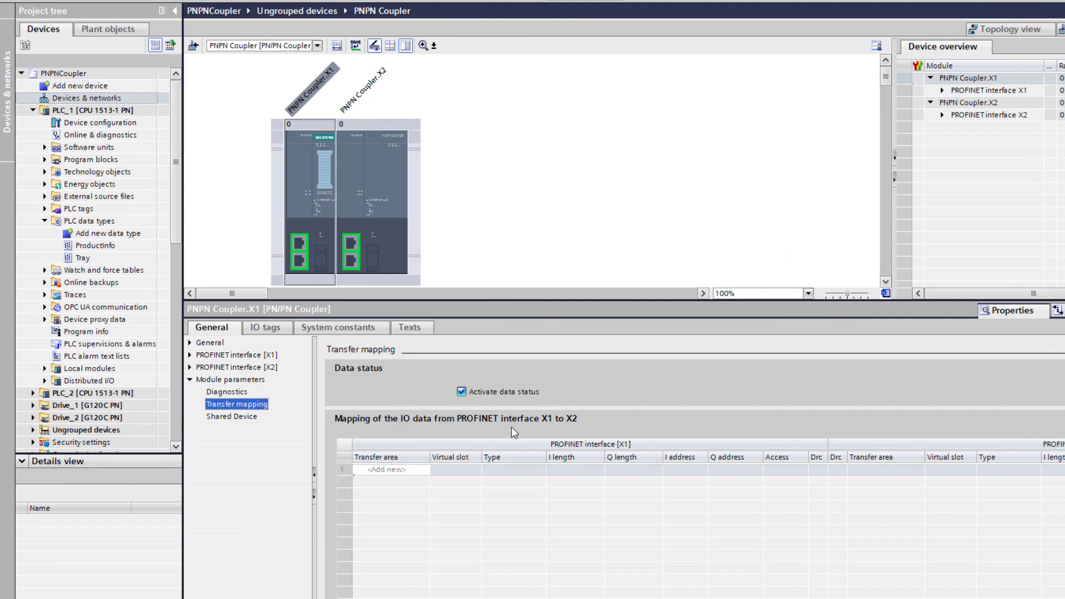
mouse_move(300, 168)
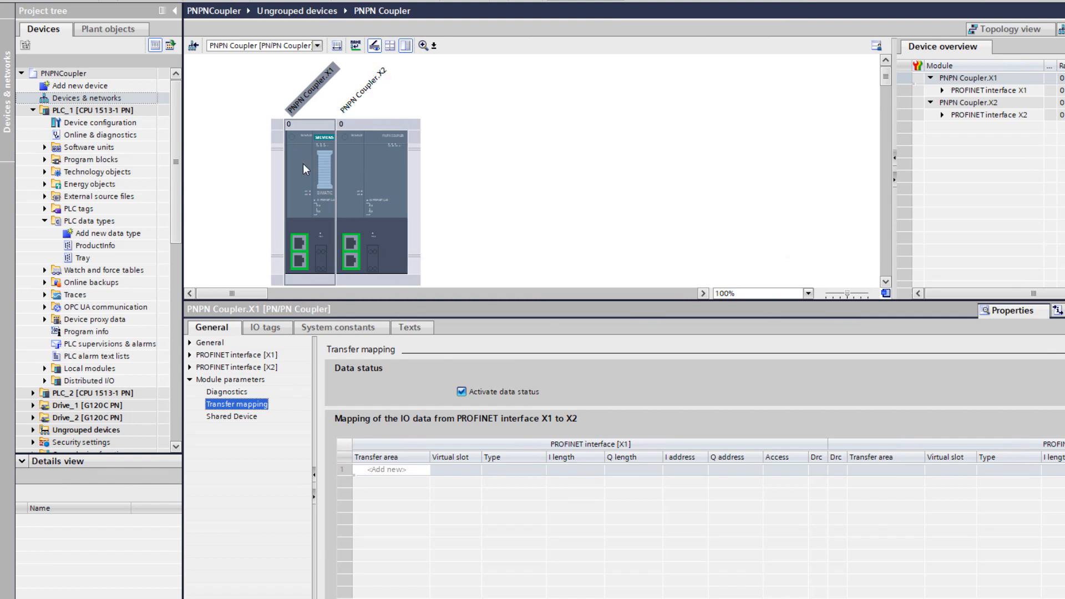
mouse_move(763, 465)
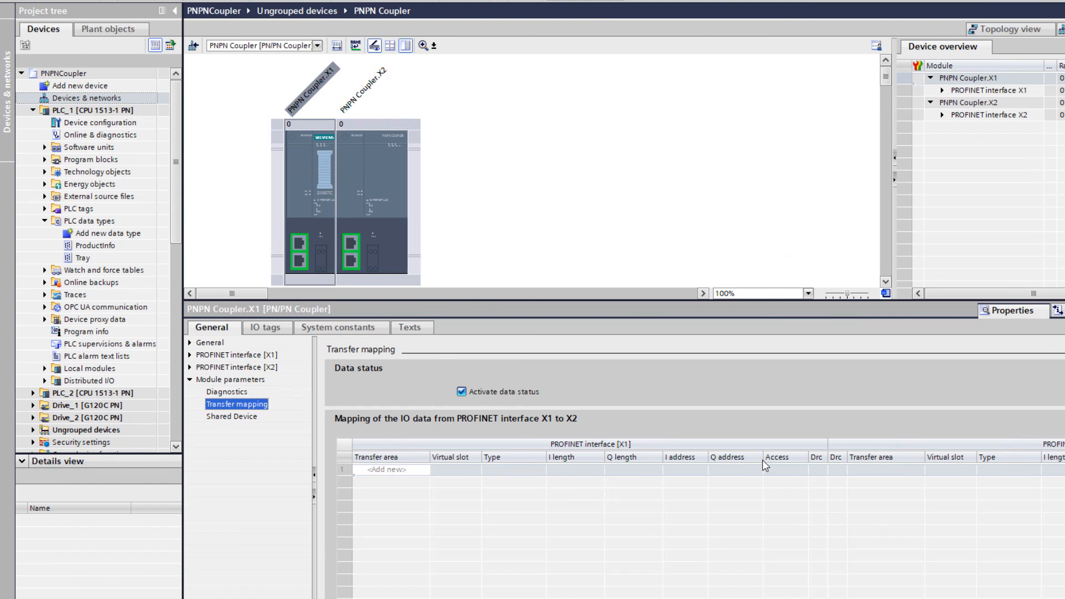
click(388, 469)
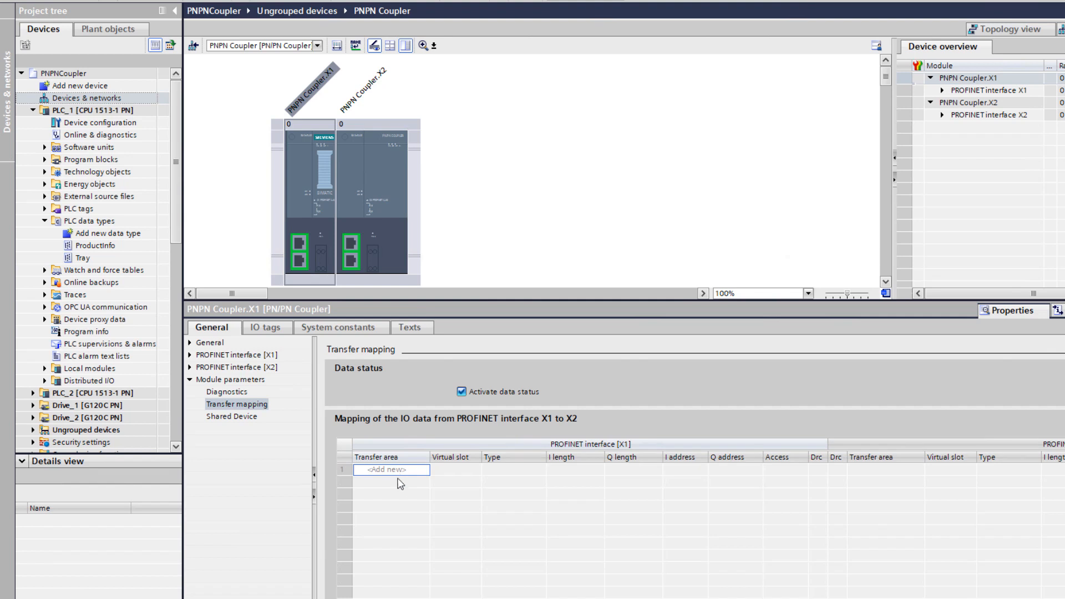
Step: Add transfer area OutProduct and reverse it so X1 outputs feed X2 inputs
click(391, 470)
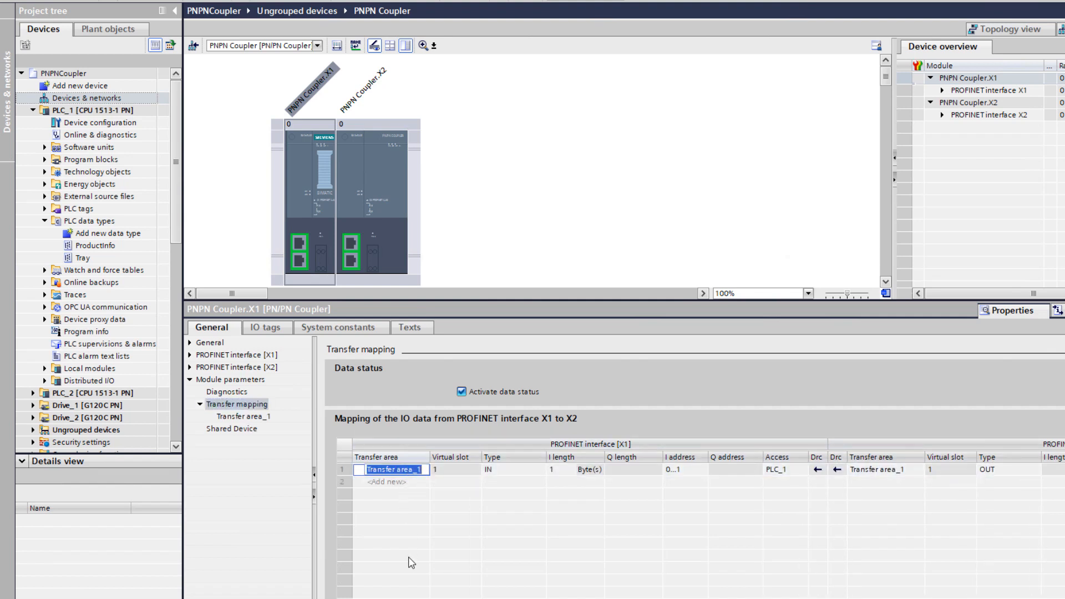
text(OutProduct)
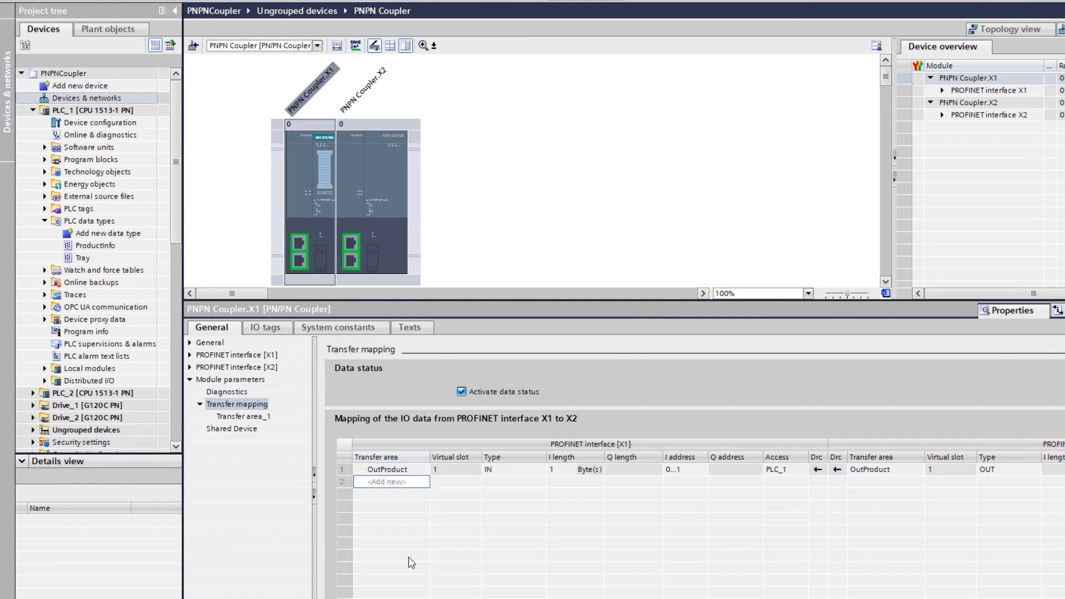
click(537, 469)
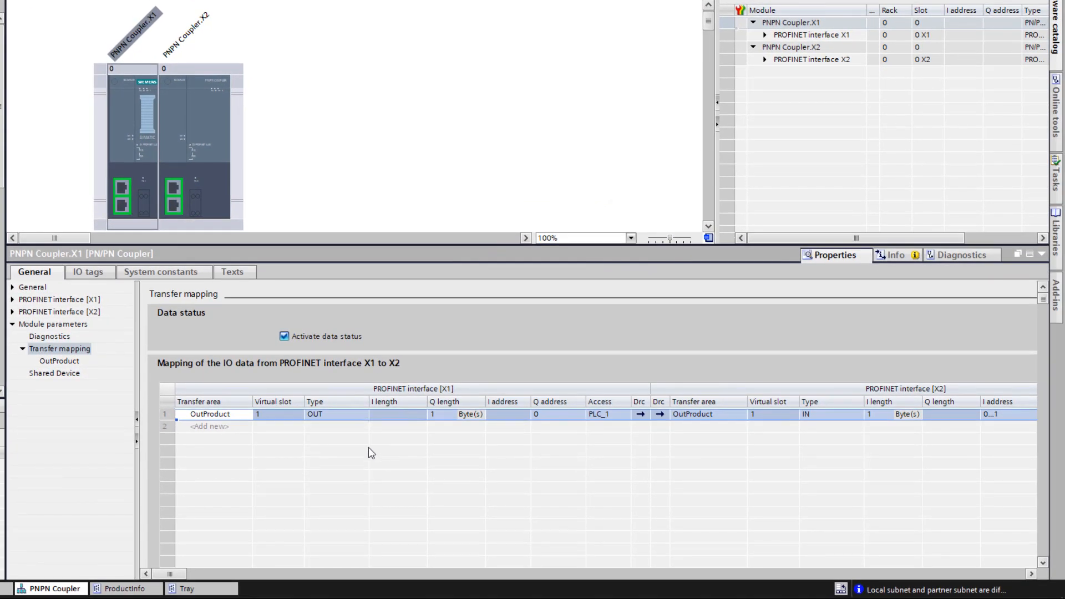
click(436, 414)
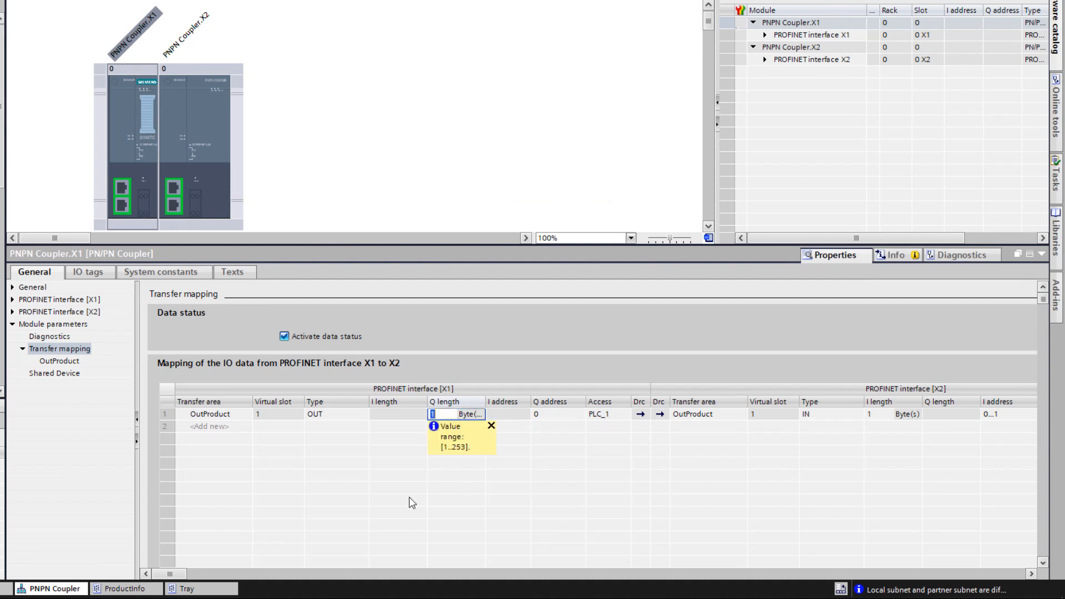
Step: Set OutProduct to 200 bytes from Q 2000 on X1 to I 3000 on X2
text(200)
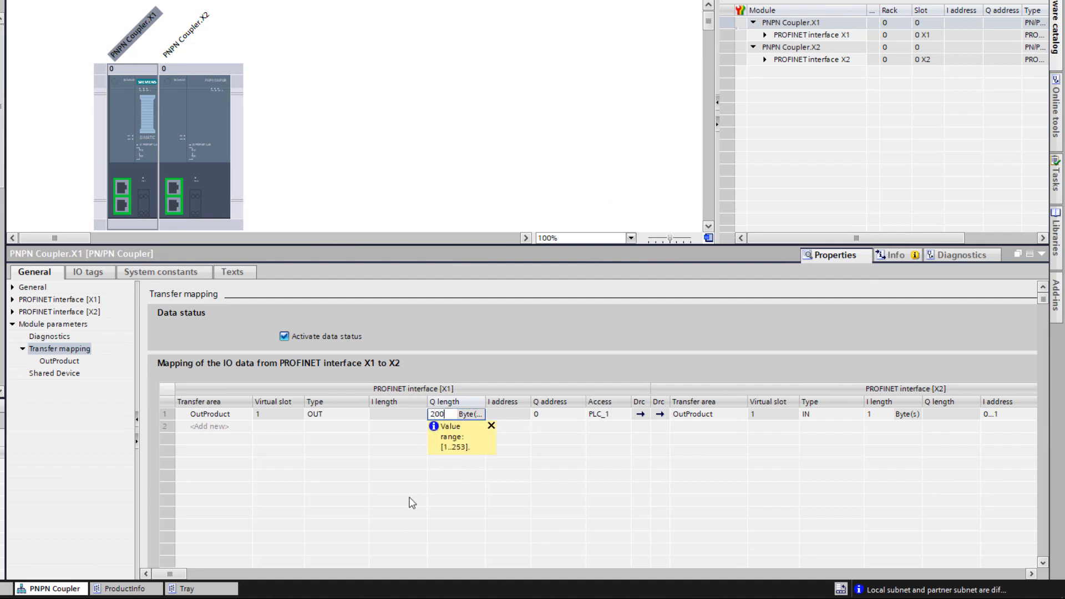
key(Enter)
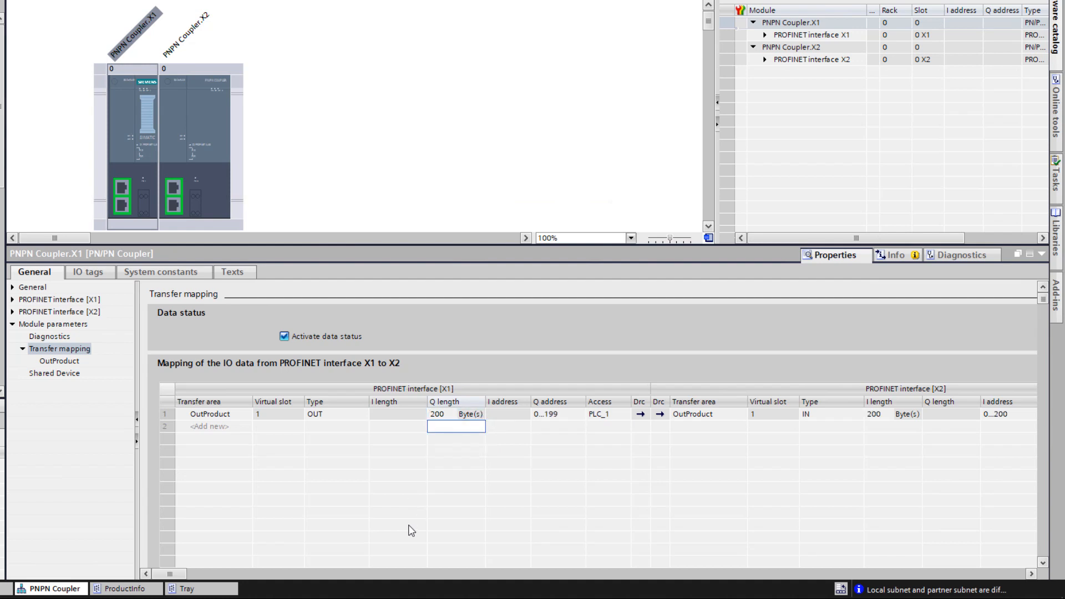
mouse_move(431, 514)
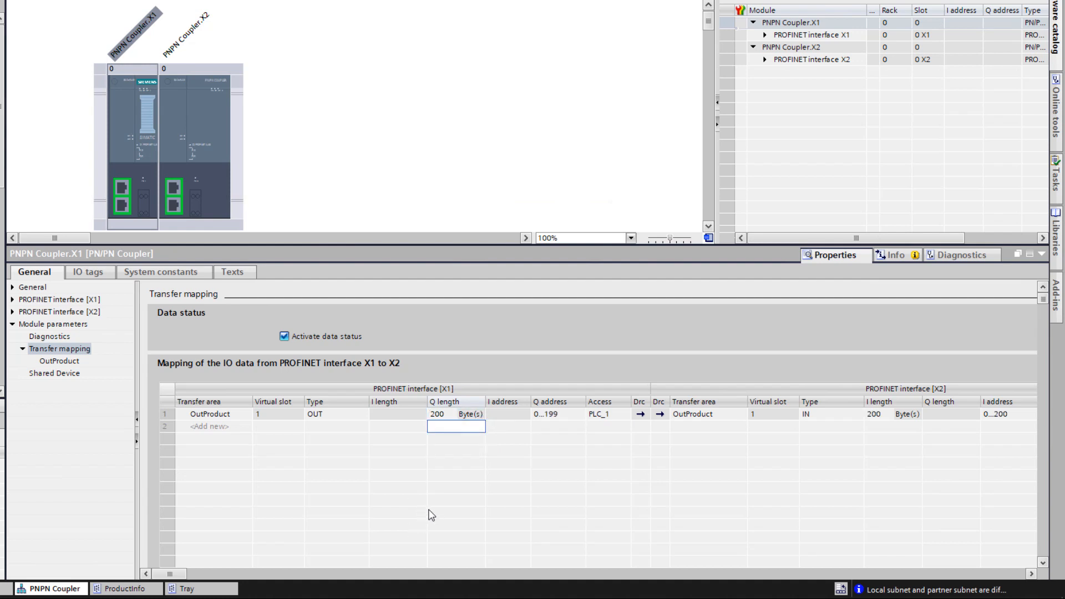
mouse_move(424, 492)
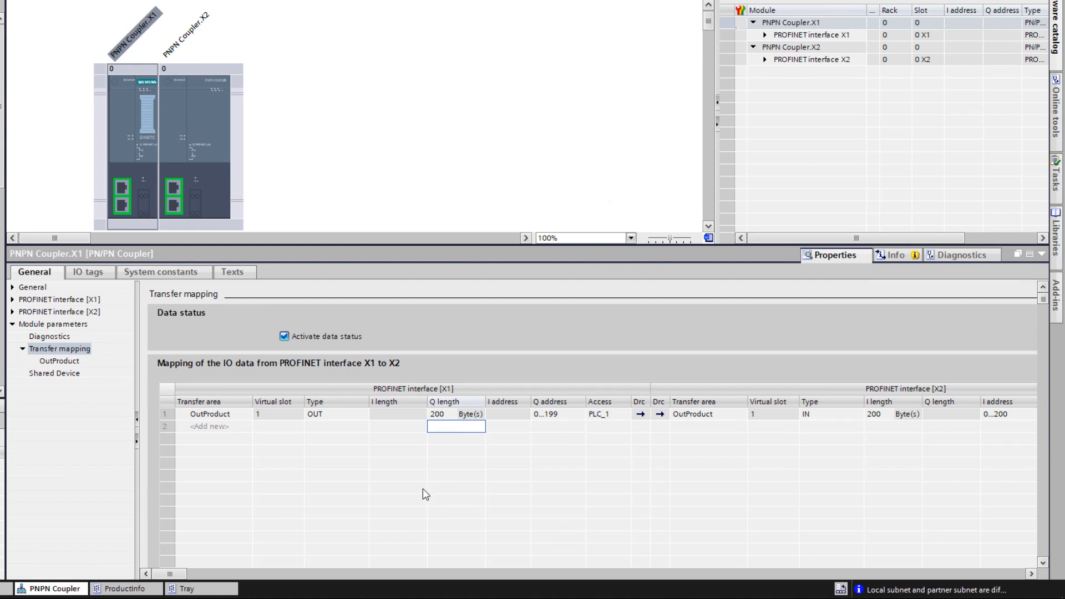
mouse_move(548, 419)
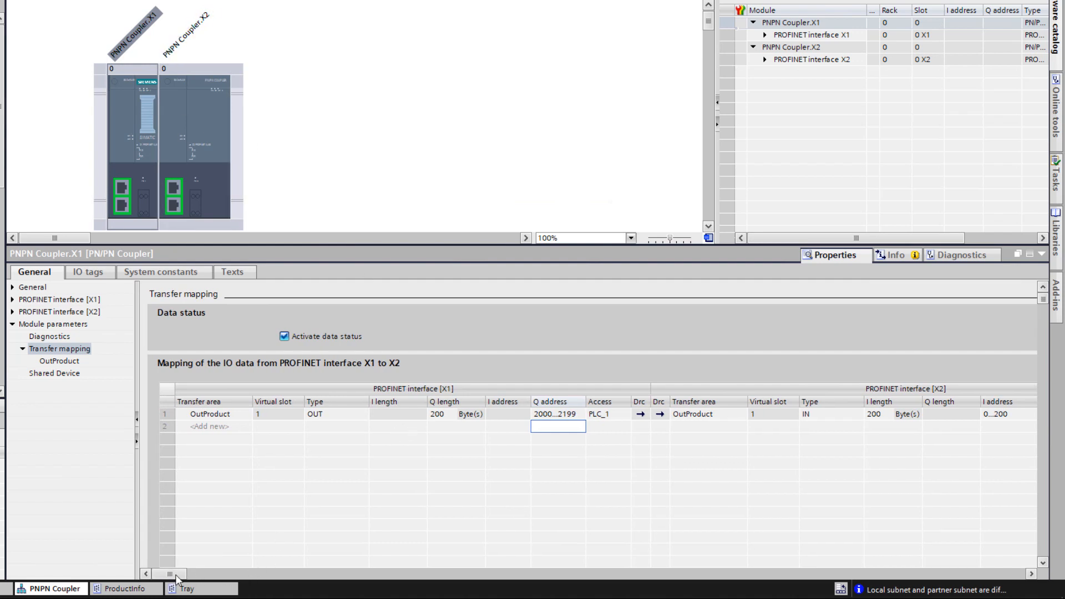
scroll(right, 3)
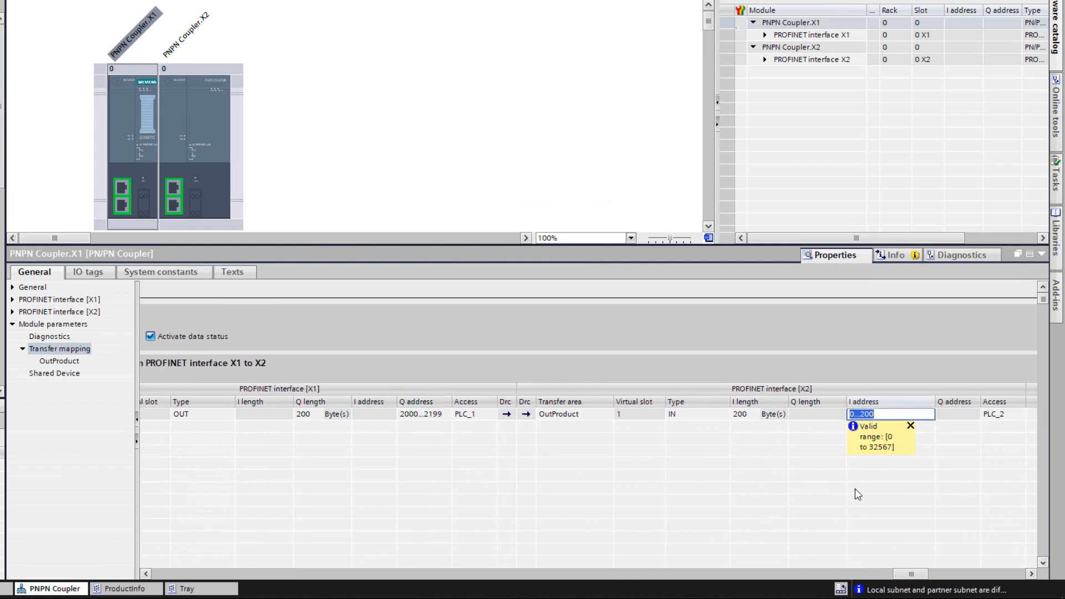
text(300)
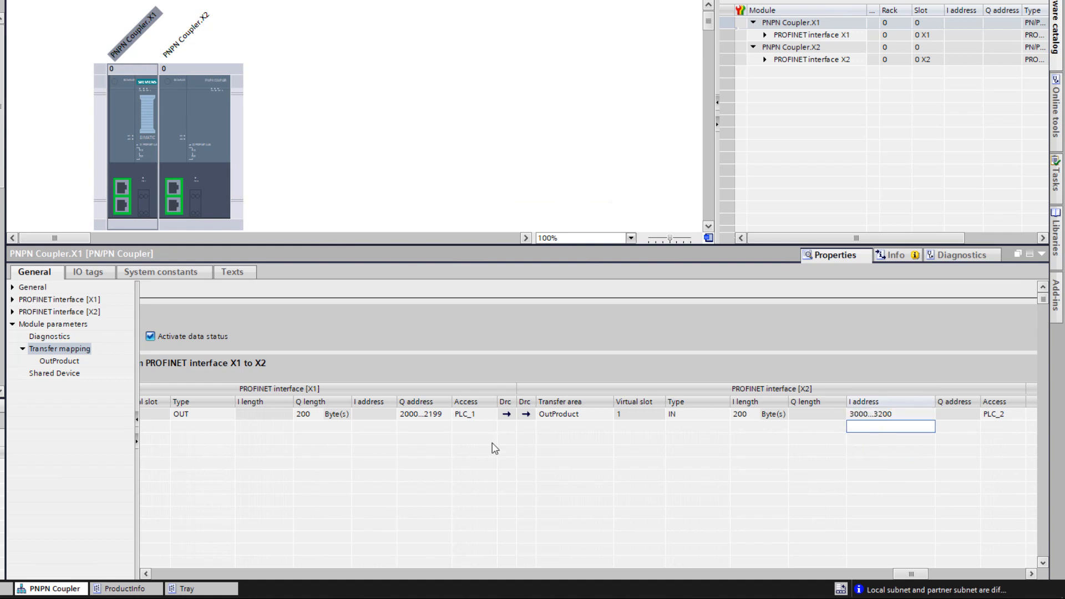
mouse_move(905, 542)
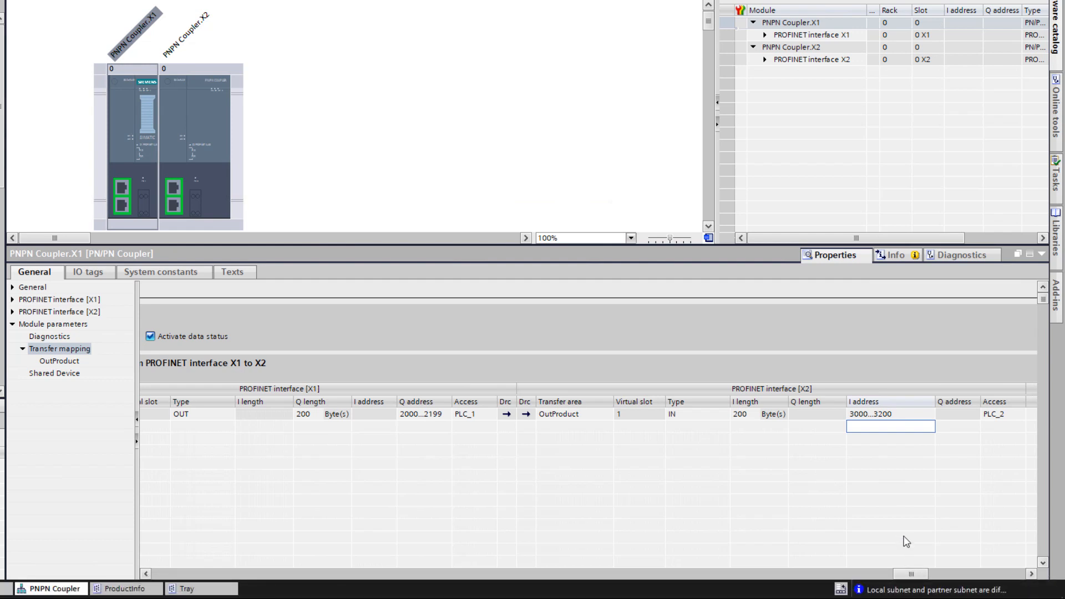
mouse_move(332, 424)
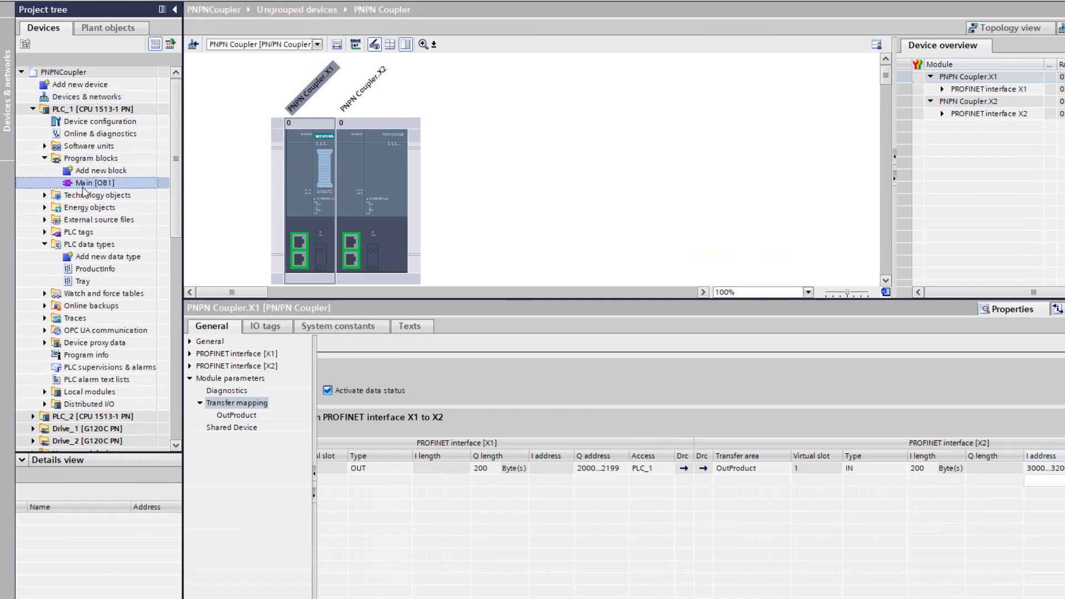
Step: Insert a MOVE box into Main [OB1] and create an empty Tag table_1 under PLC tags
double_click(100, 182)
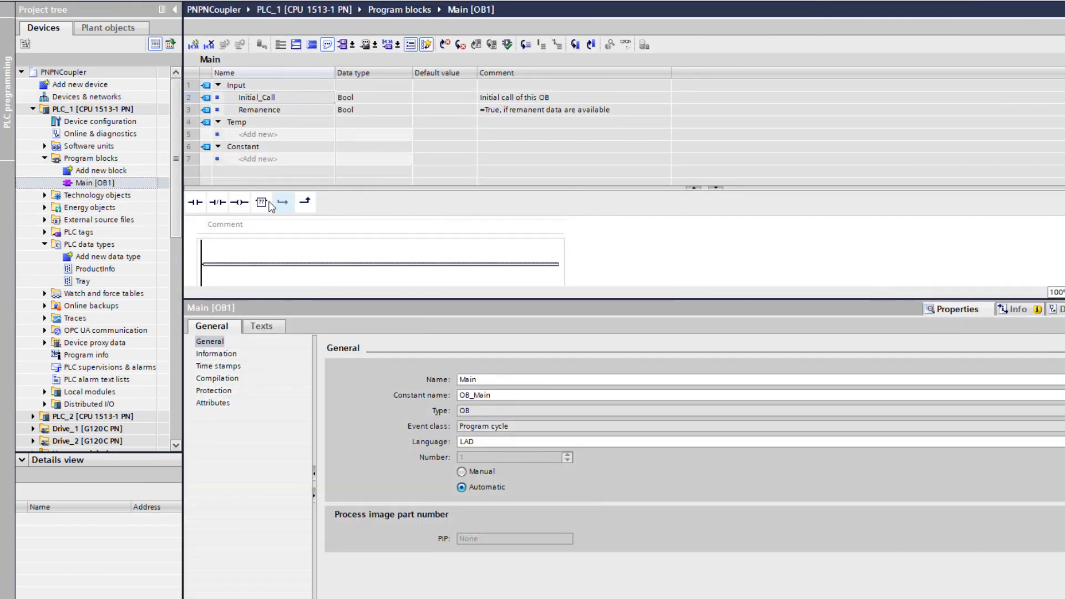
click(260, 202)
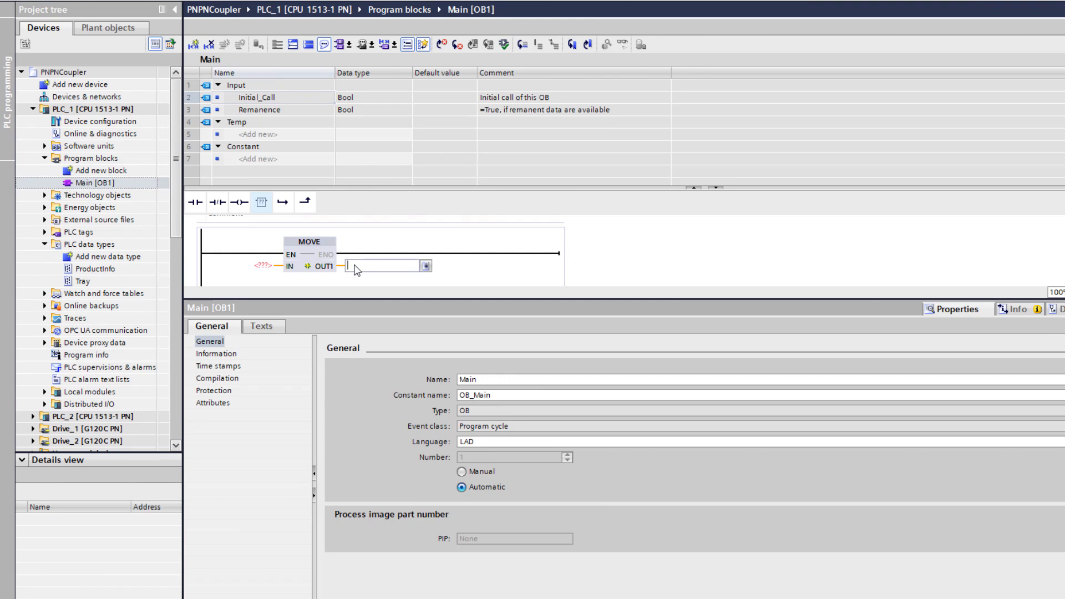
text(q200)
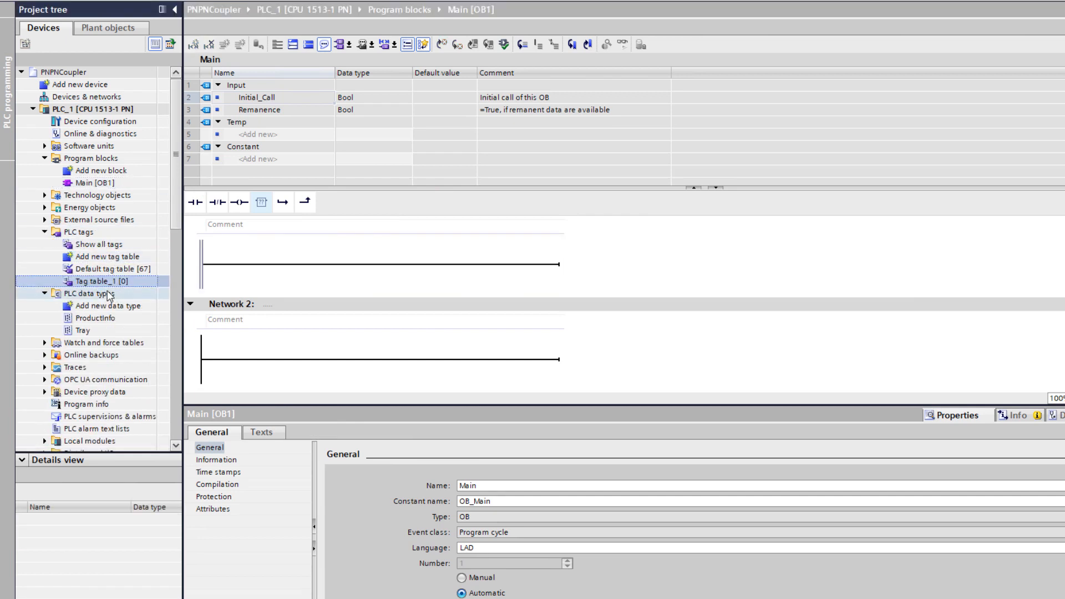
mouse_move(106, 283)
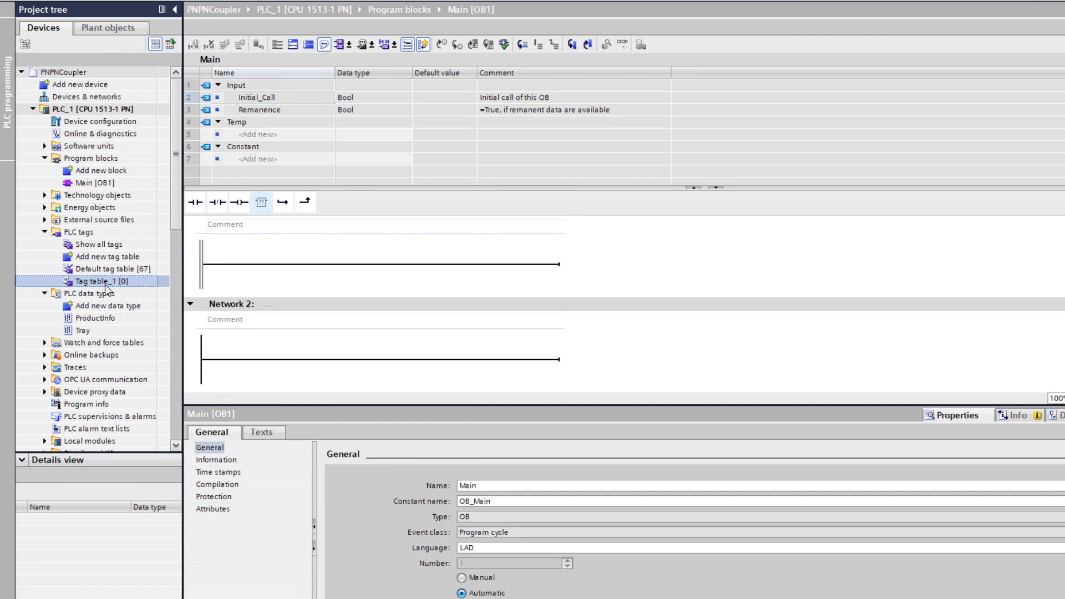
Step: In ProductTracking, add TrayTag of type Tray at %Q2000.0 and expand its ArrPrInfo array
double_click(94, 282)
text(ProductTracking)
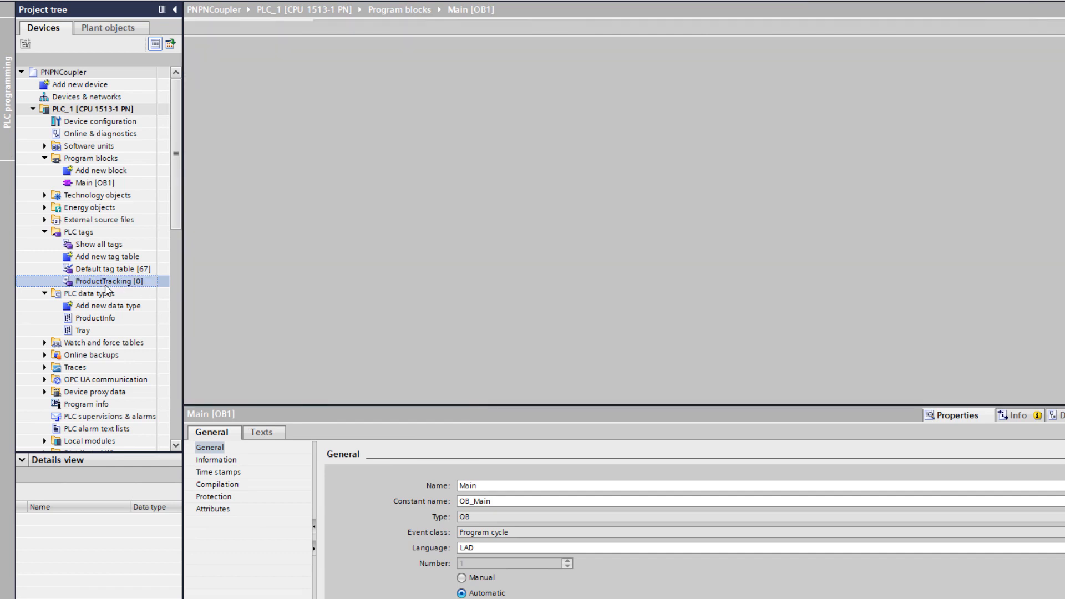
double_click(112, 282)
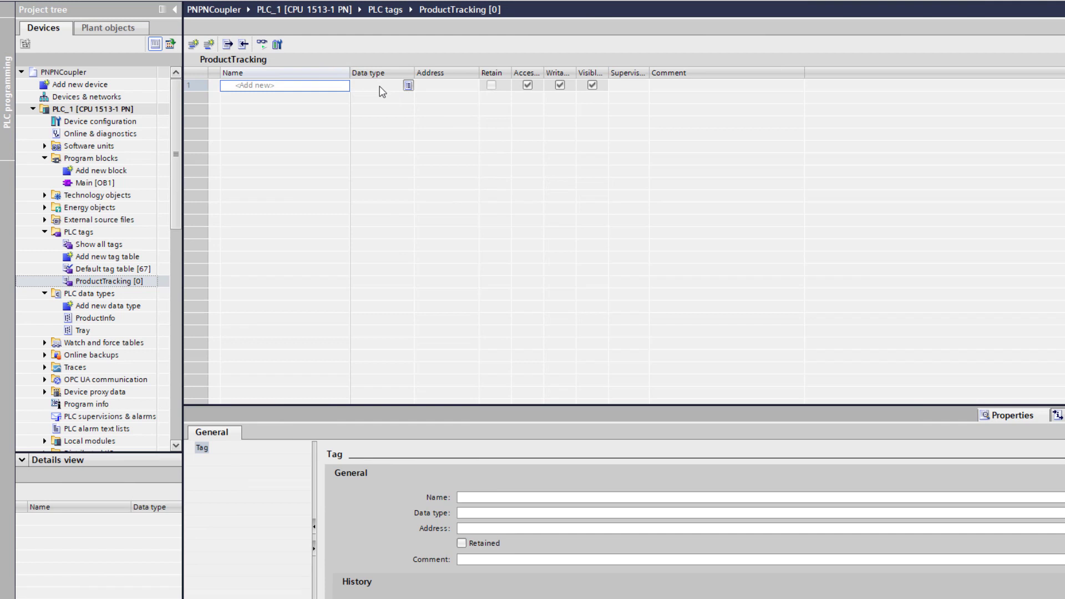
click(377, 85)
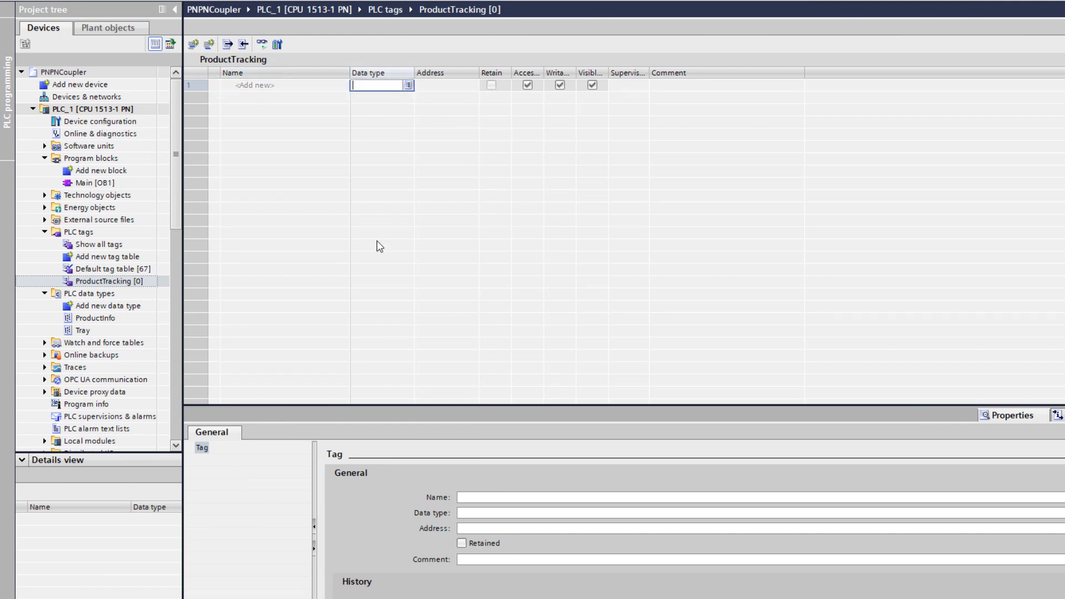
text(Tray")
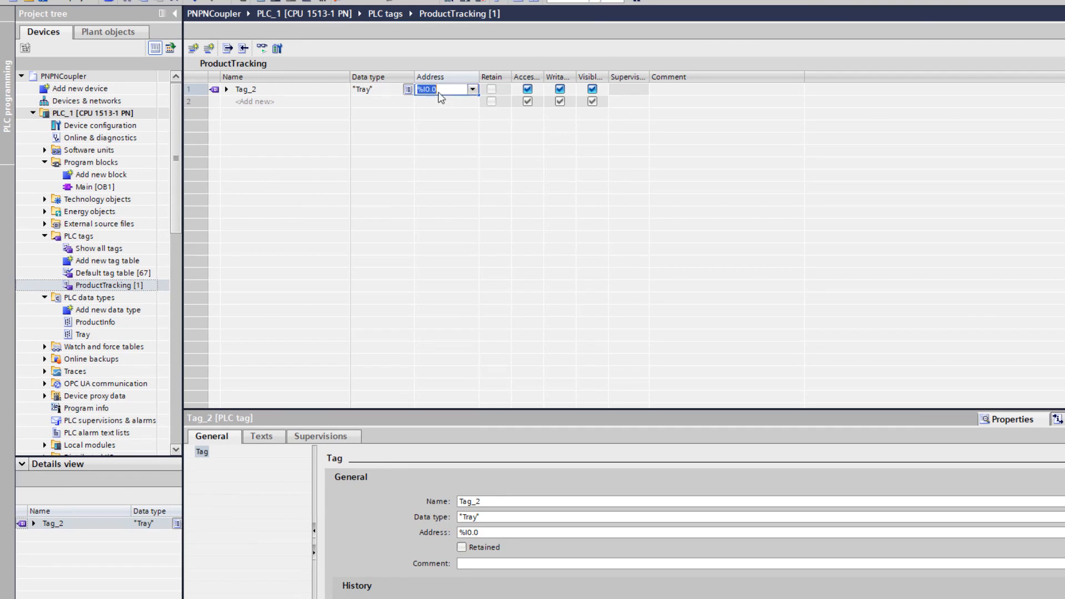
text(Q2000)
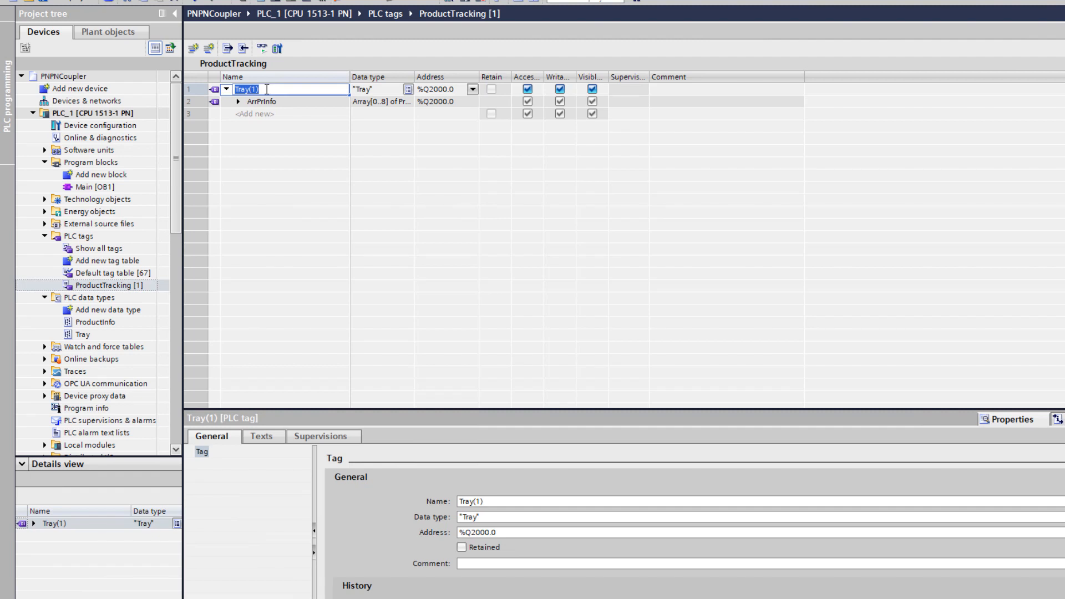
text(TrayTag)
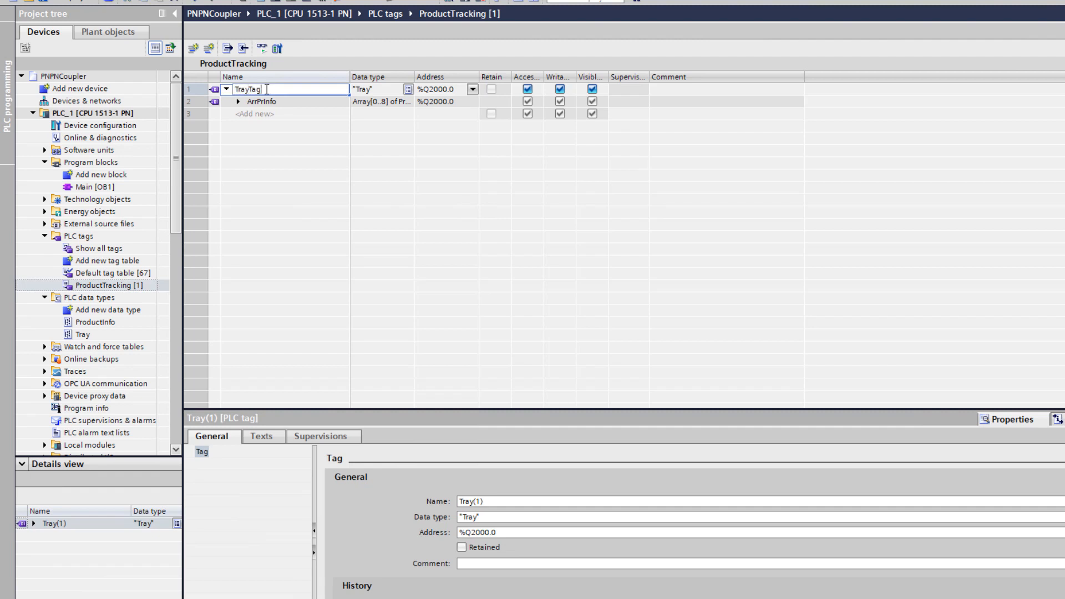
click(238, 101)
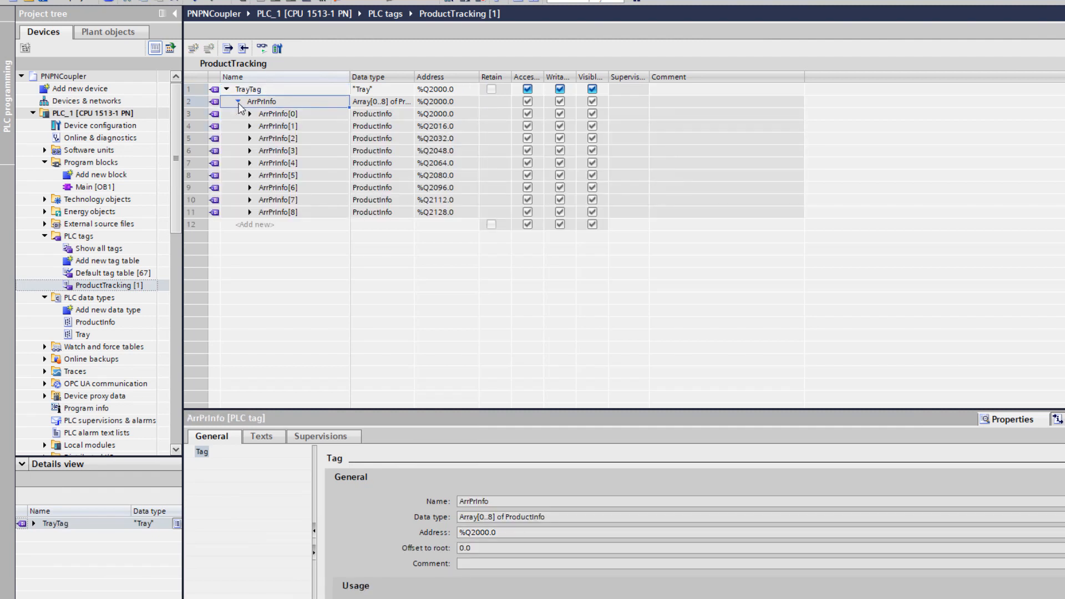
Step: Check ArrPrInfo[0] and ArrPrInfo[8] member addresses, ending at %Q2143.4
click(250, 113)
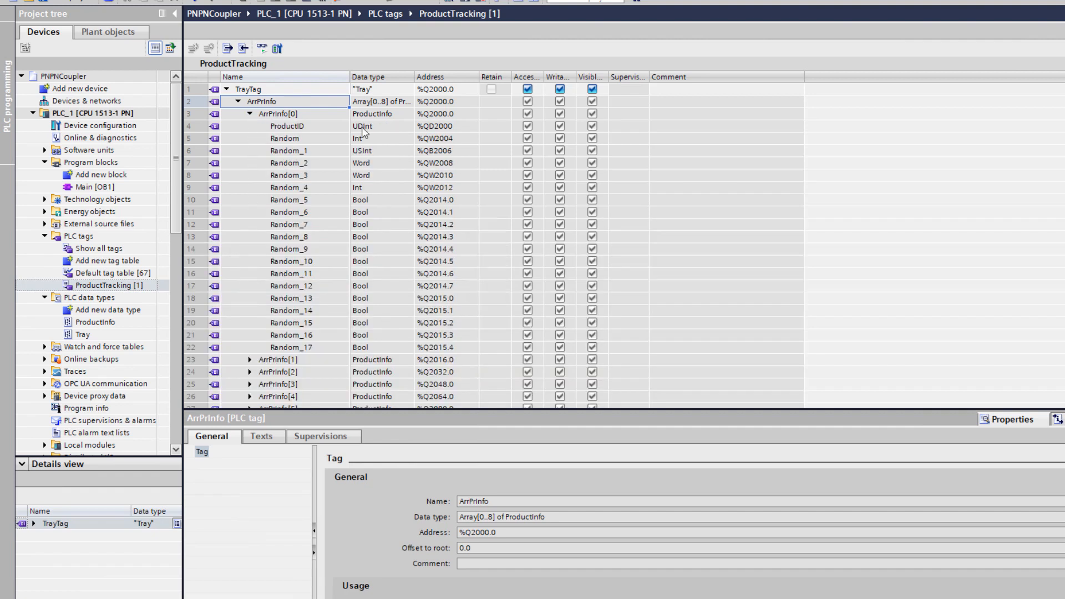
click(442, 125)
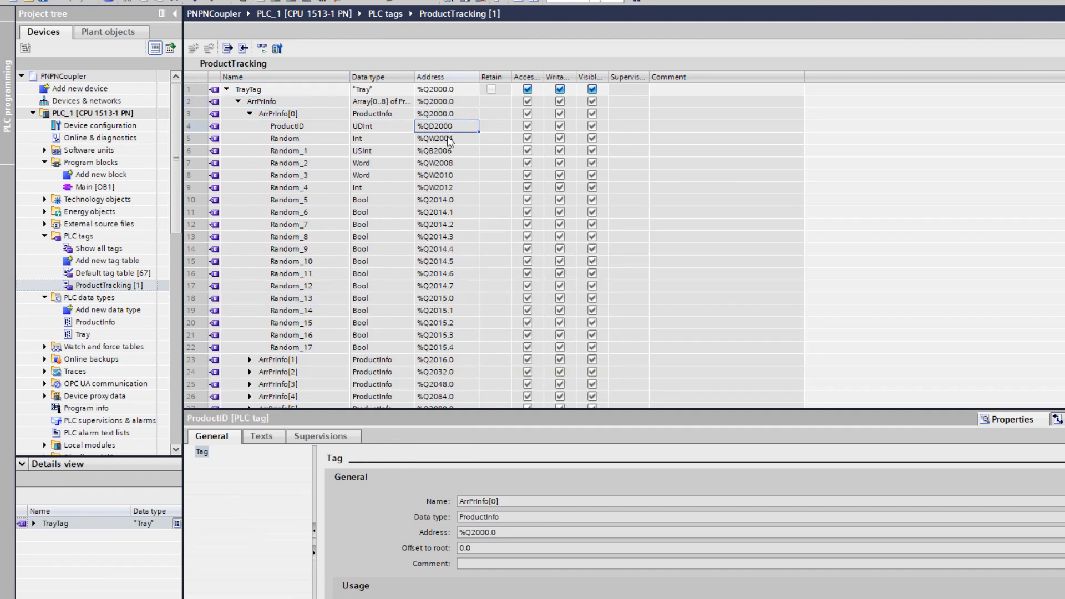
click(440, 138)
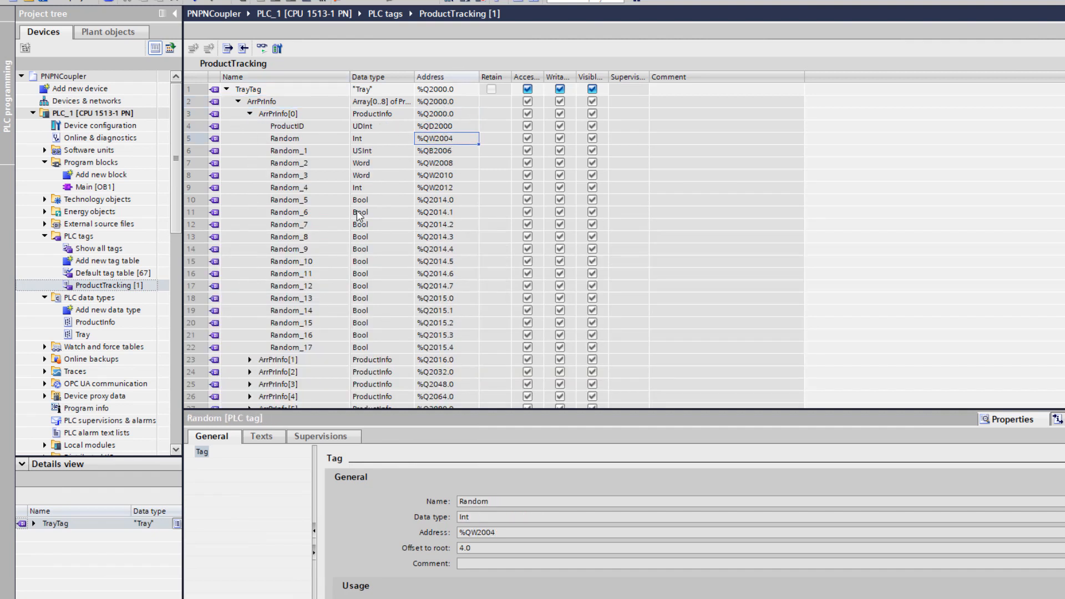
mouse_move(147, 89)
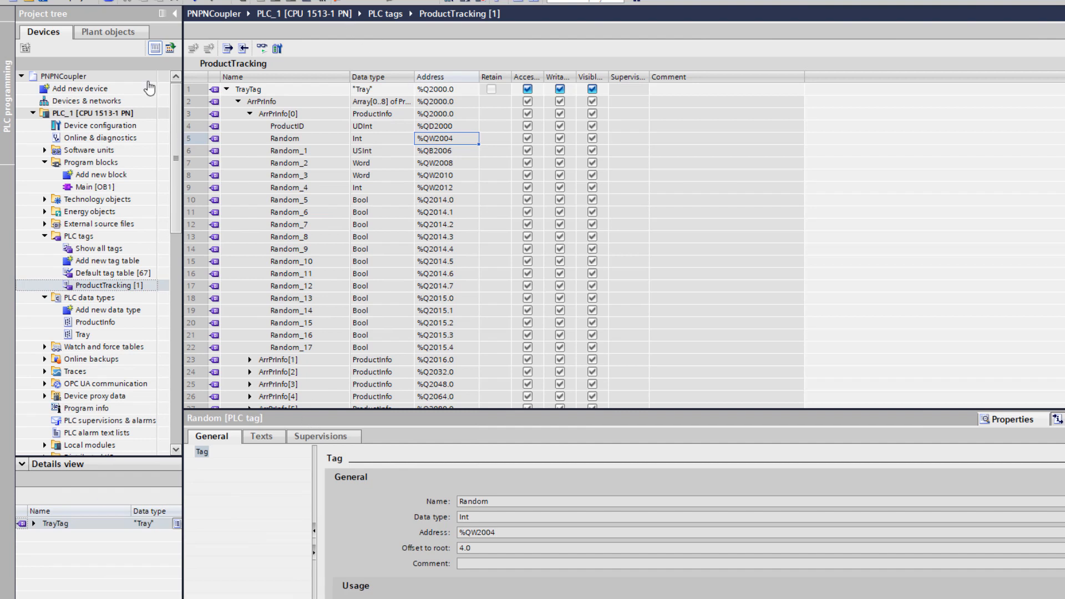
click(224, 89)
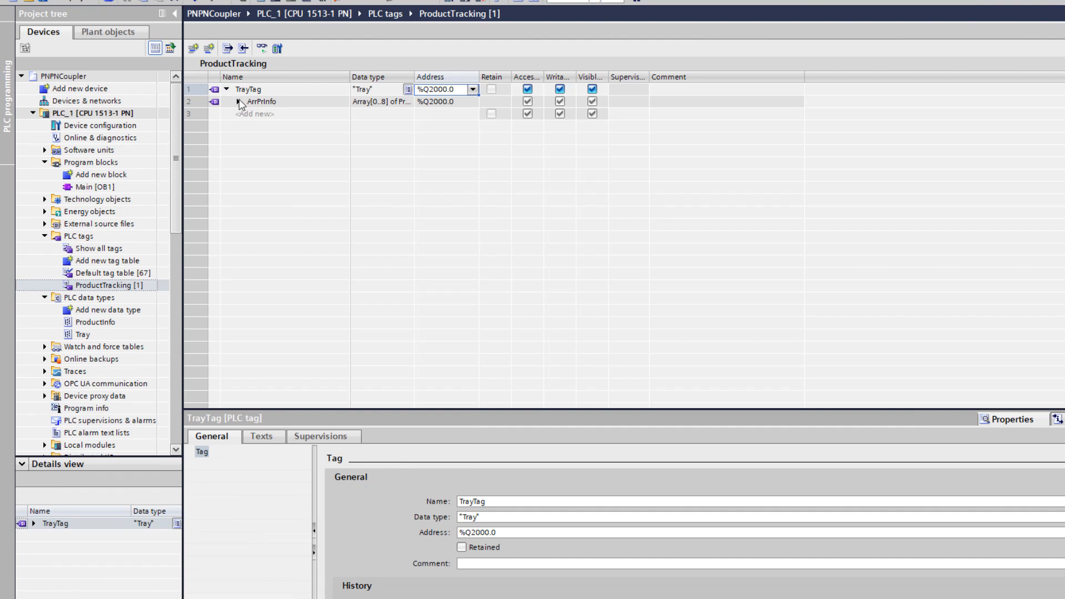
click(233, 102)
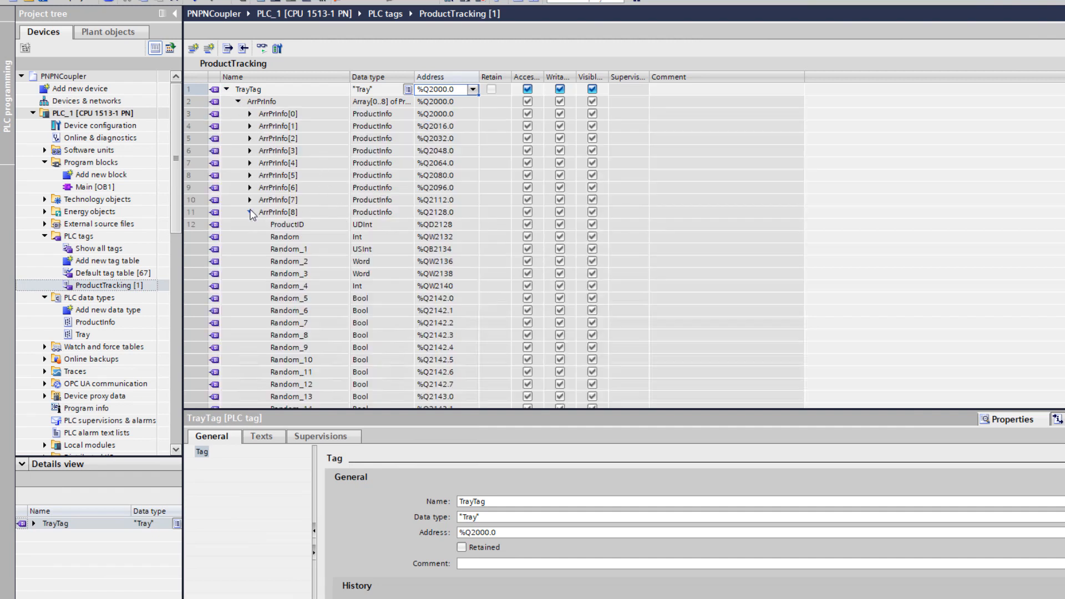
scroll(down, 3)
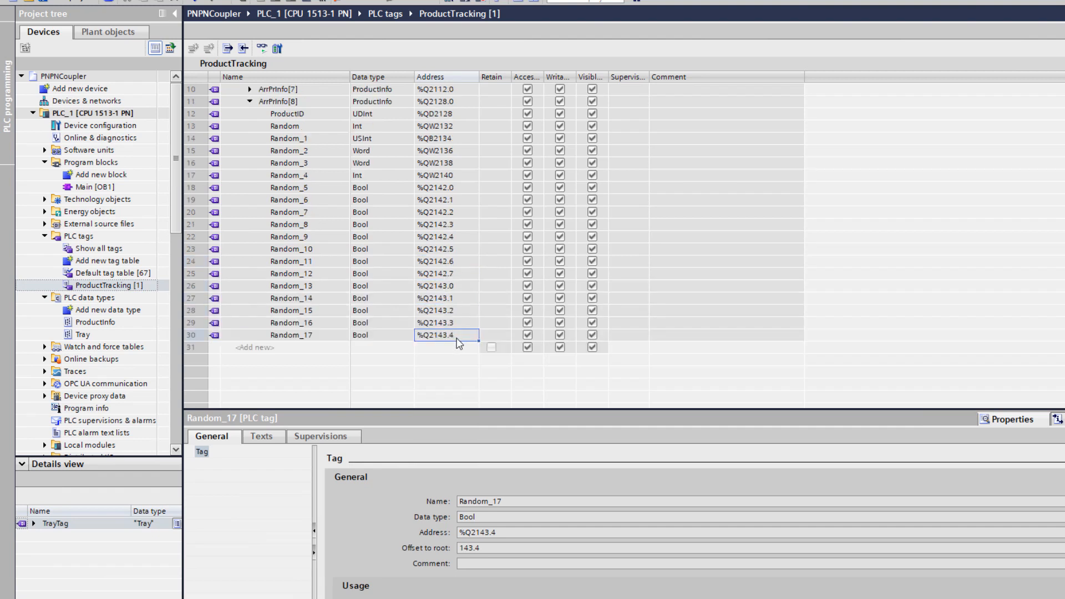
mouse_move(510, 379)
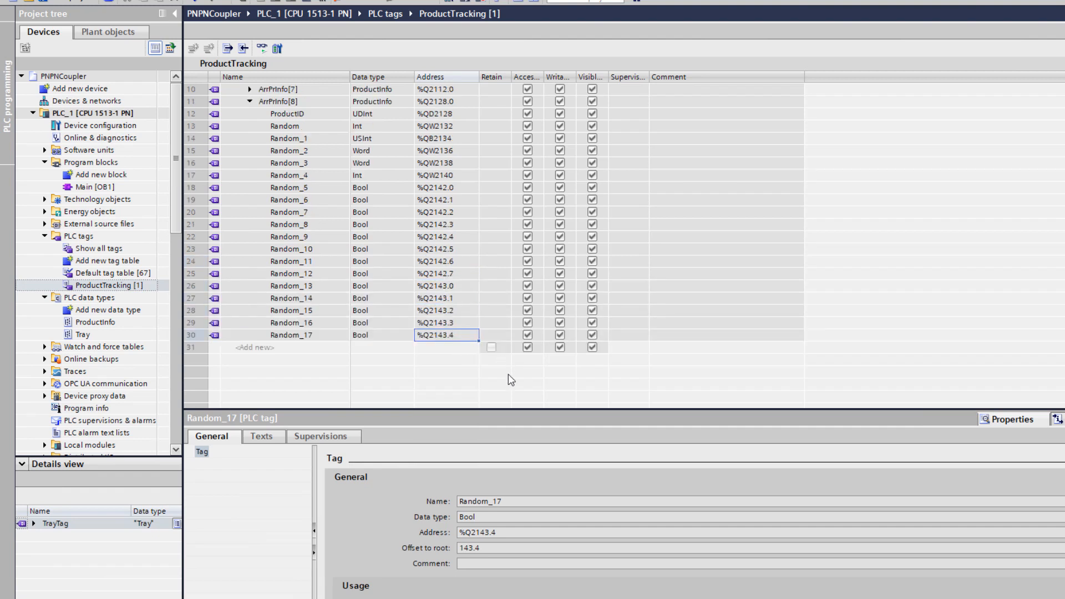
scroll(up, 3)
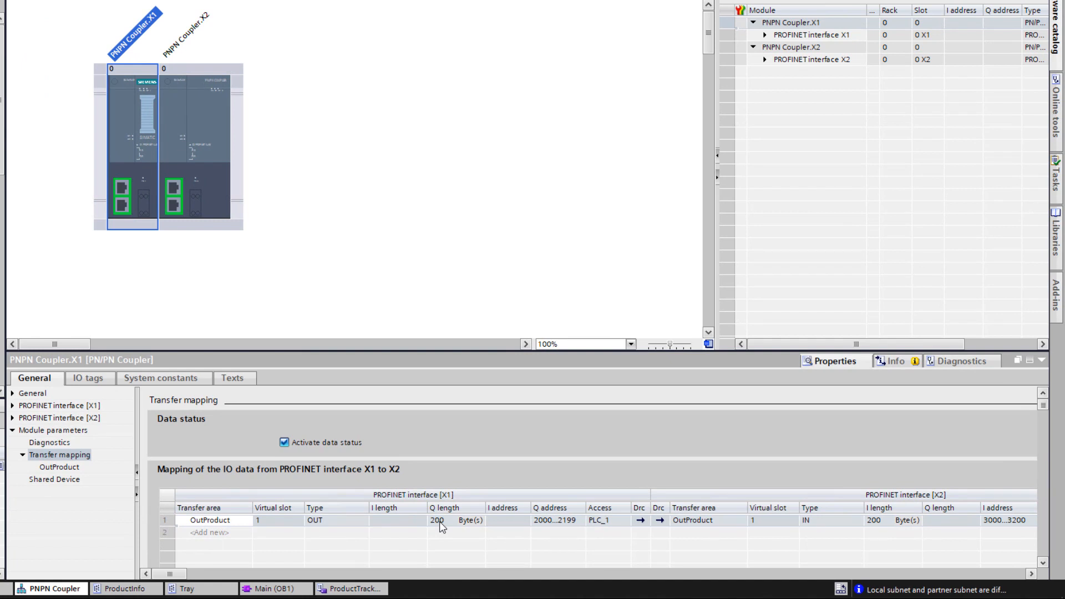
mouse_move(525, 145)
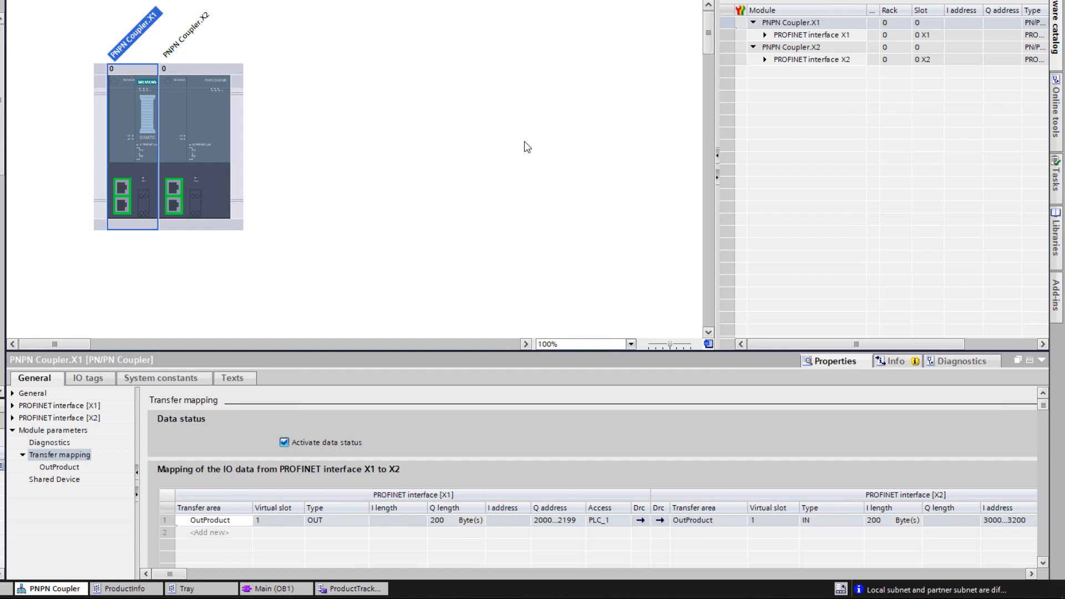
mouse_move(113, 449)
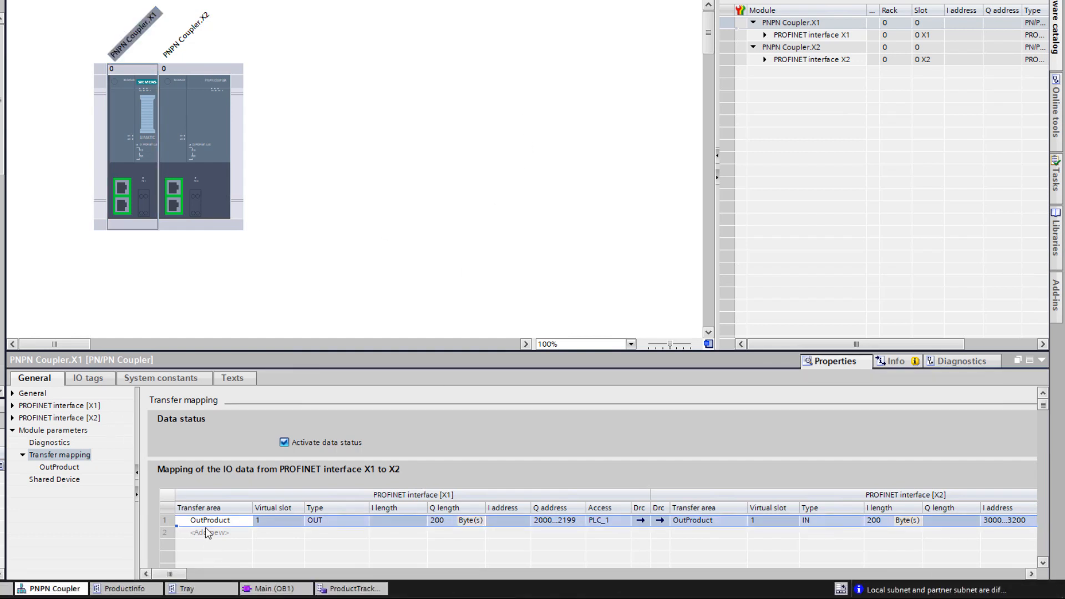
Step: Shorten OutProduct's Q length from 200 to 100 bytes (Q 2000…2099, I 3000…3100)
click(456, 521)
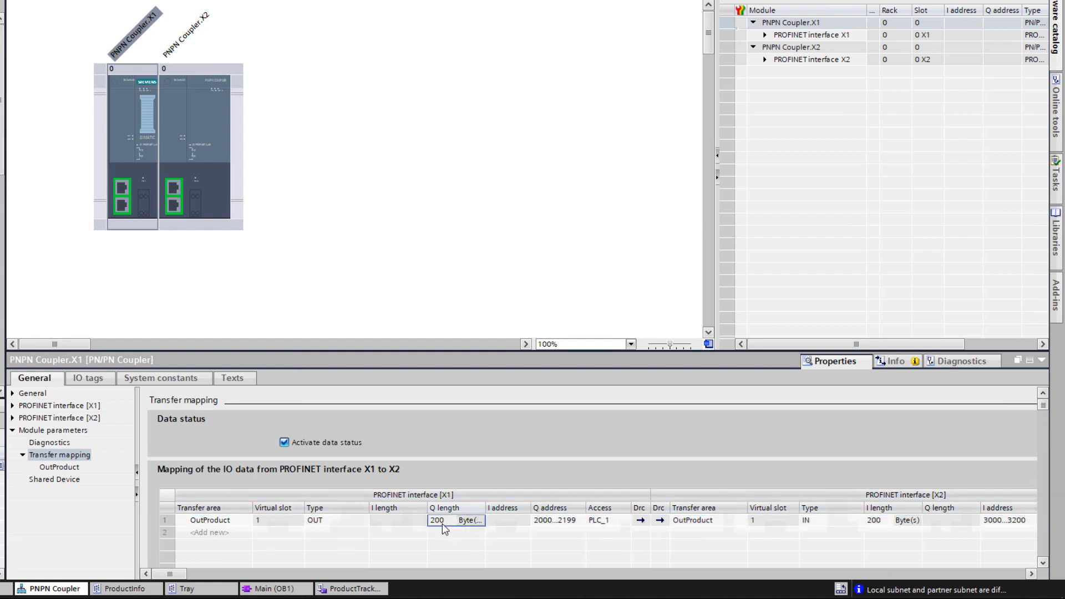
click(437, 520)
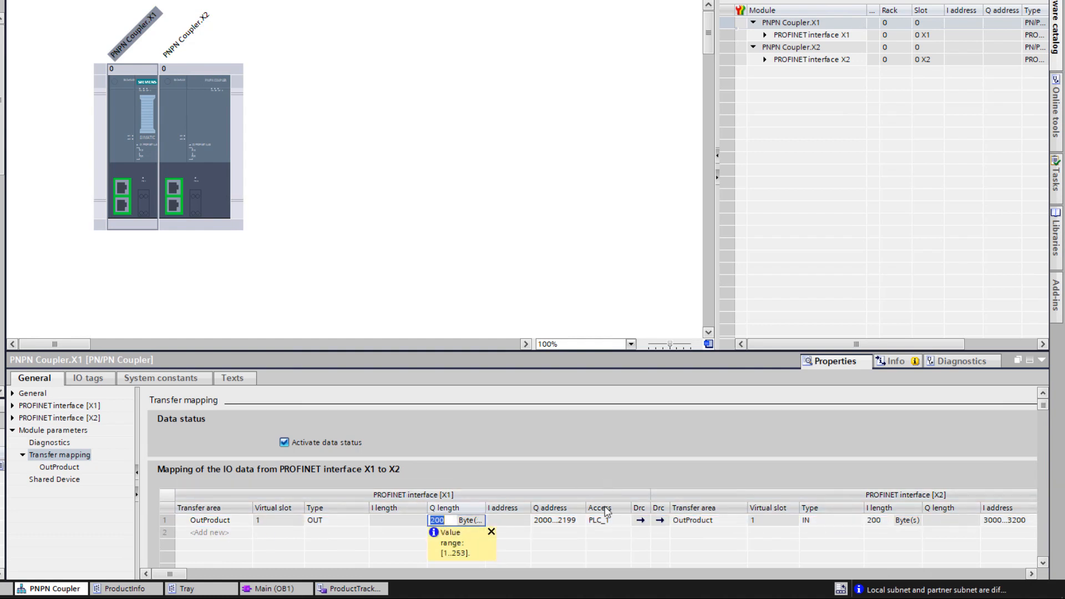
mouse_move(610, 517)
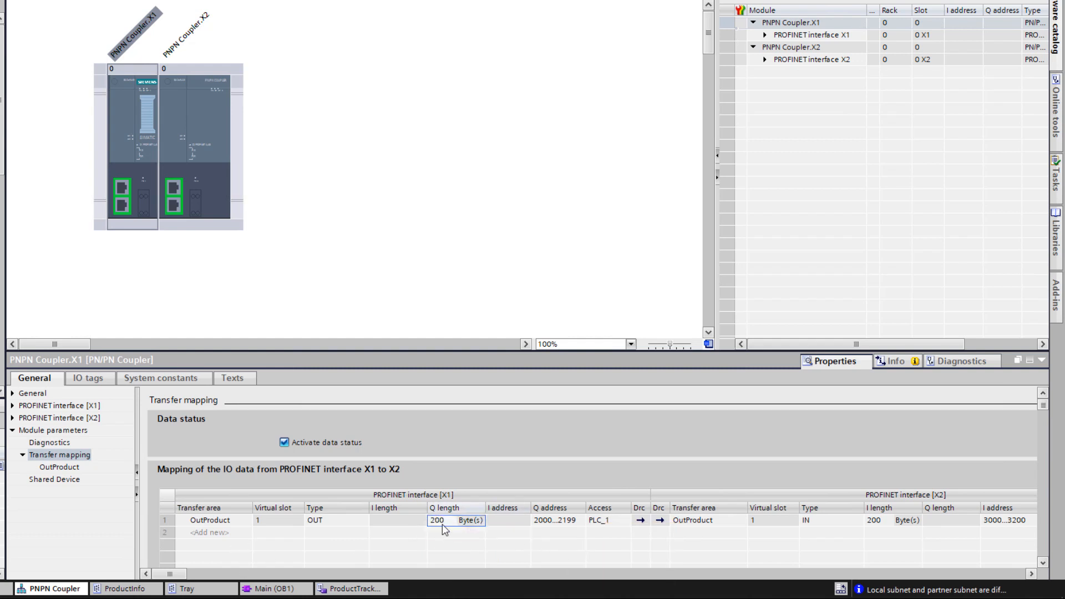
text(100)
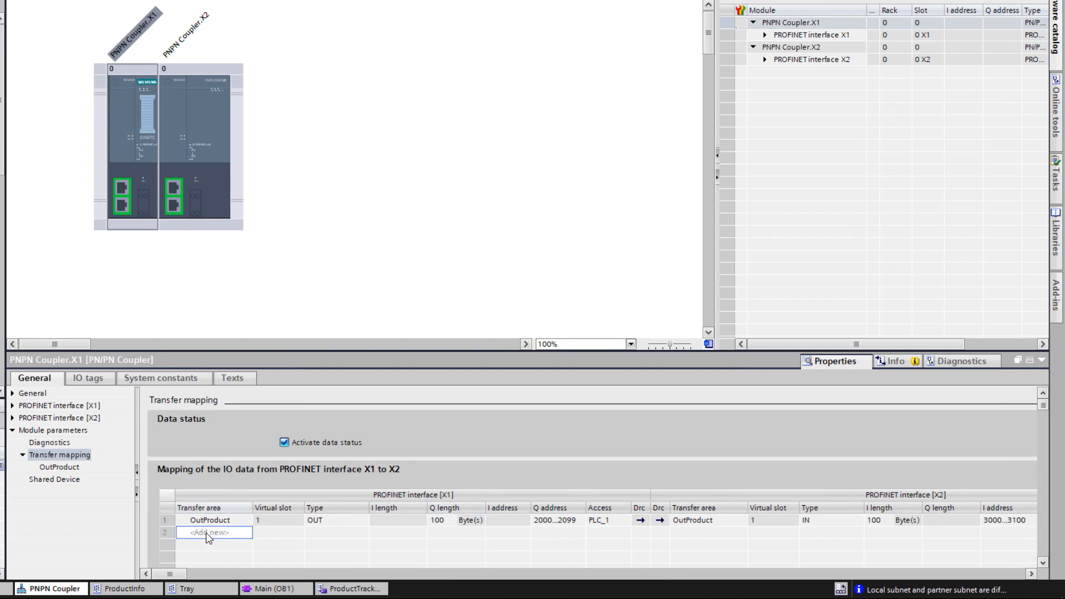
Step: Add a second transfer area OutProduct2 and make it an output
click(211, 533)
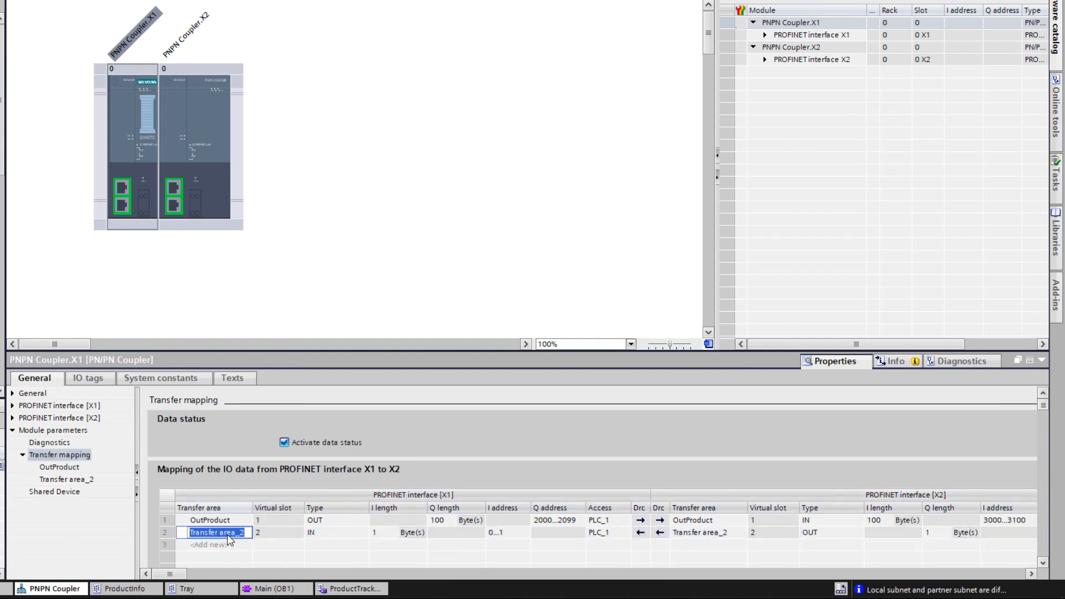
text(OutProduct2)
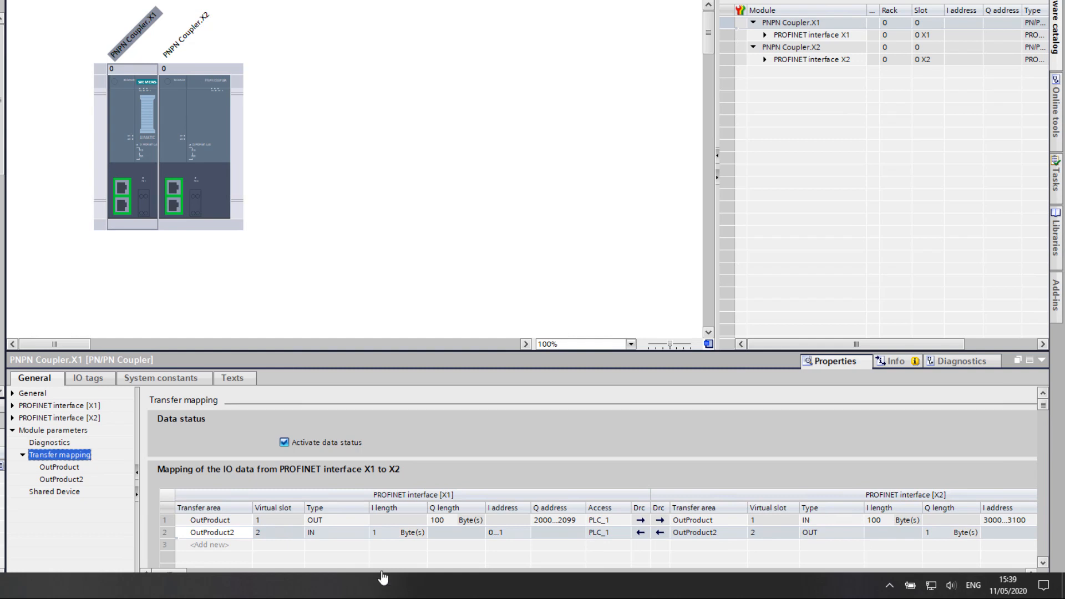
click(361, 533)
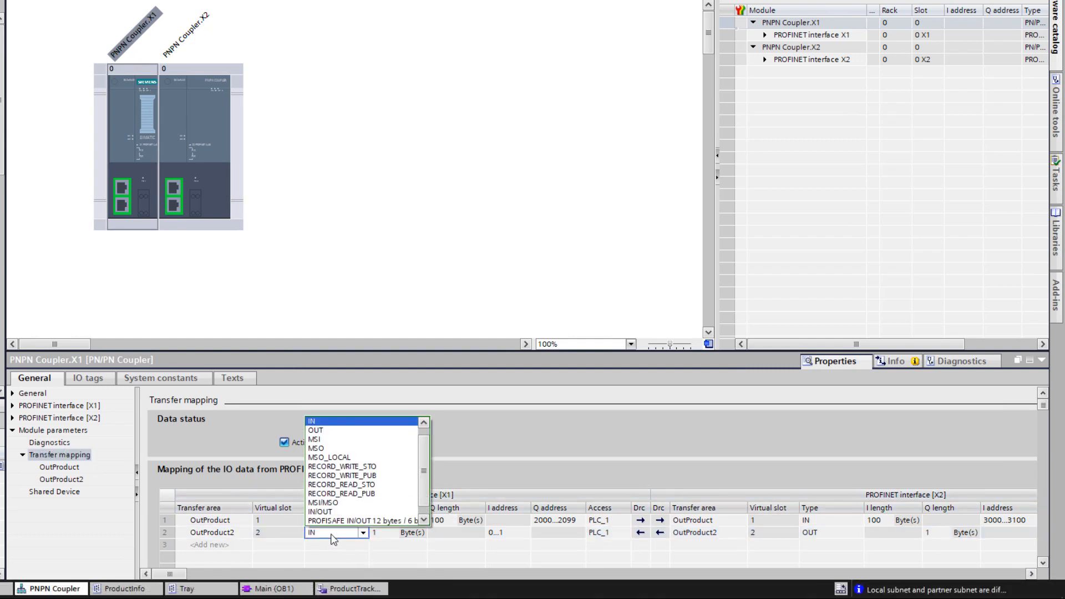
click(315, 430)
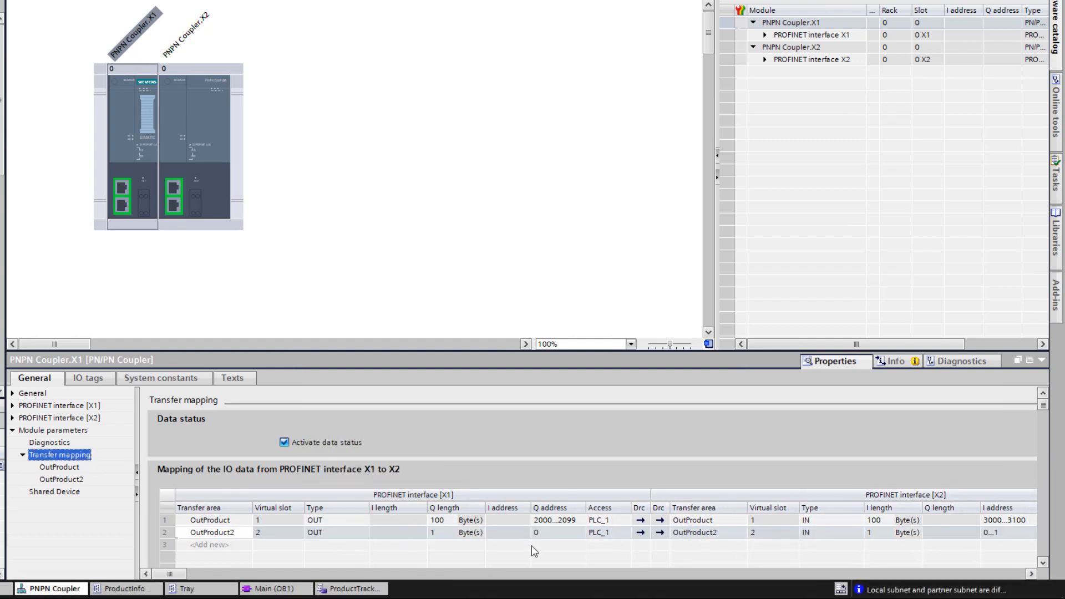
Step: Give OutProduct2 Q address 2100 and a 100-byte length (2100…2199)
click(557, 532)
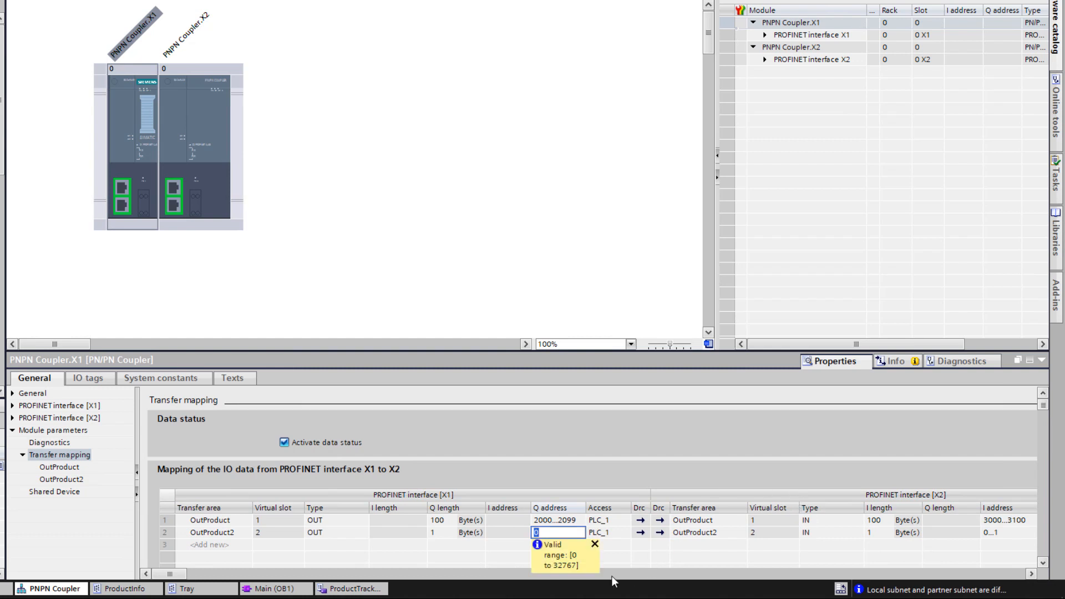
text(20)
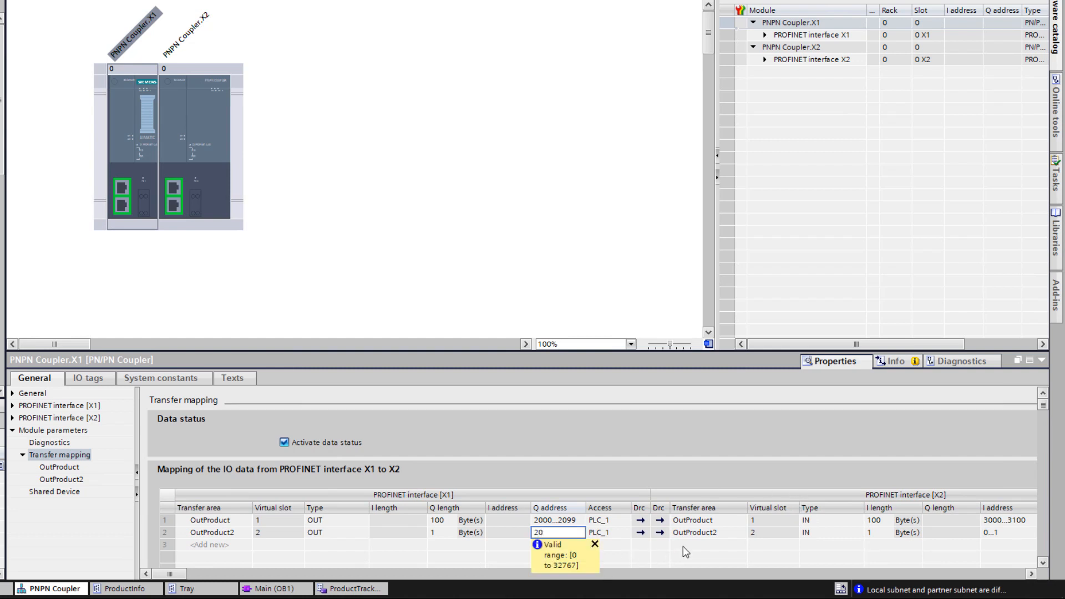
key(BackSpace)
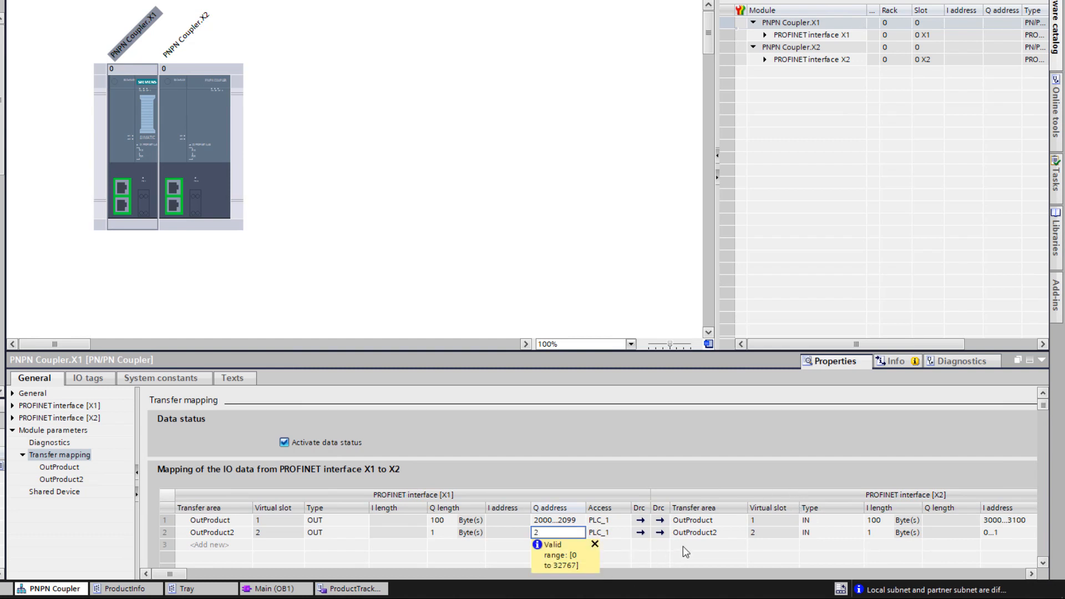
text(2400)
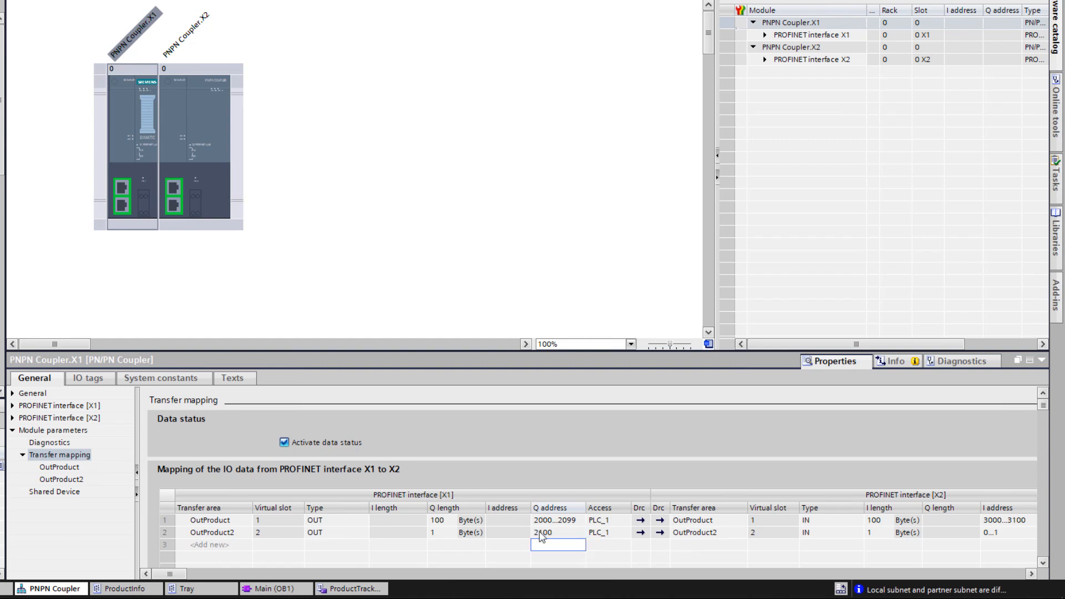
click(434, 533)
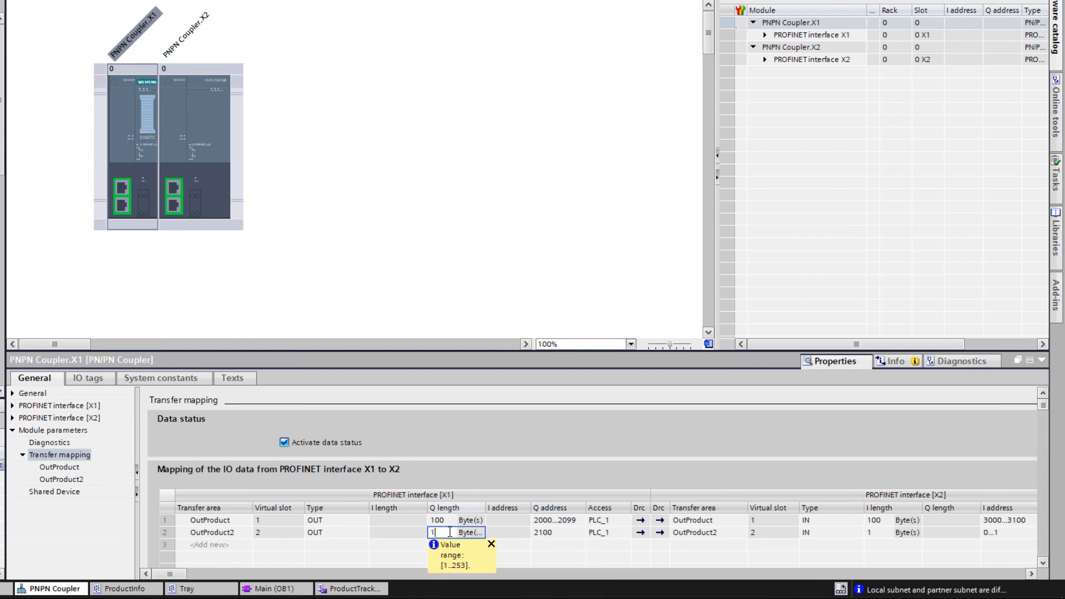
text(100)
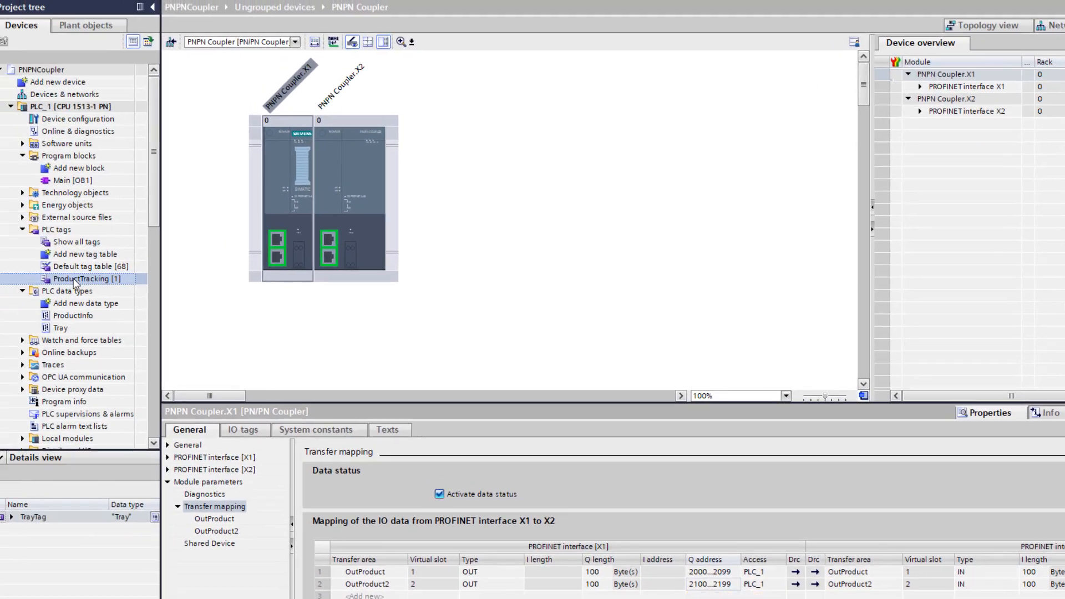
Step: Reopen PLC_1's ProductTracking table to review ArrPrInfo[8] at %Q2128.0
double_click(84, 279)
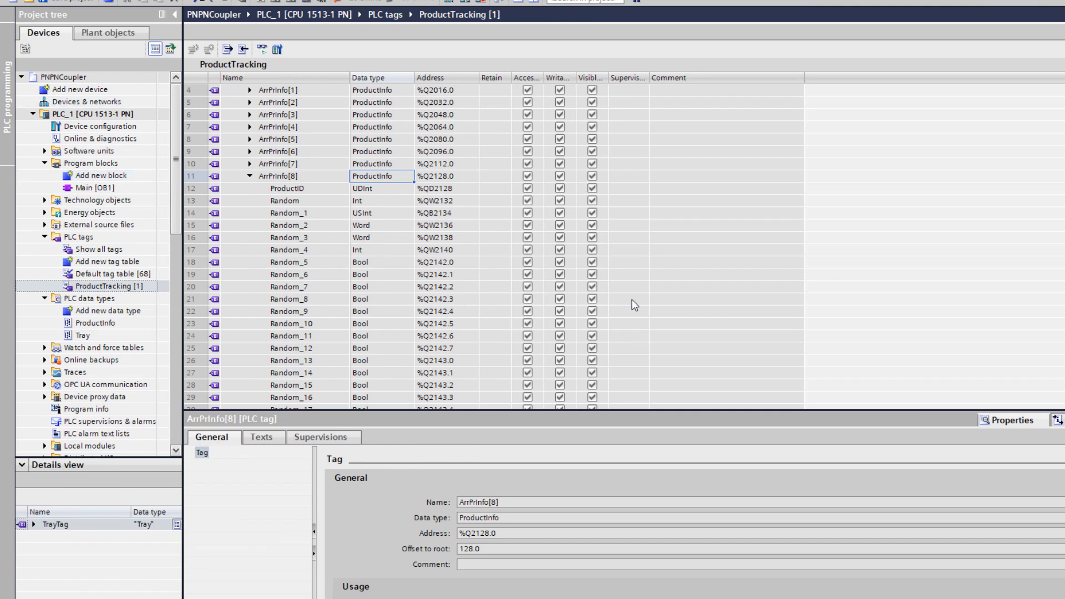
mouse_move(621, 379)
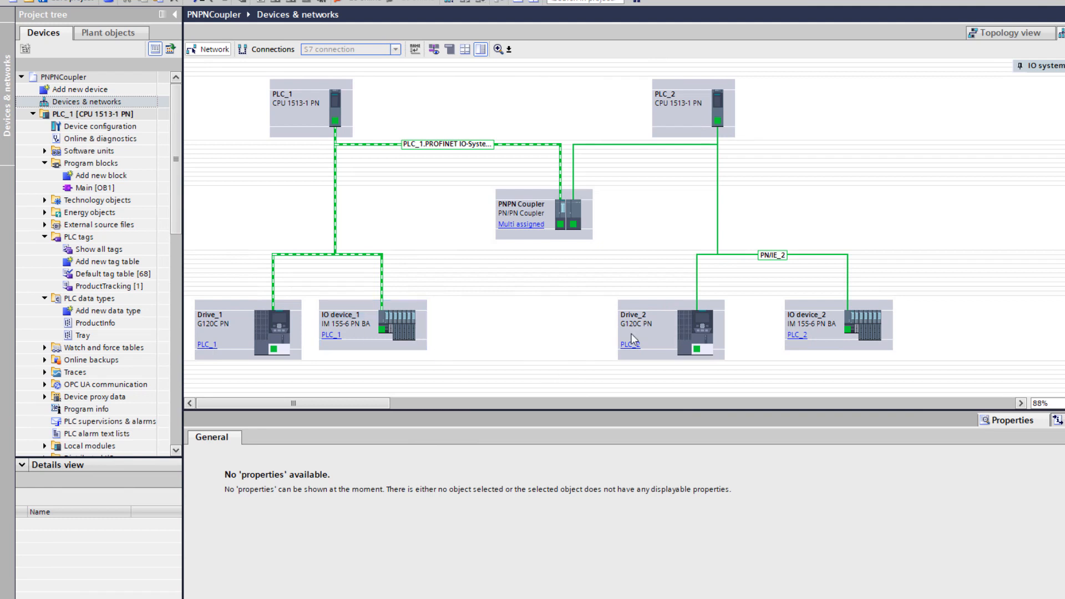
Step: Paste the ProductTracking tag table into PLC_2's PLC tags and reopen the coupler parameters
click(681, 106)
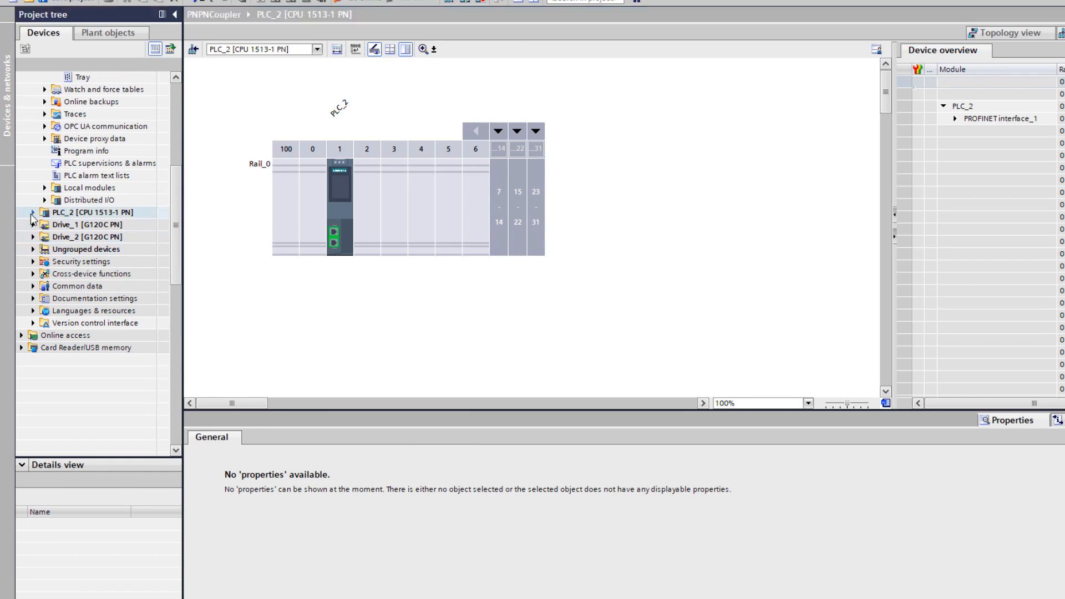
click(31, 212)
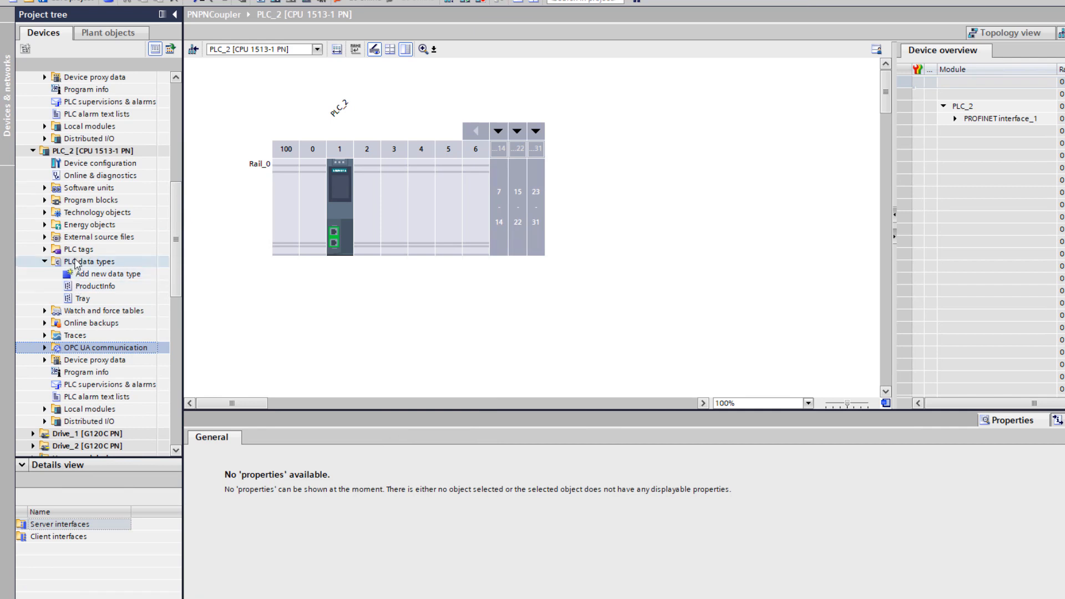
click(79, 249)
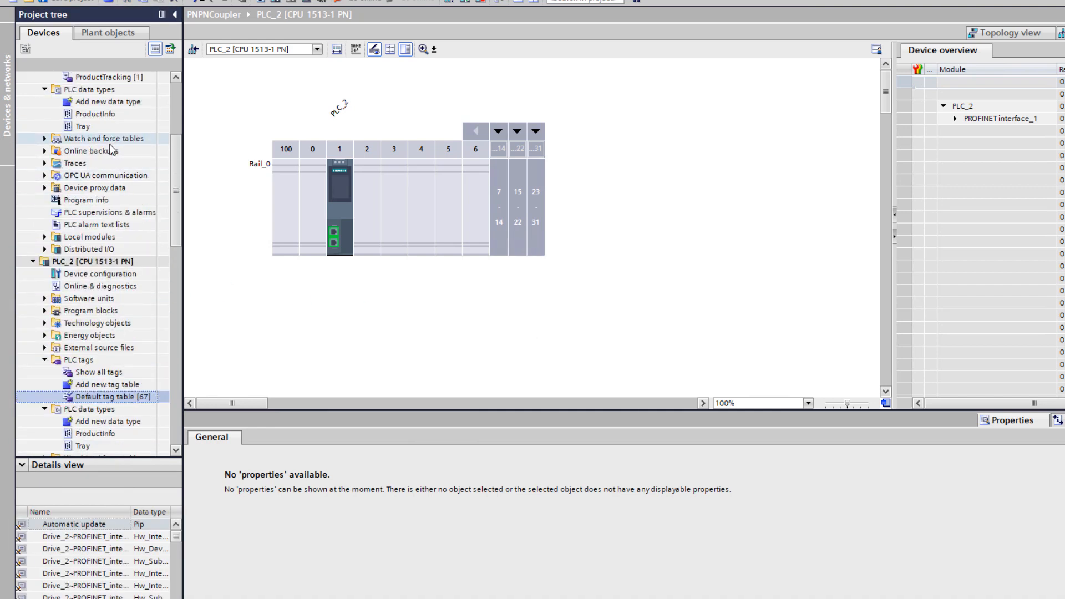
key(ctrl+v)
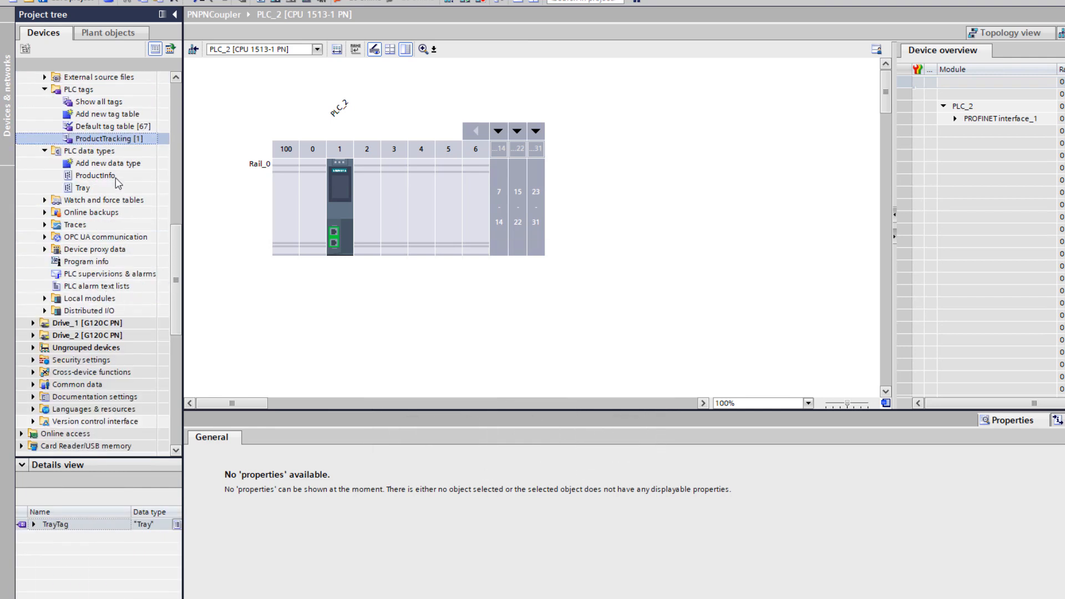
double_click(104, 138)
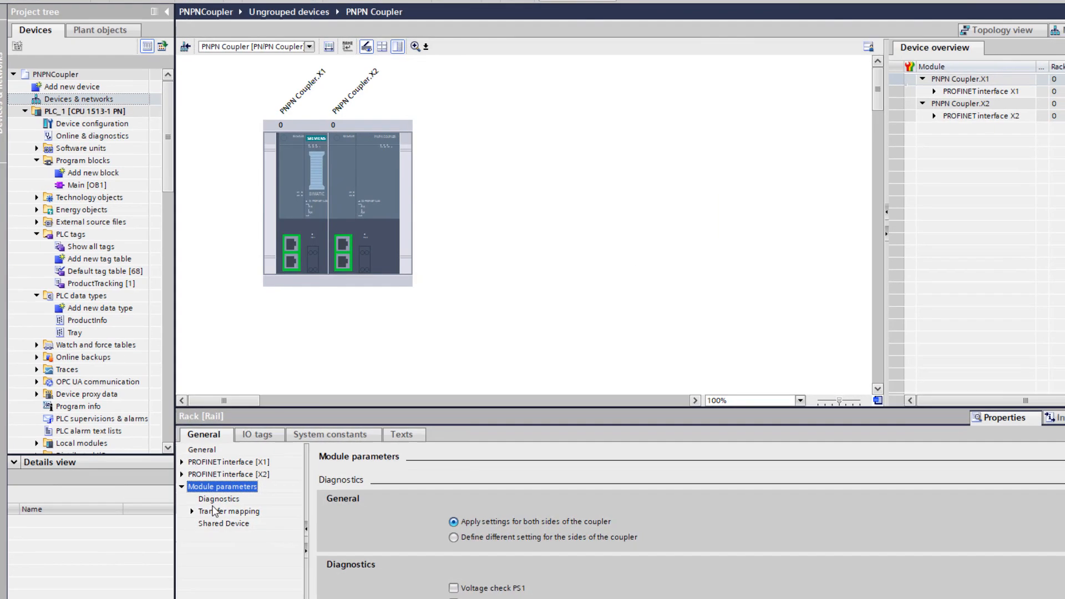
Step: Set OutProduct2's X2 I address to 3101…3201 and show PLC_2's TrayTag at %I3000.0
click(228, 510)
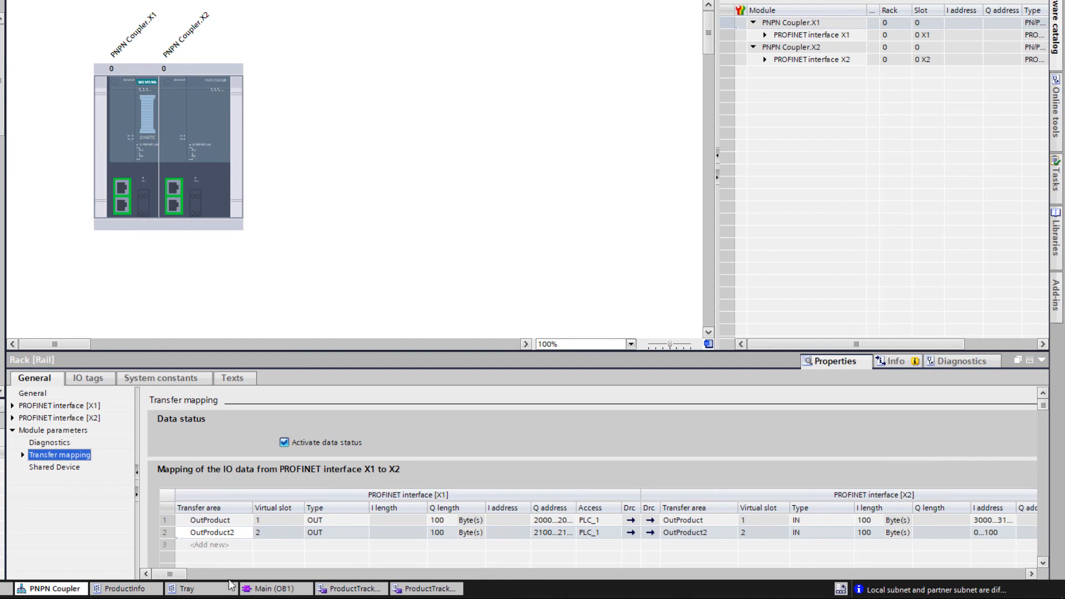
scroll(right, 3)
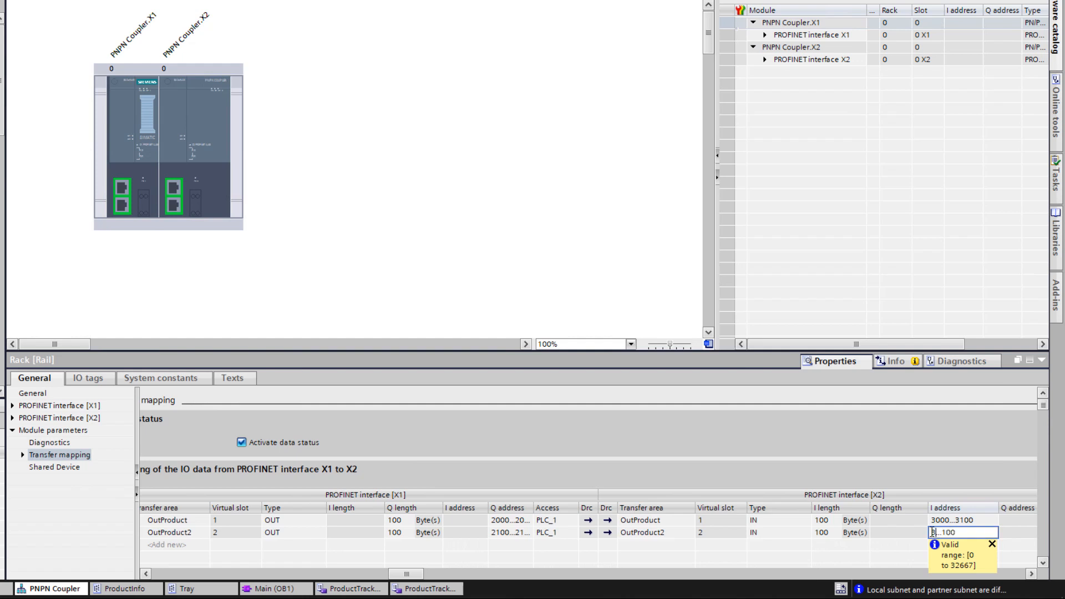
key(Enter)
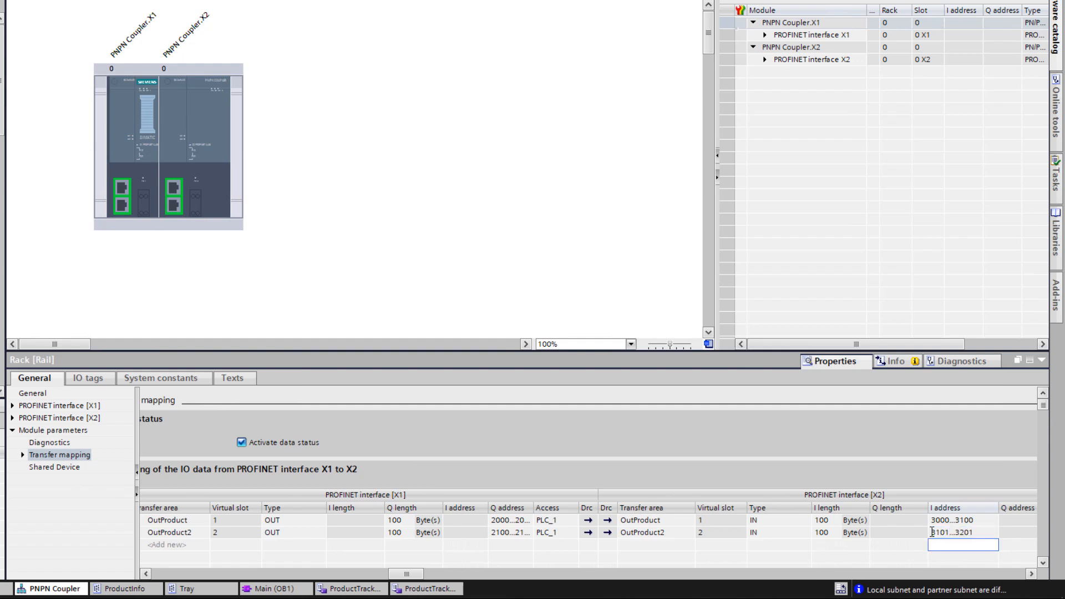
click(442, 592)
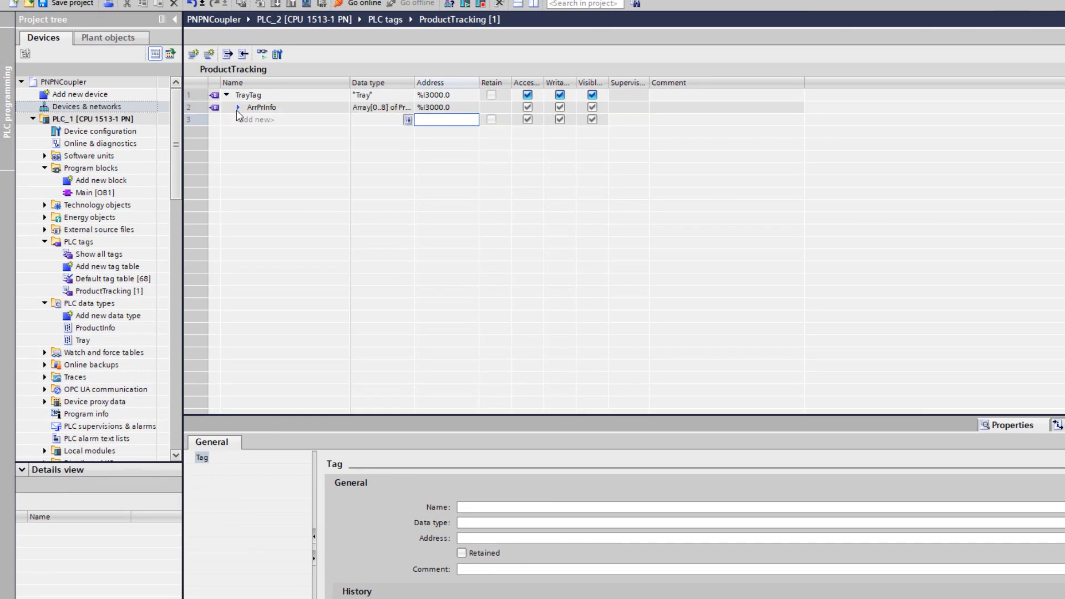
Step: Expand TrayTag's ArrPrInfo and ArrPrInfo[8] to review PLC_2's %I3000.0 to %I3128.0 addresses
click(238, 108)
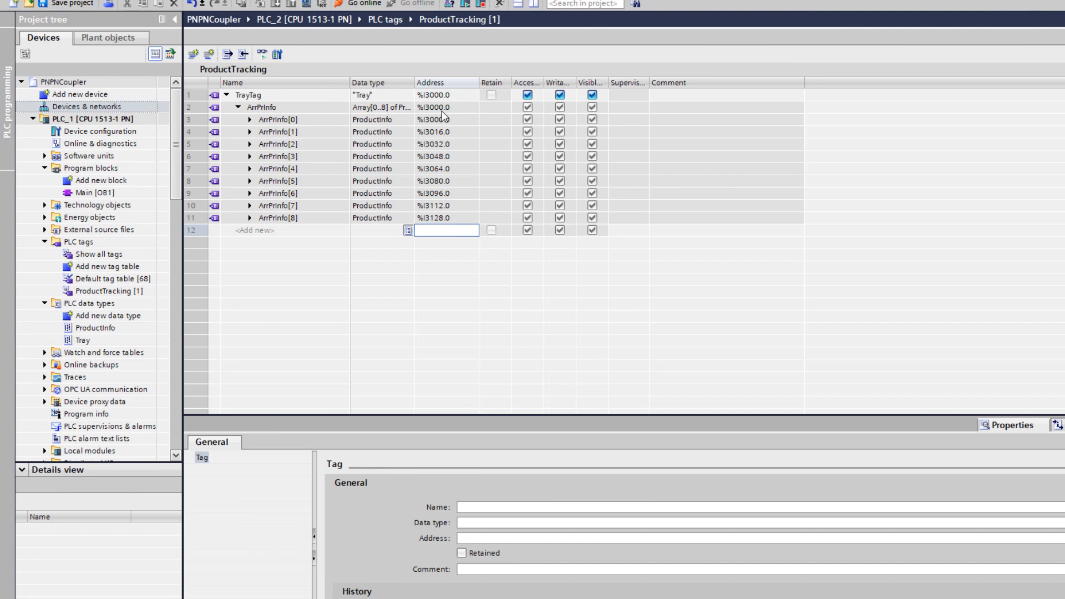
click(250, 218)
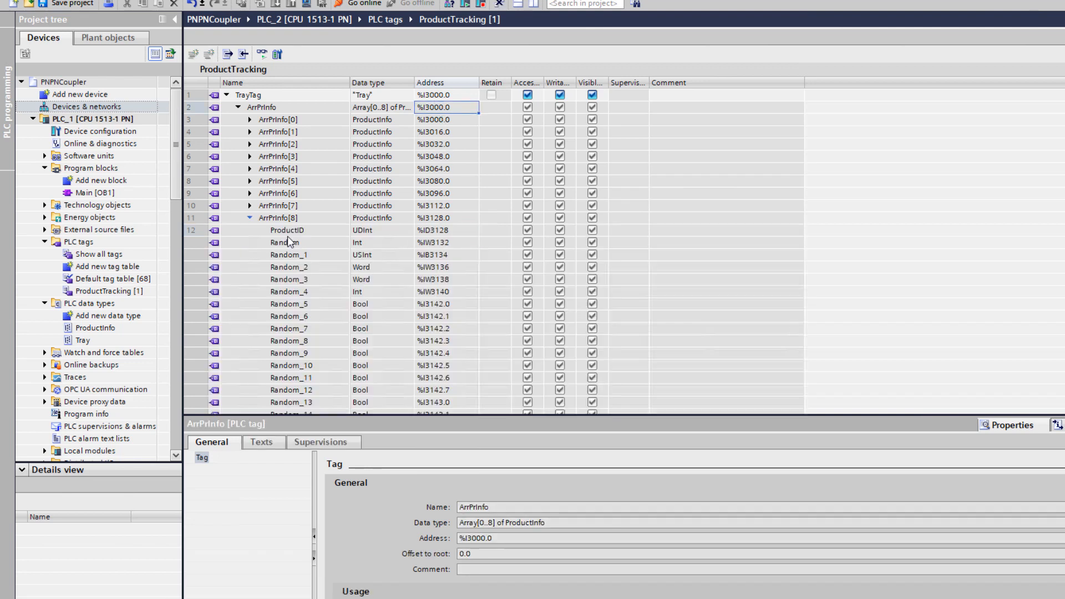
scroll(down, 3)
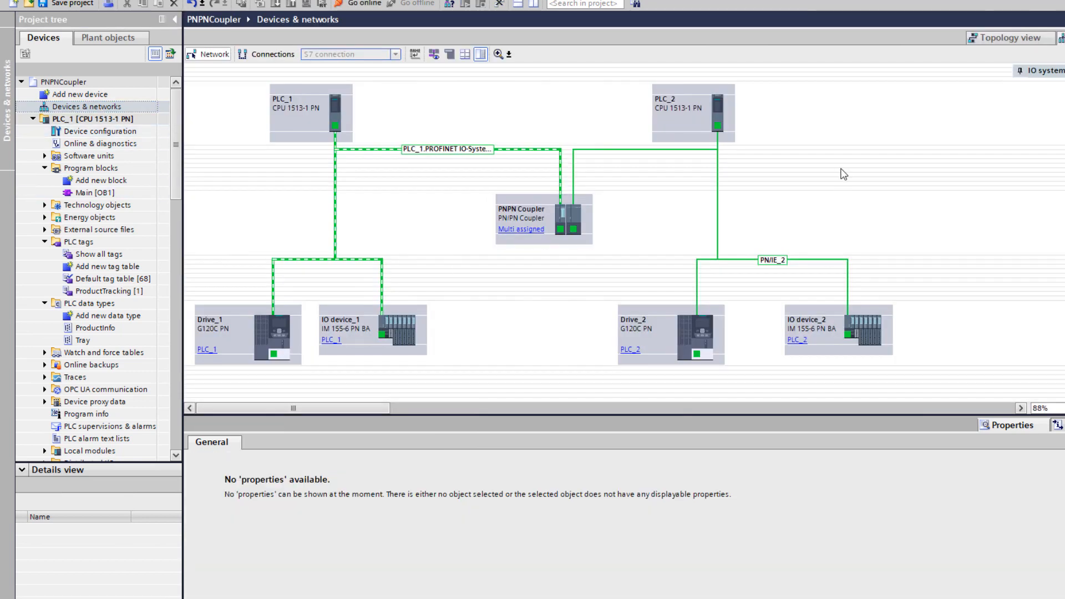
mouse_move(843, 171)
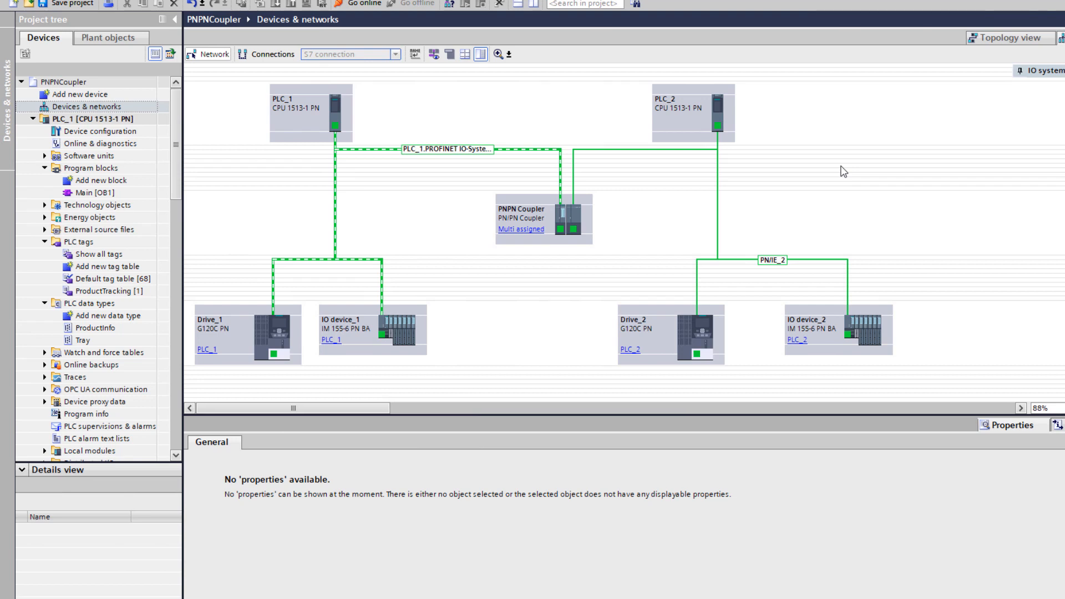
mouse_move(793, 167)
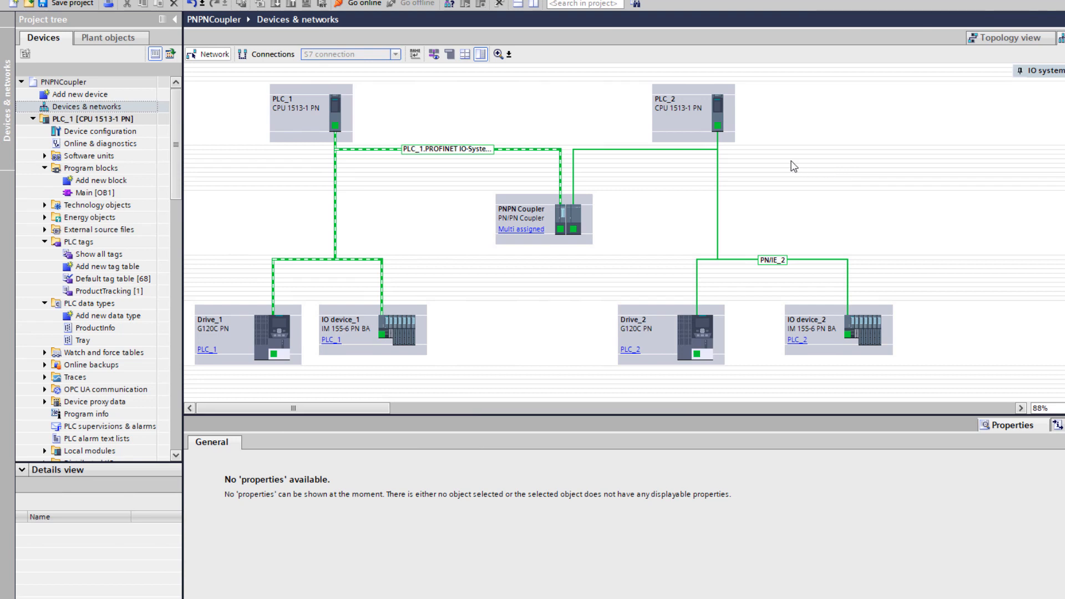
mouse_move(810, 175)
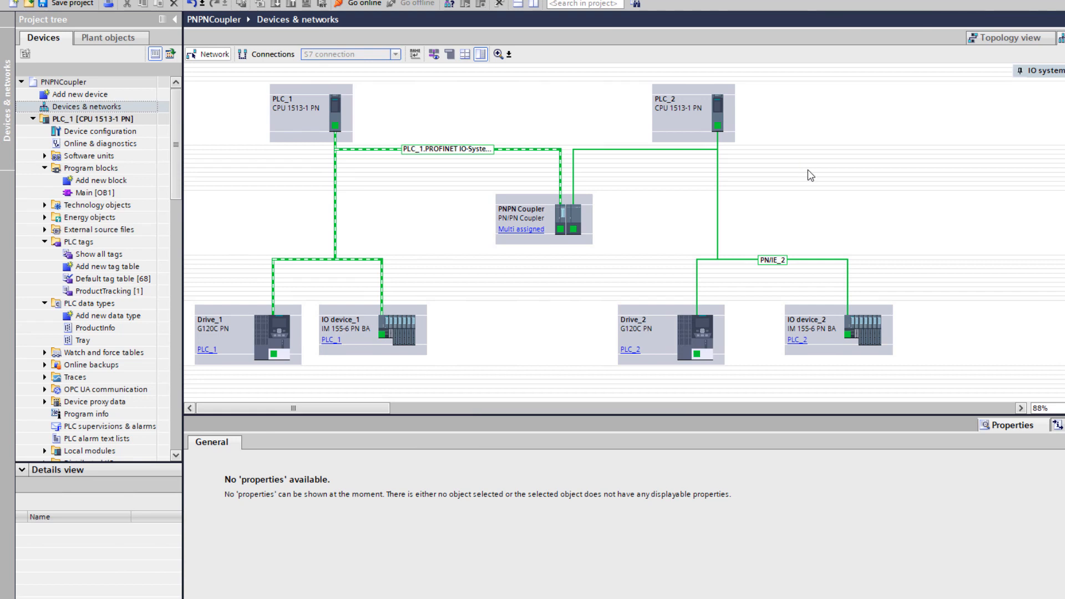
mouse_move(778, 156)
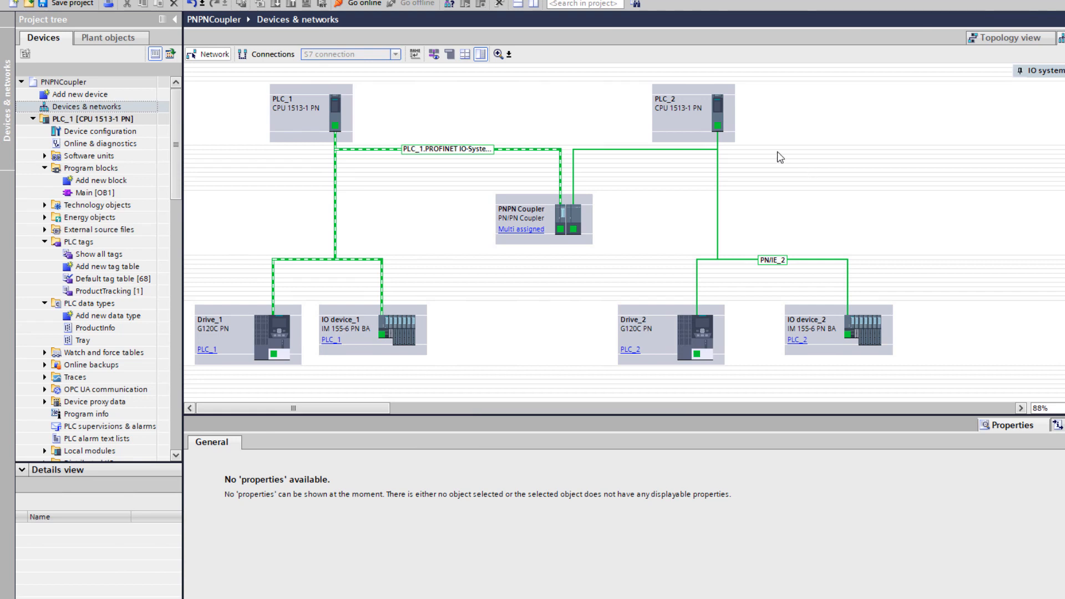